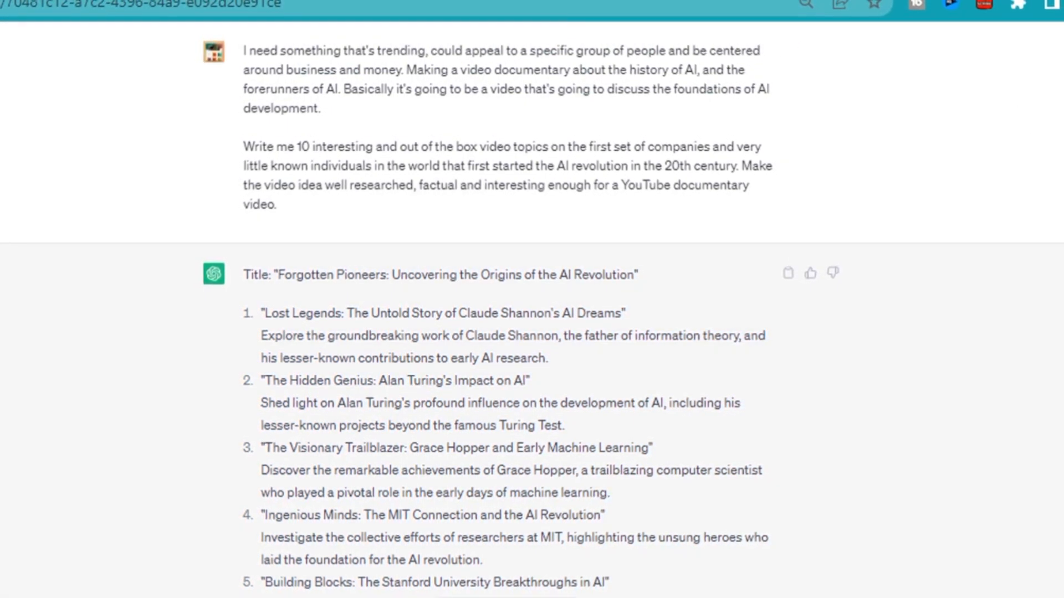
Scroll through ChatGPT's ten documentary topic ideas down to topic 3 on Grace Hopper.
scroll("down", 3)
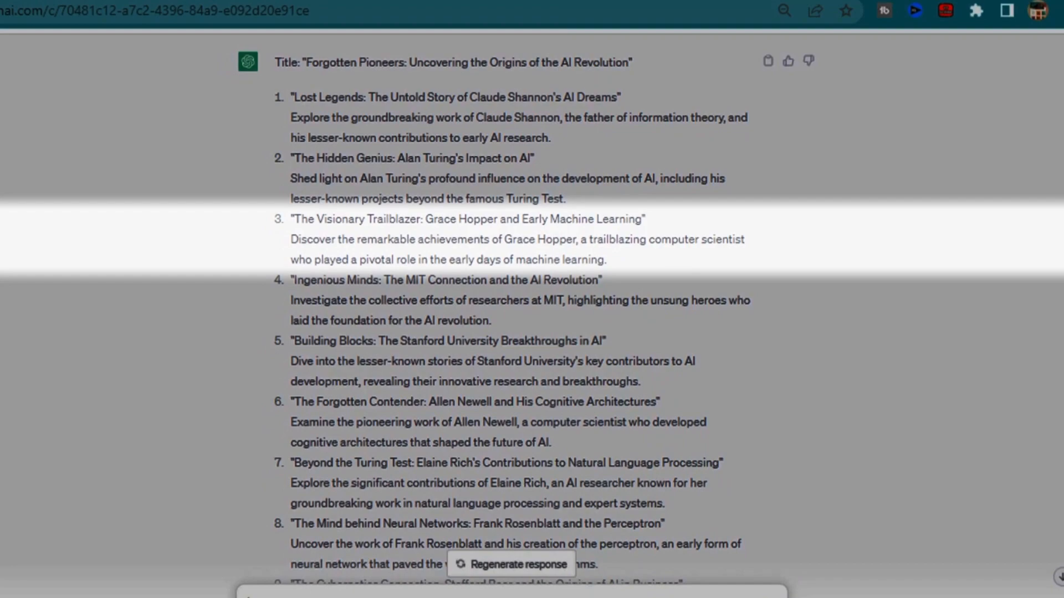
scroll("down", 3)
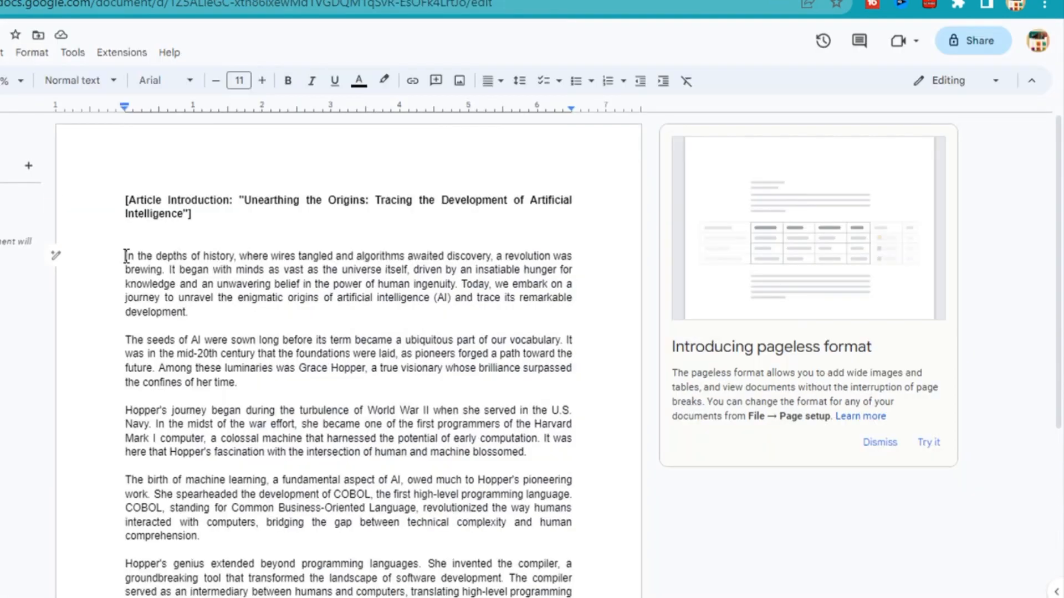
Scroll through the Google Docs article introduction on the origins of AI.
scroll("down", 3)
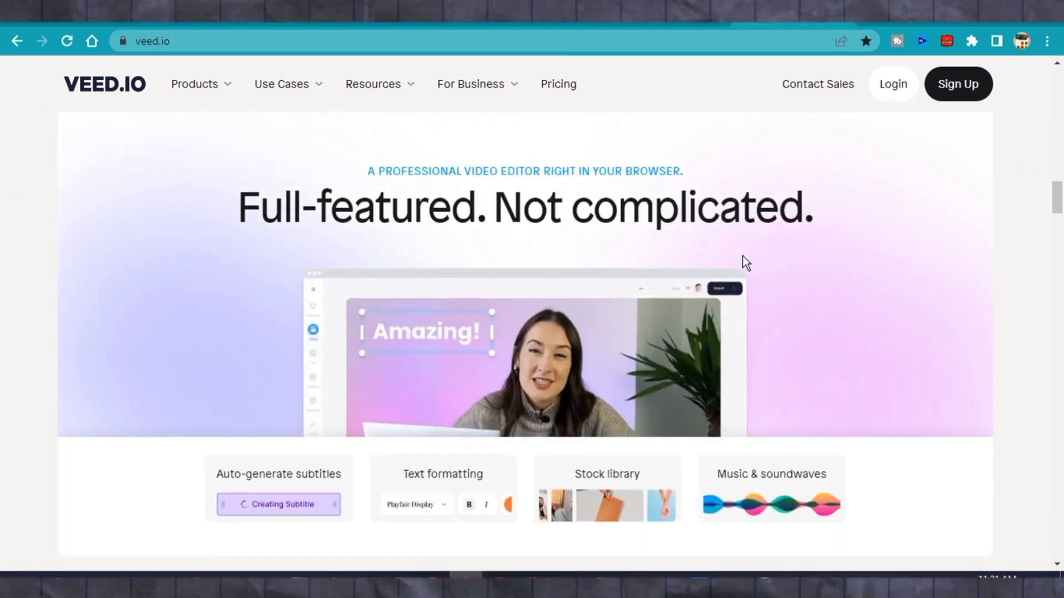
Browse the VEED.io homepage and template library, checking the Size filter options.
scroll("down", 3)
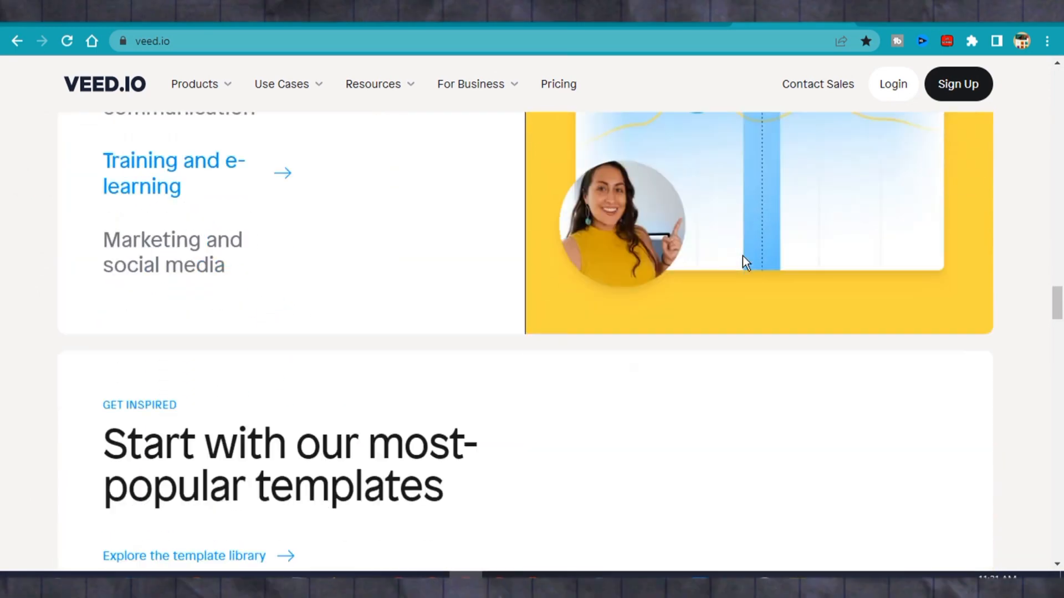
scroll("up", 3)
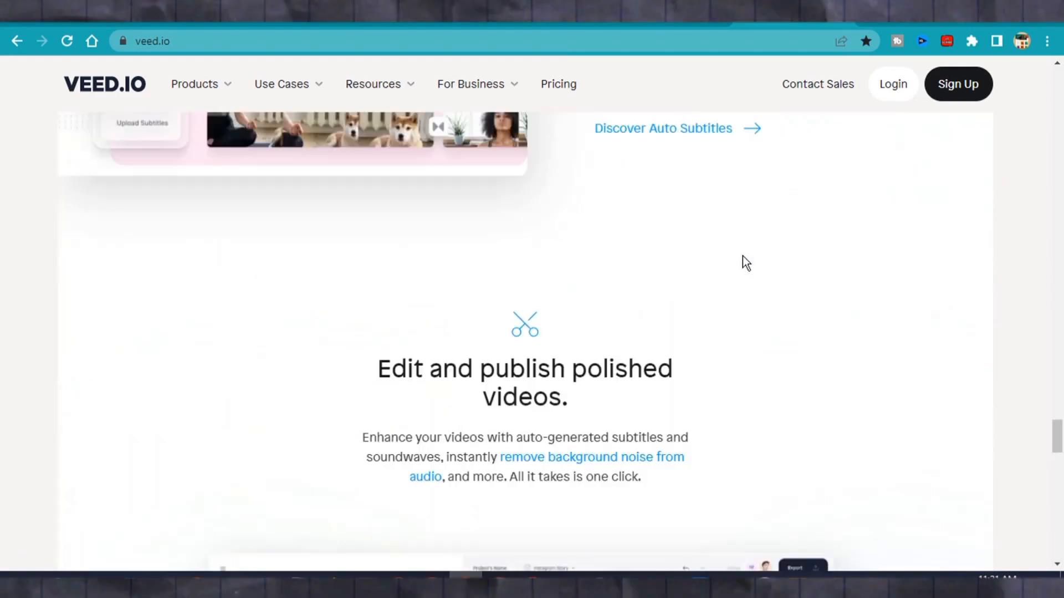
scroll("up", 3)
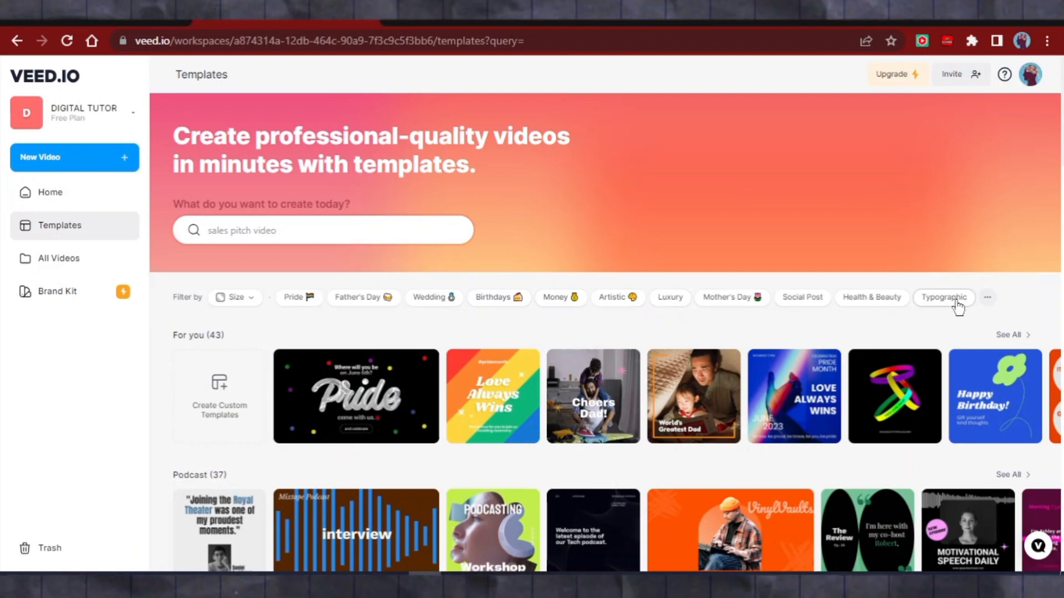
left_click(235, 298)
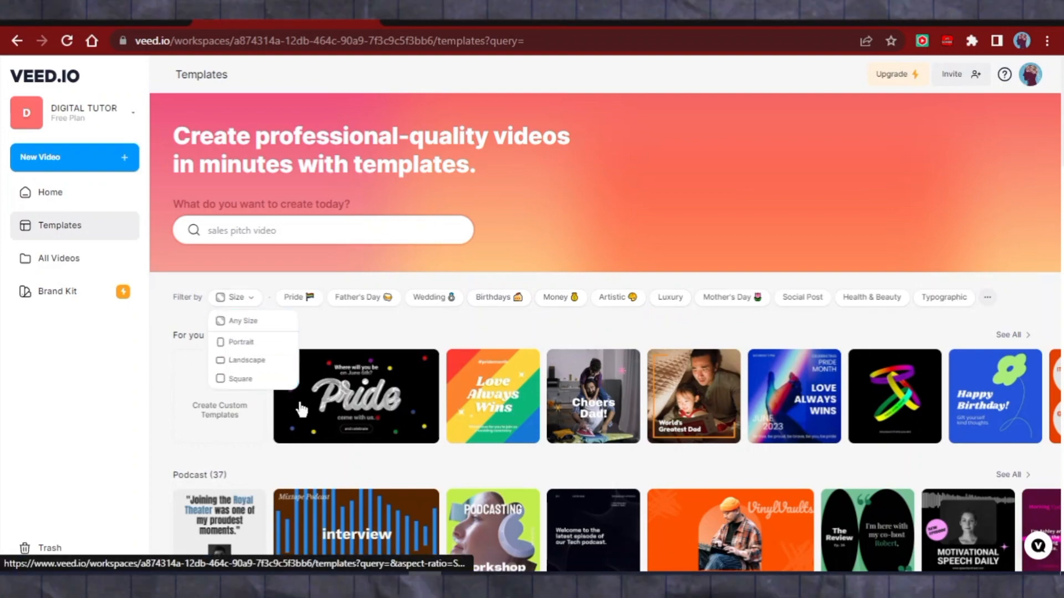
scroll("down", 3)
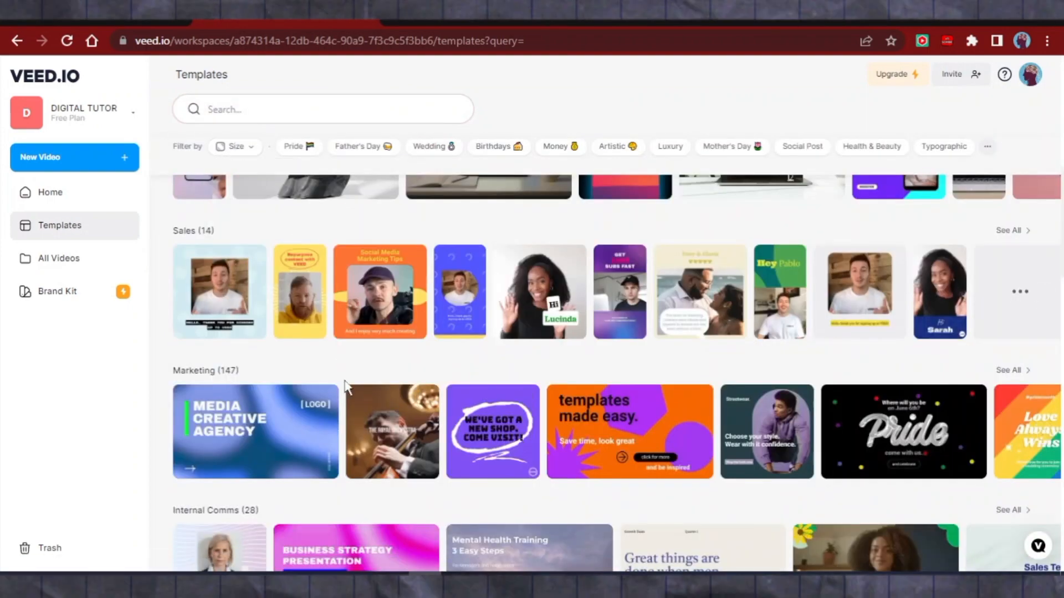
scroll("down", 3)
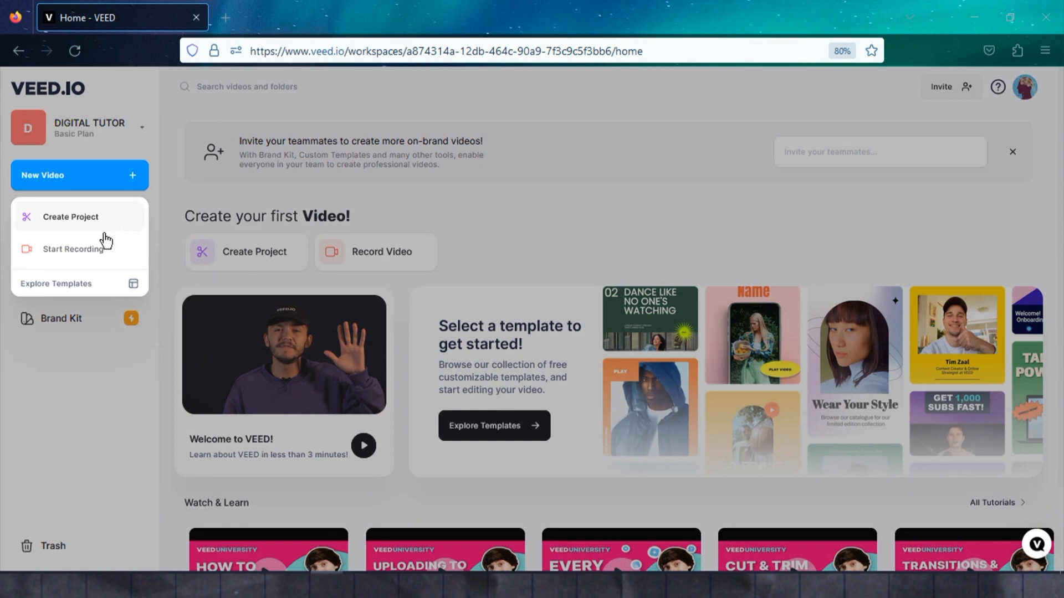
Create a blank project and review its size and black background colour in Settings.
left_click(71, 217)
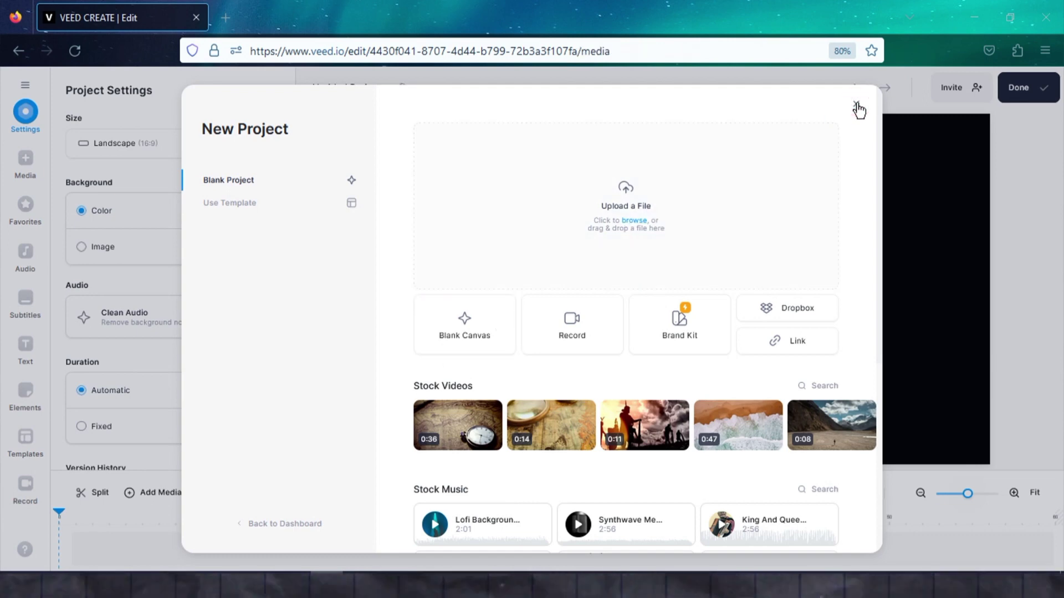
left_click(858, 106)
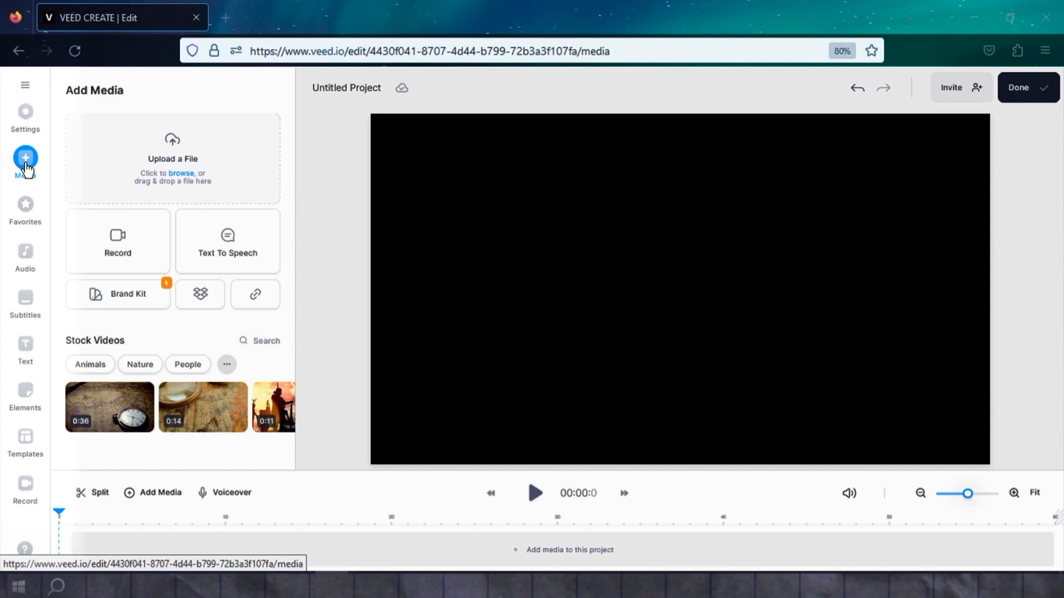
left_click(24, 109)
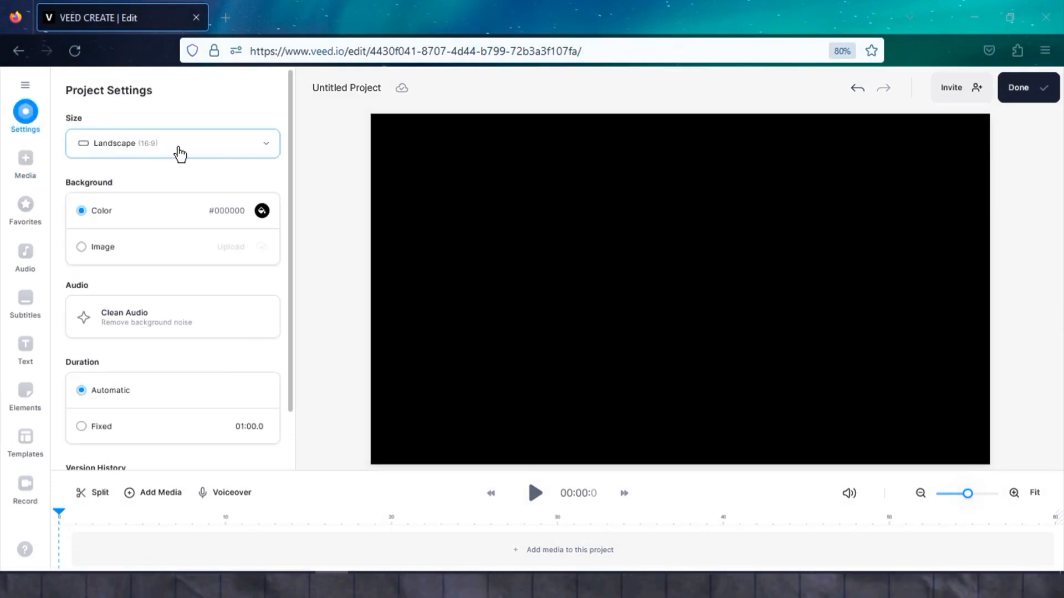
left_click(262, 211)
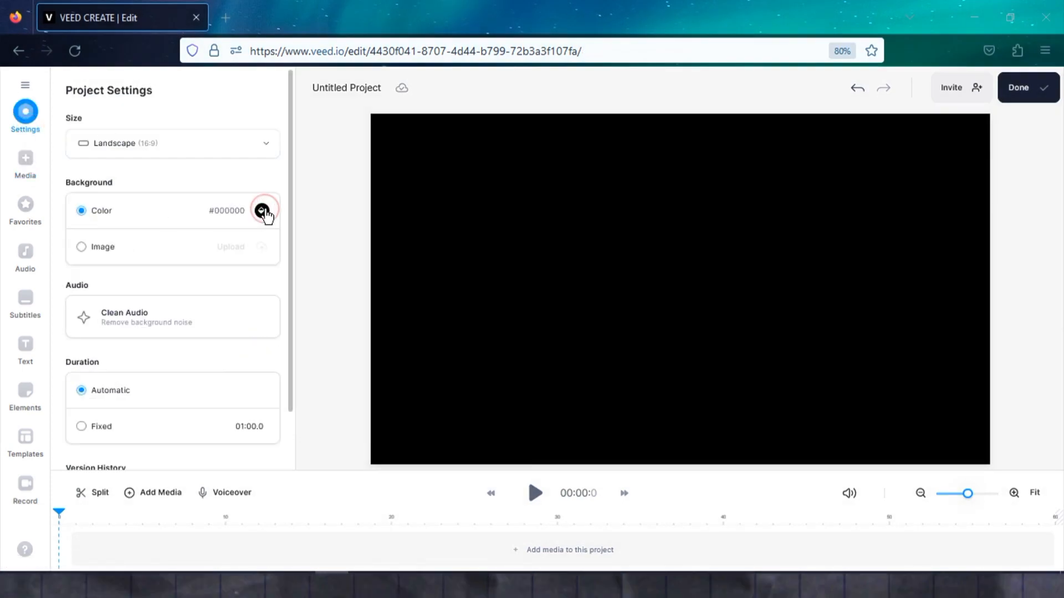
left_click(262, 211)
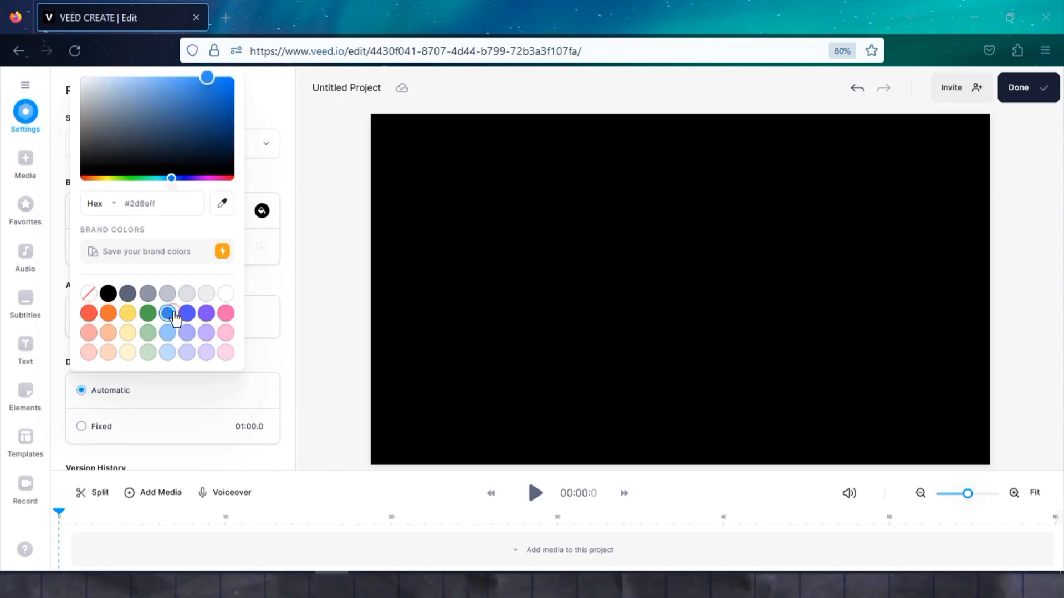
left_click(108, 294)
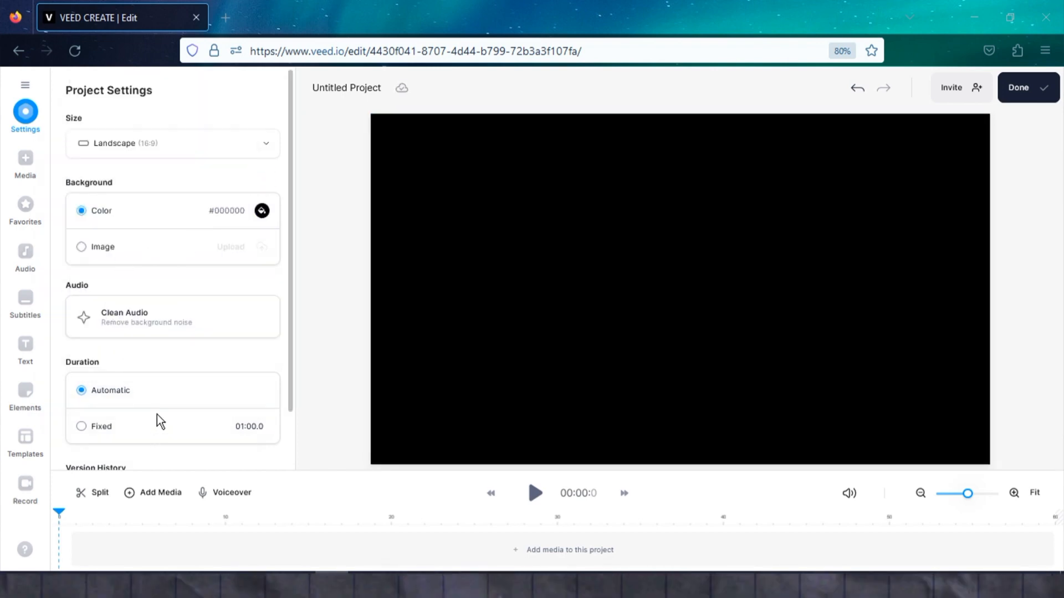
scroll("down", 3)
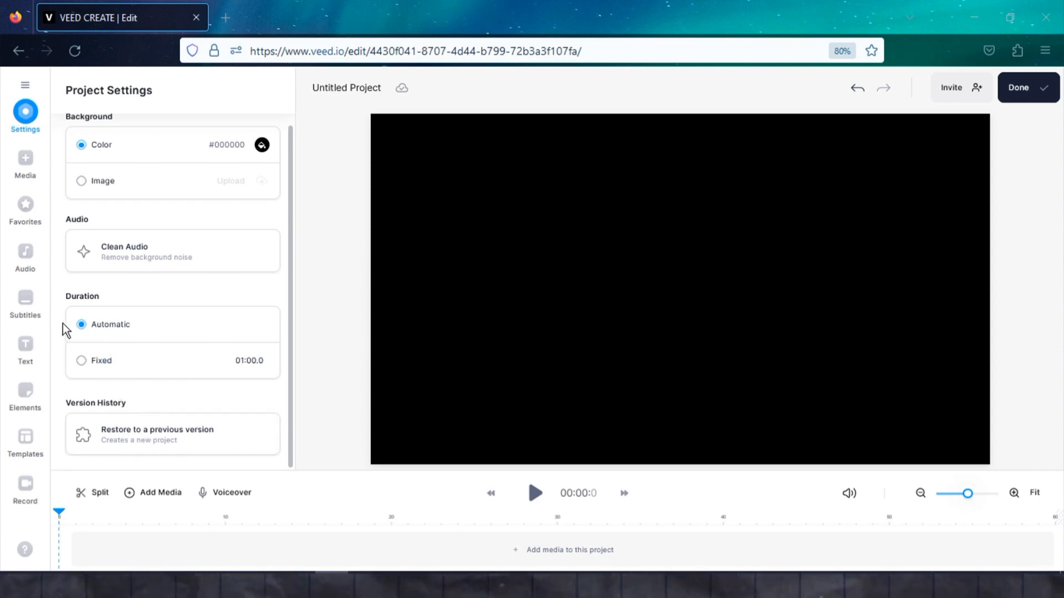
left_click(24, 159)
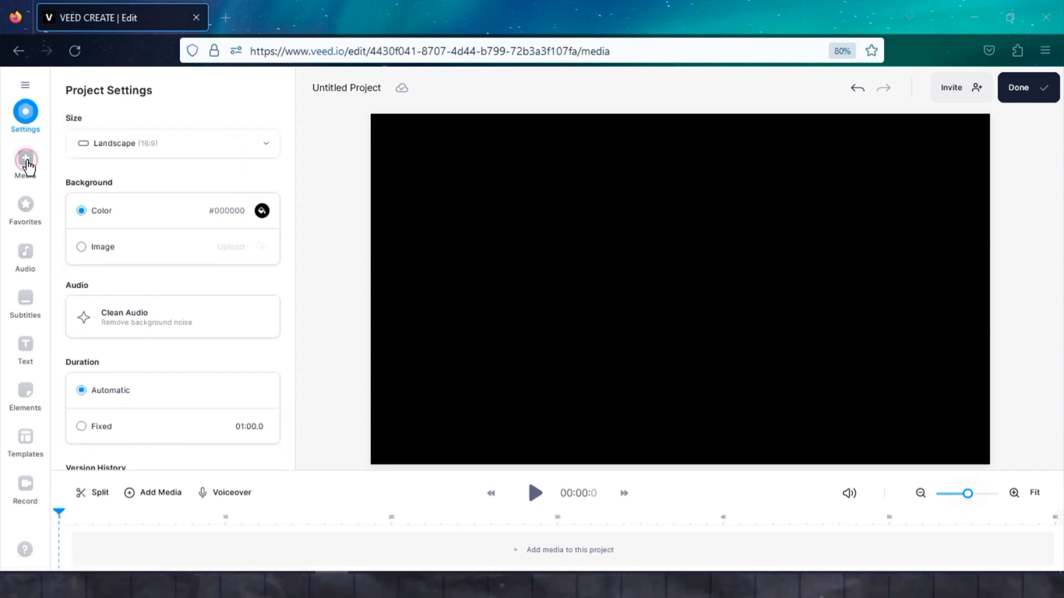
Browse the Add Media stock videos and show the three saved Favorites clips.
left_click(25, 160)
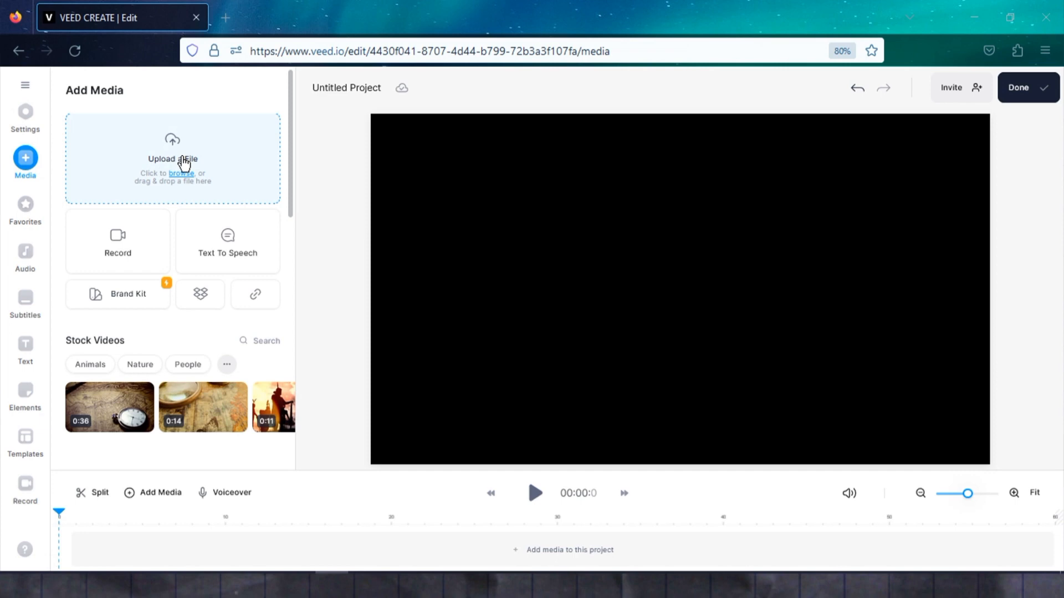
mouse_move(143, 254)
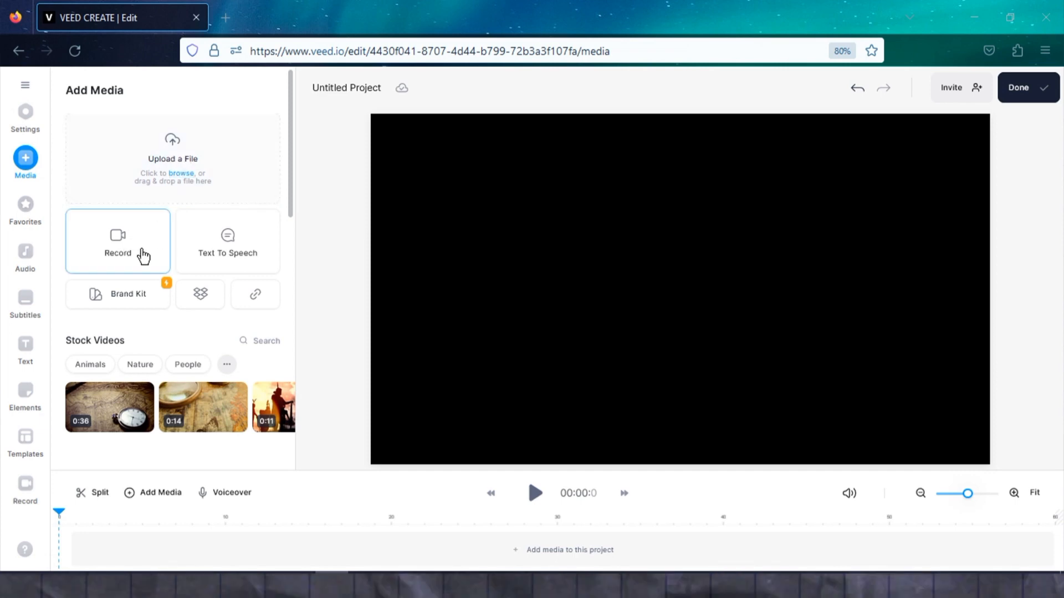
mouse_move(170, 327)
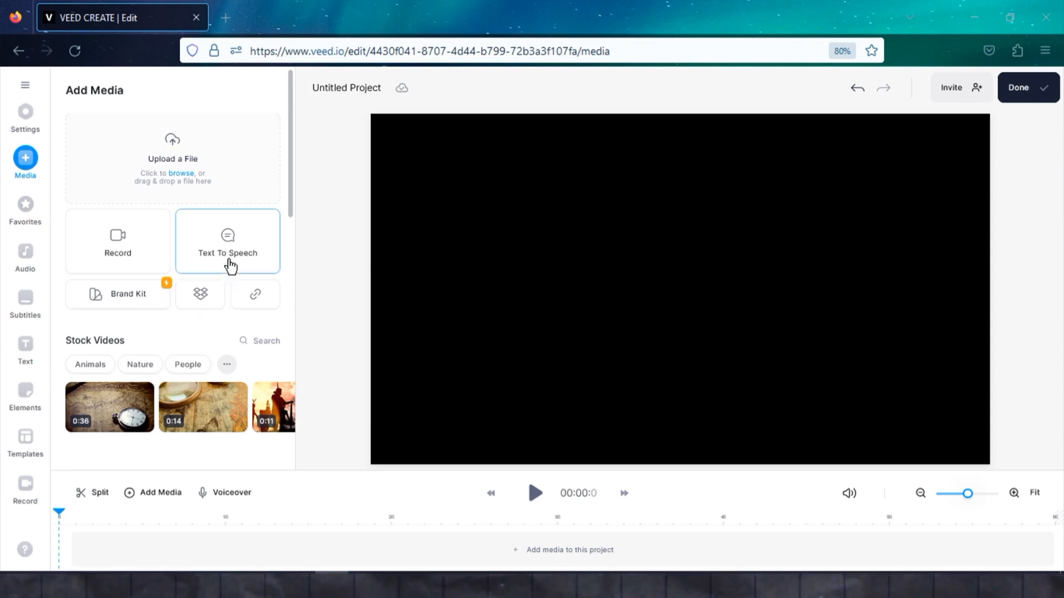
mouse_move(198, 397)
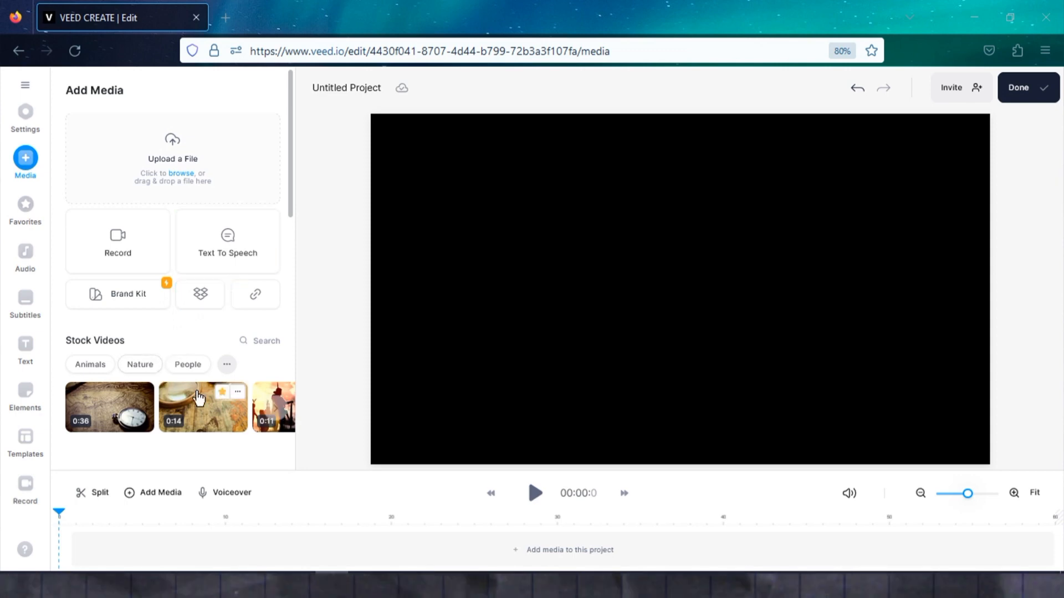
mouse_move(277, 406)
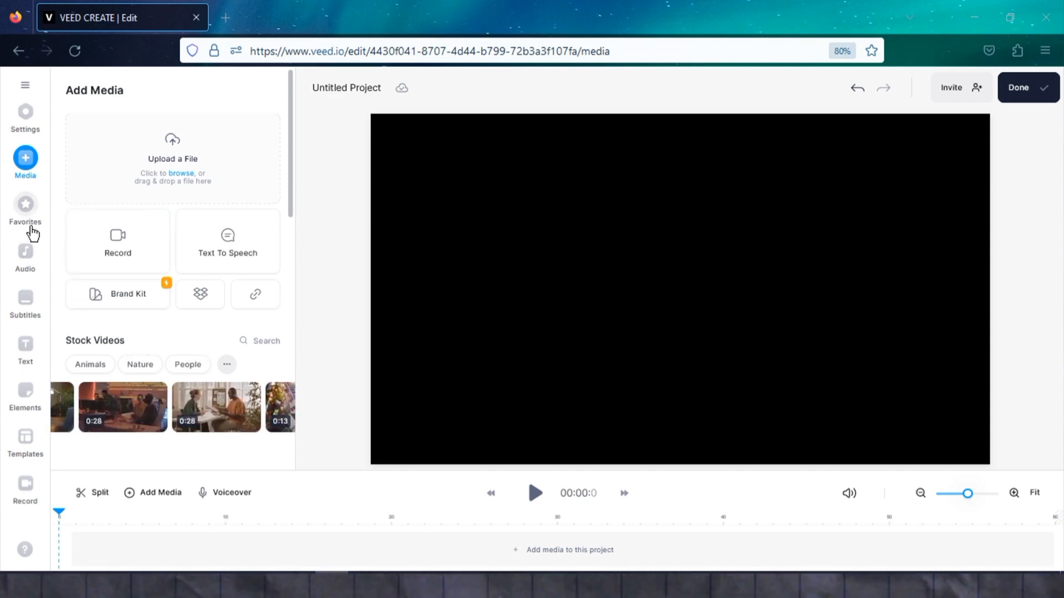
left_click(25, 204)
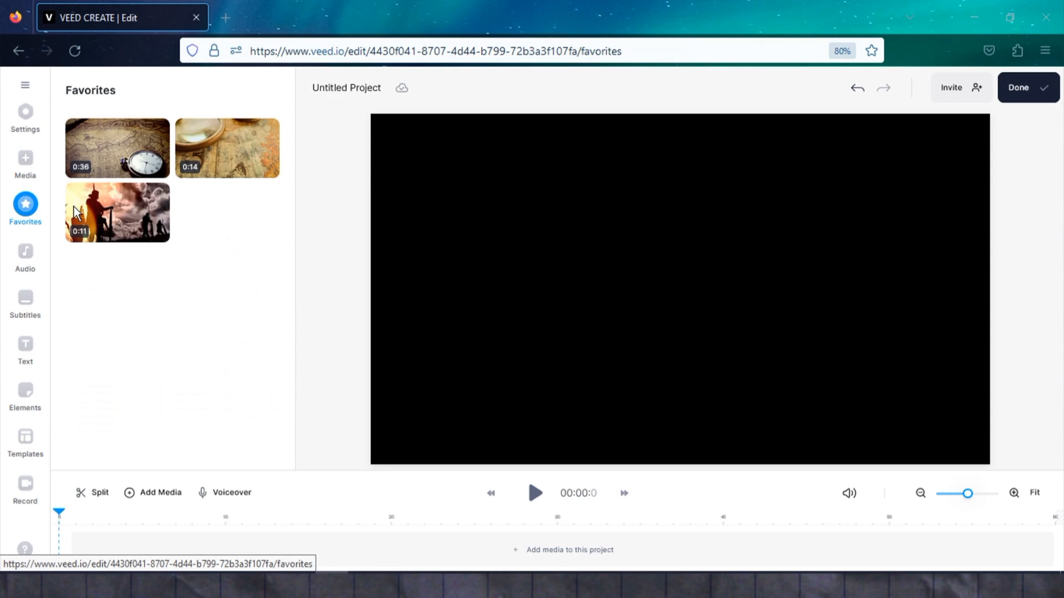
mouse_move(229, 143)
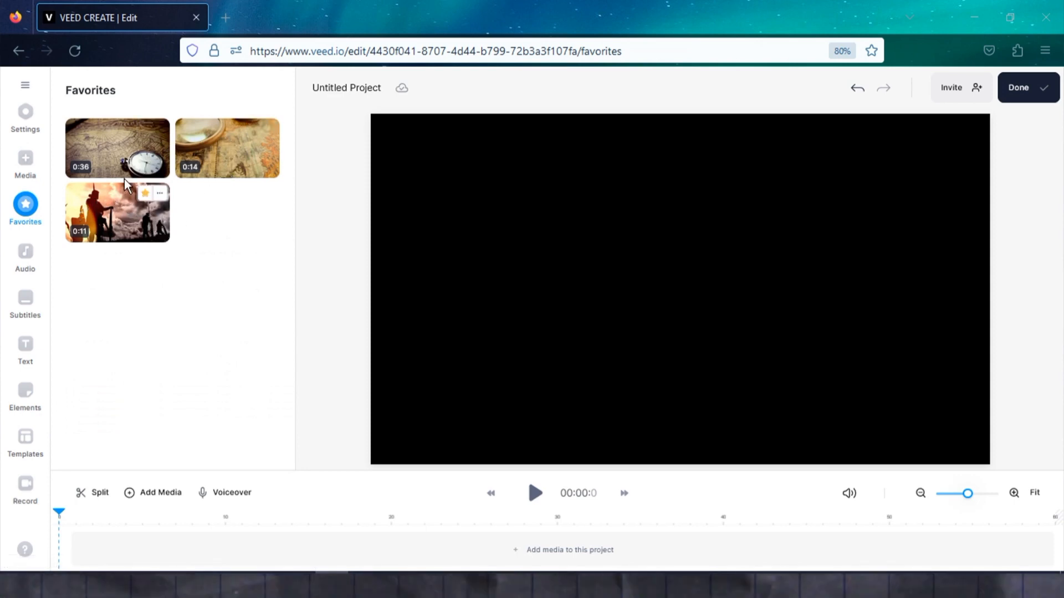
mouse_move(203, 210)
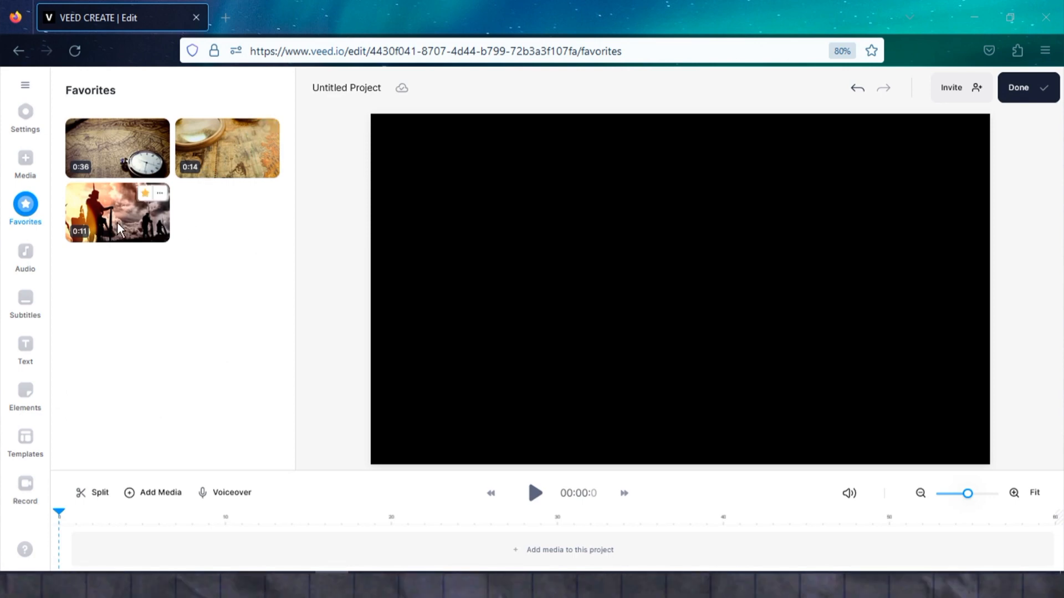
mouse_move(52, 265)
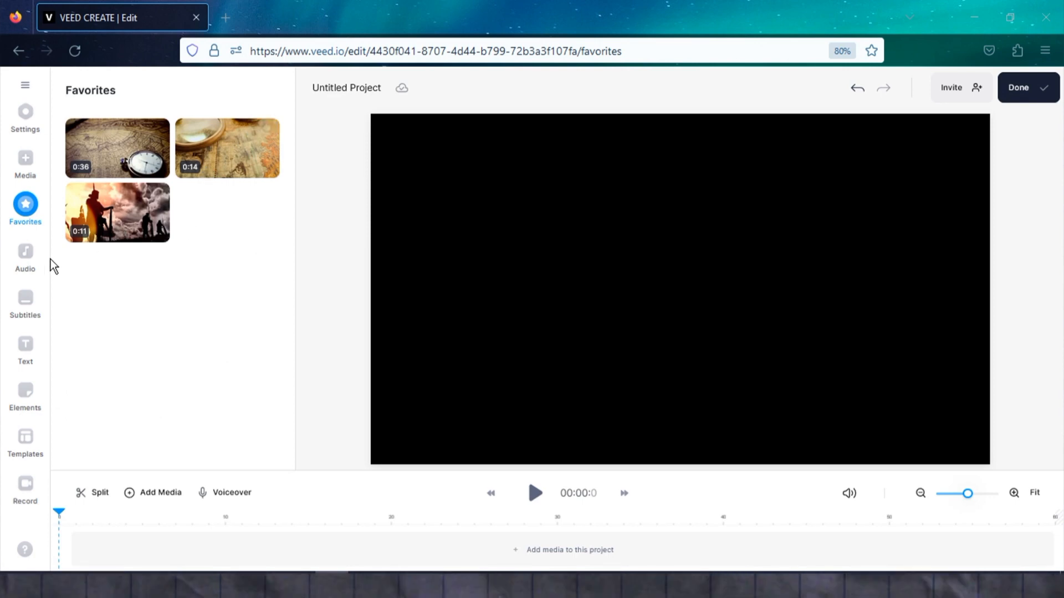
Browse the Audio panel's stock music and sound effects.
left_click(24, 255)
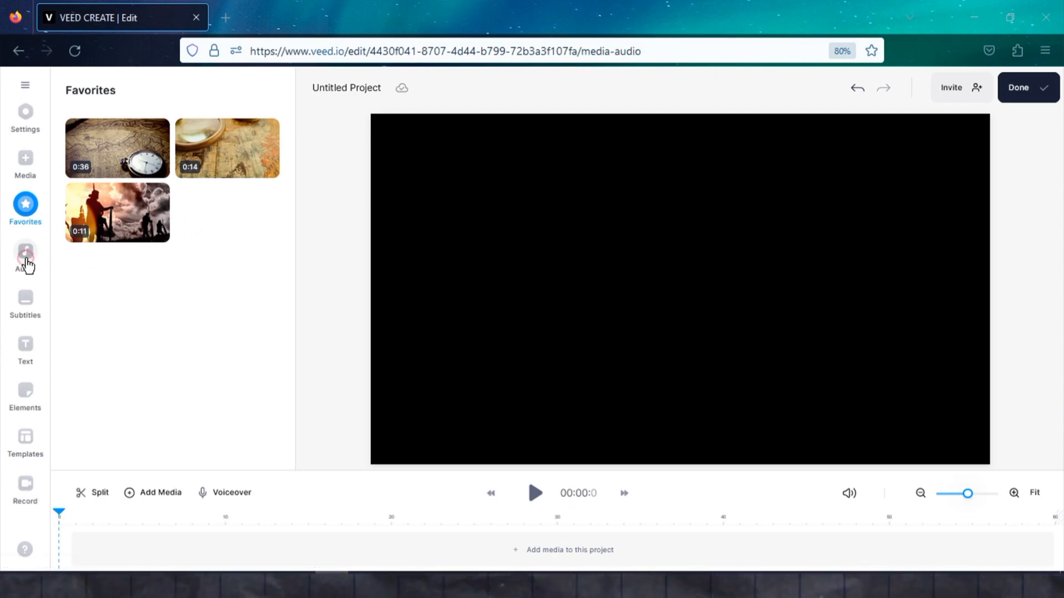
left_click(25, 255)
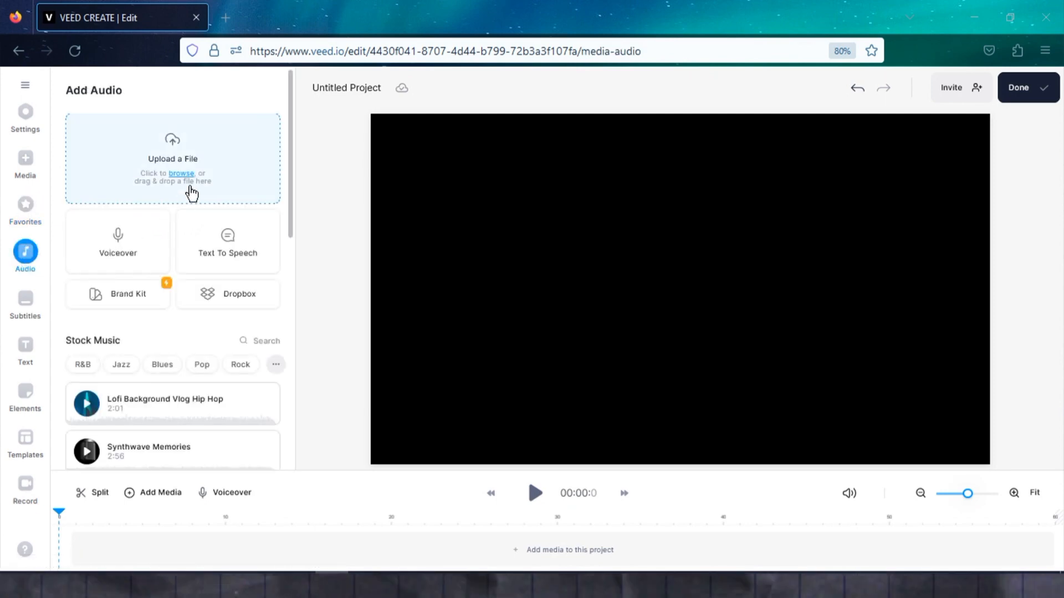
mouse_move(145, 303)
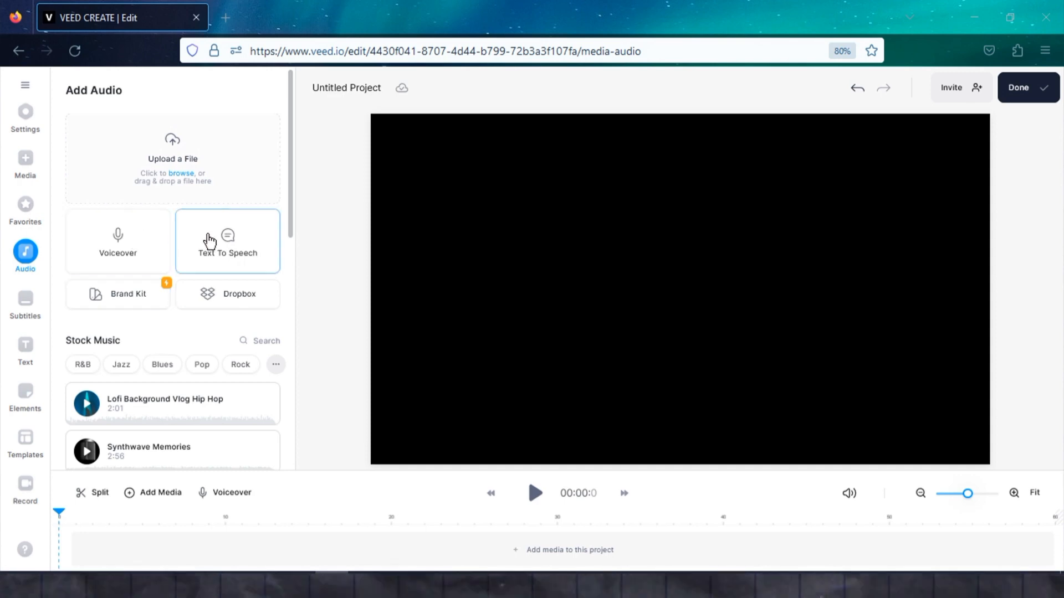
mouse_move(273, 374)
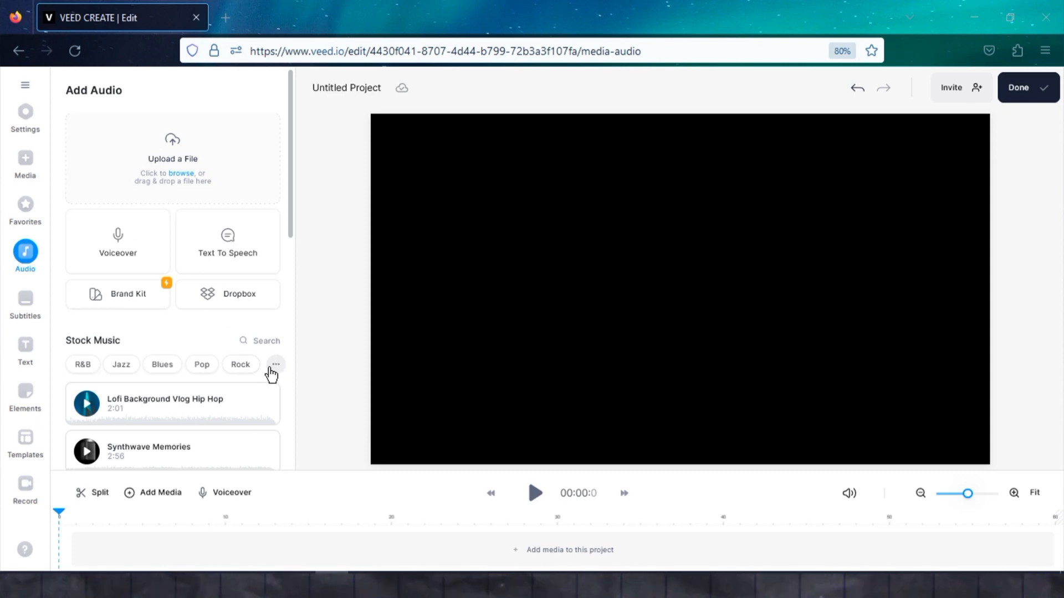
scroll("down", 3)
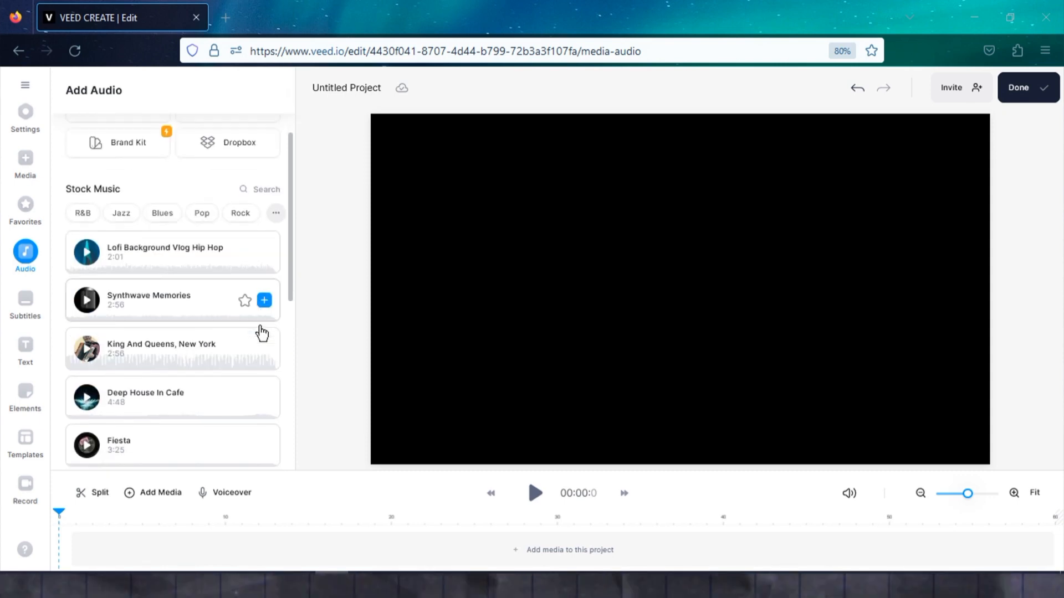
scroll("down", 3)
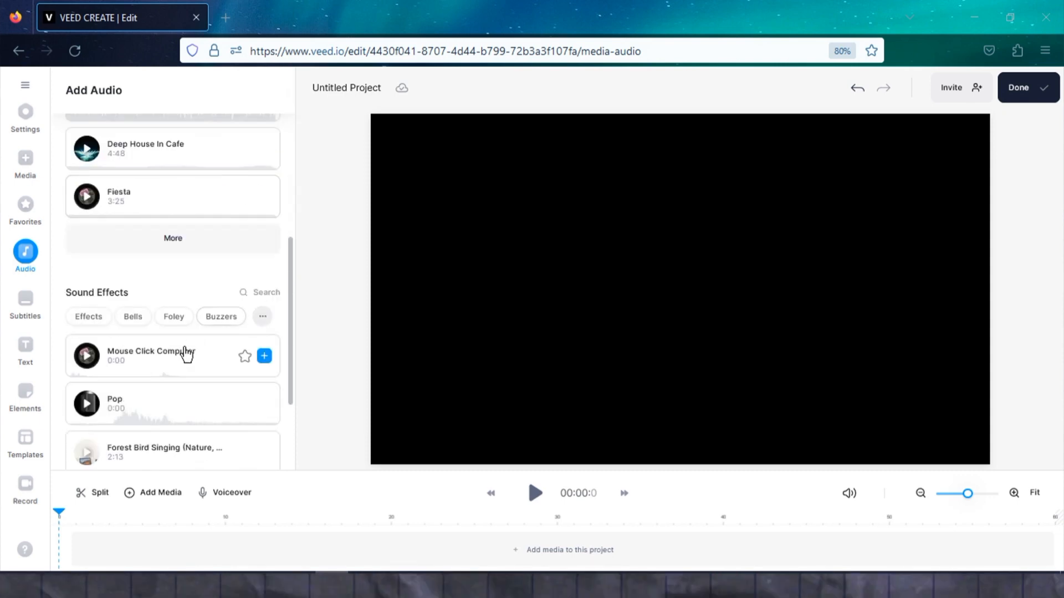
View the Auto, Manual and Upload subtitle options, then the Text panel.
left_click(25, 299)
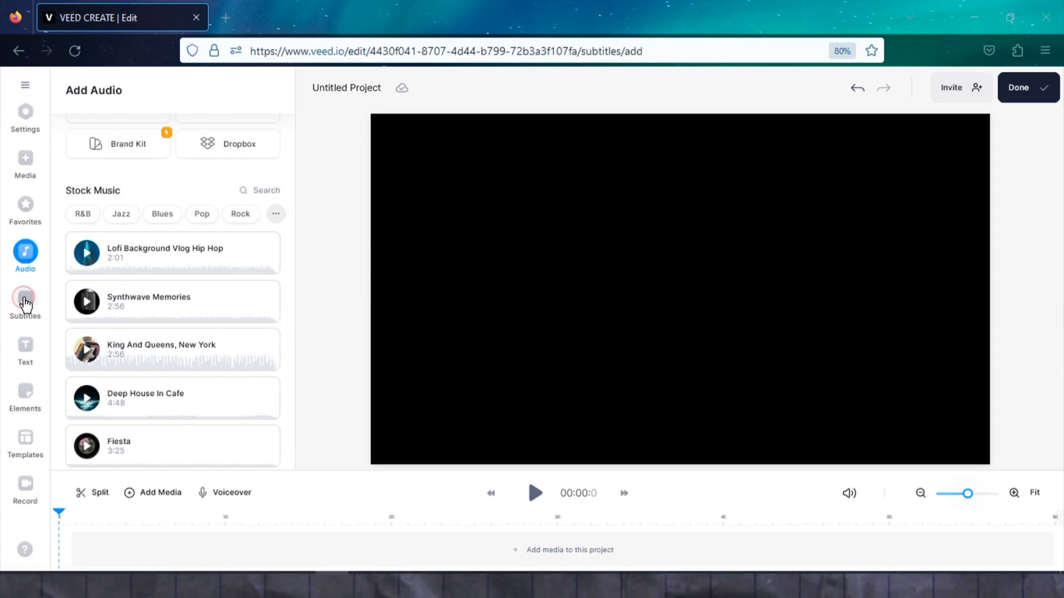
left_click(25, 301)
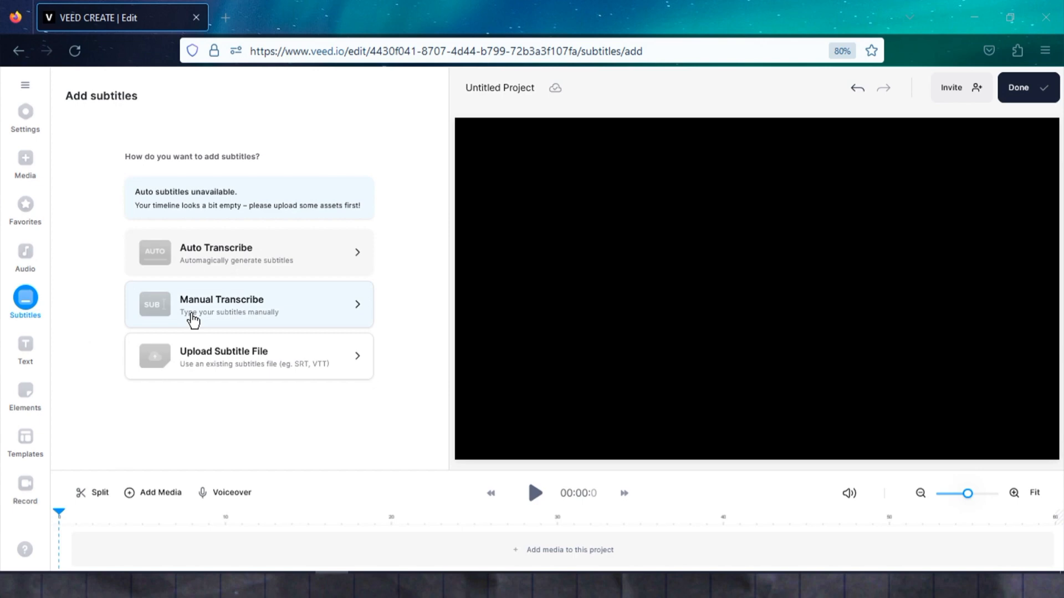
mouse_move(282, 368)
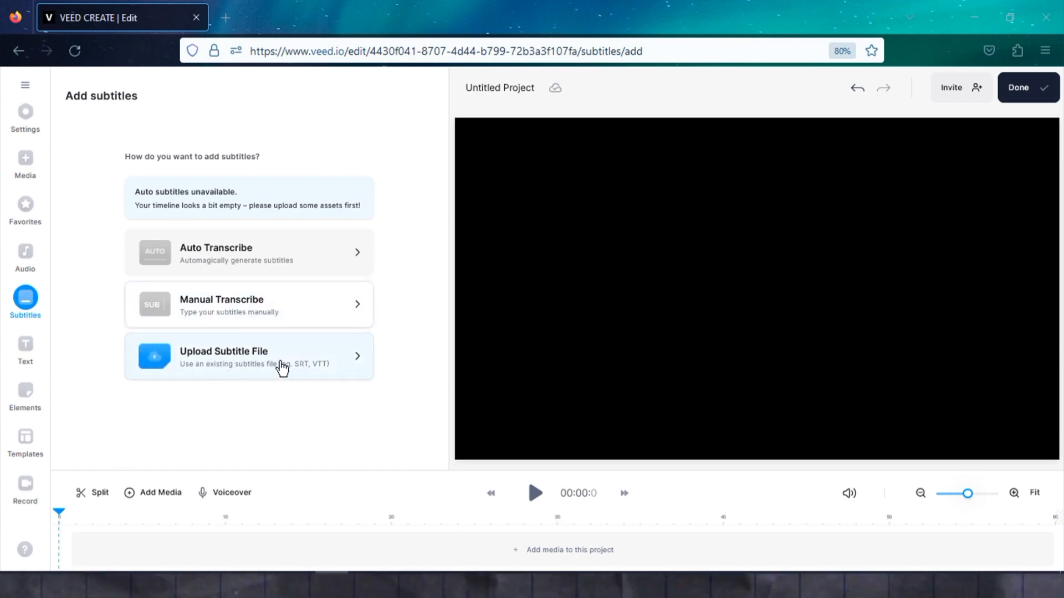
mouse_move(239, 362)
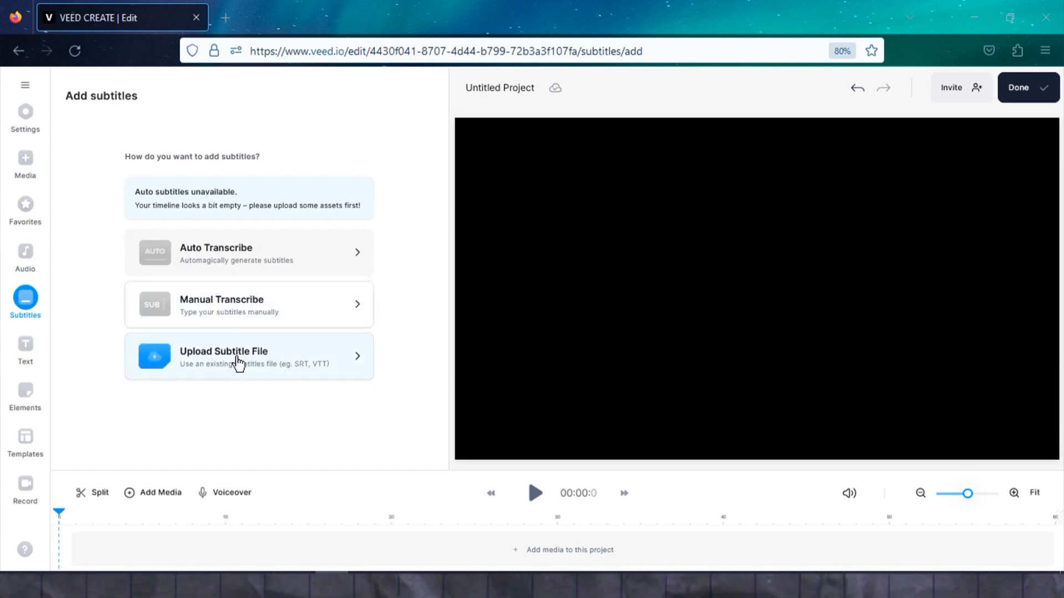
left_click(24, 348)
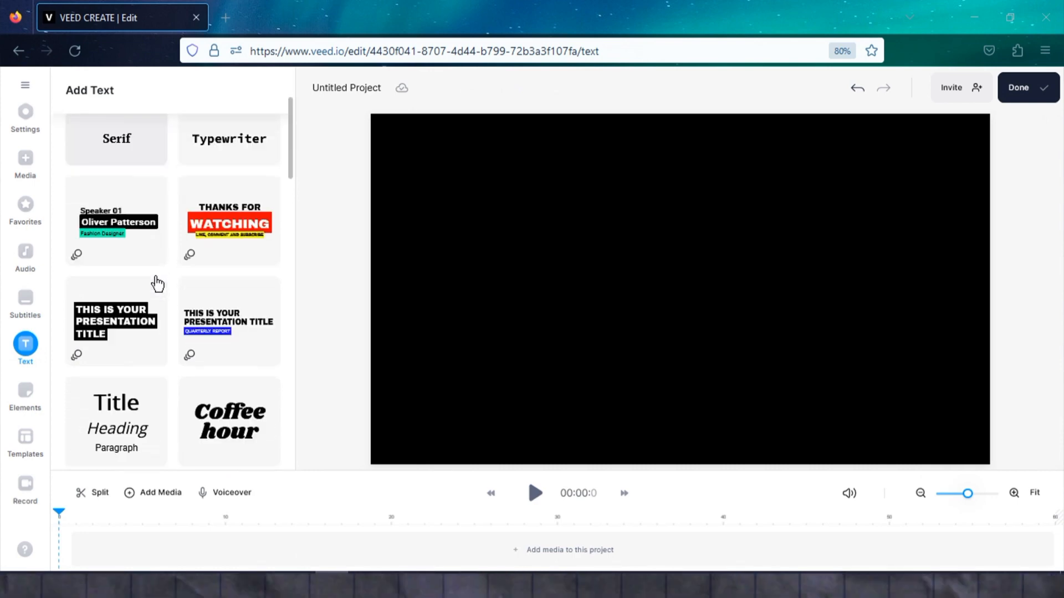
Scroll through the text templates and switch to the Elements library.
scroll("down", 3)
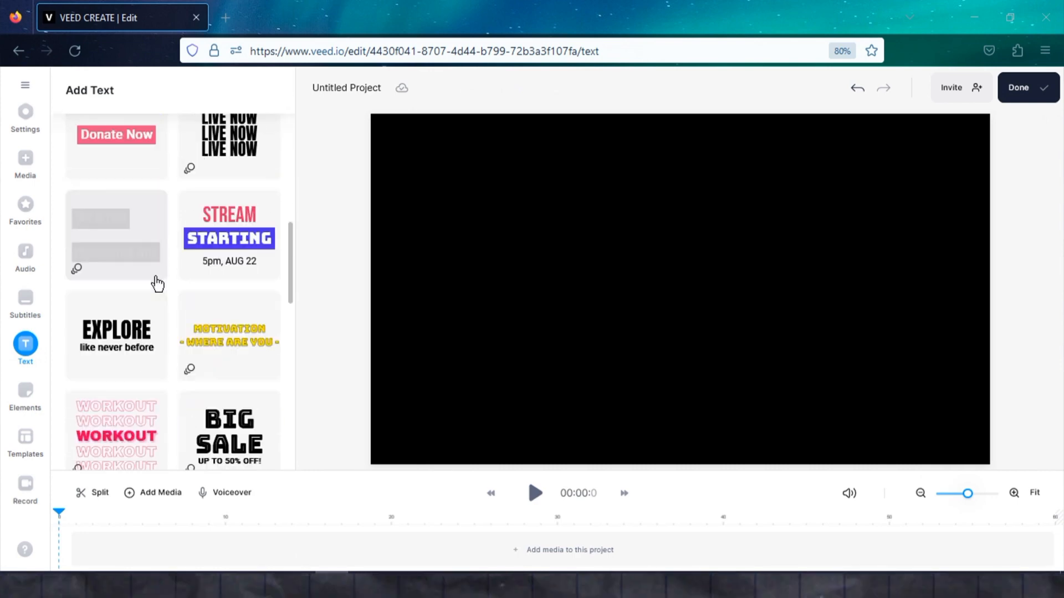
scroll("down", 3)
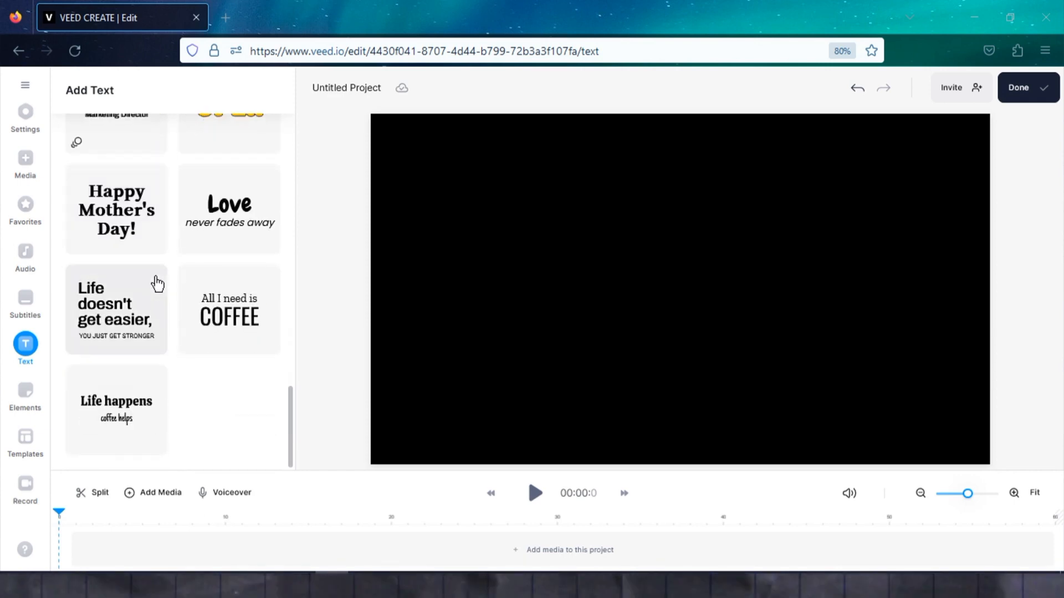
left_click(25, 393)
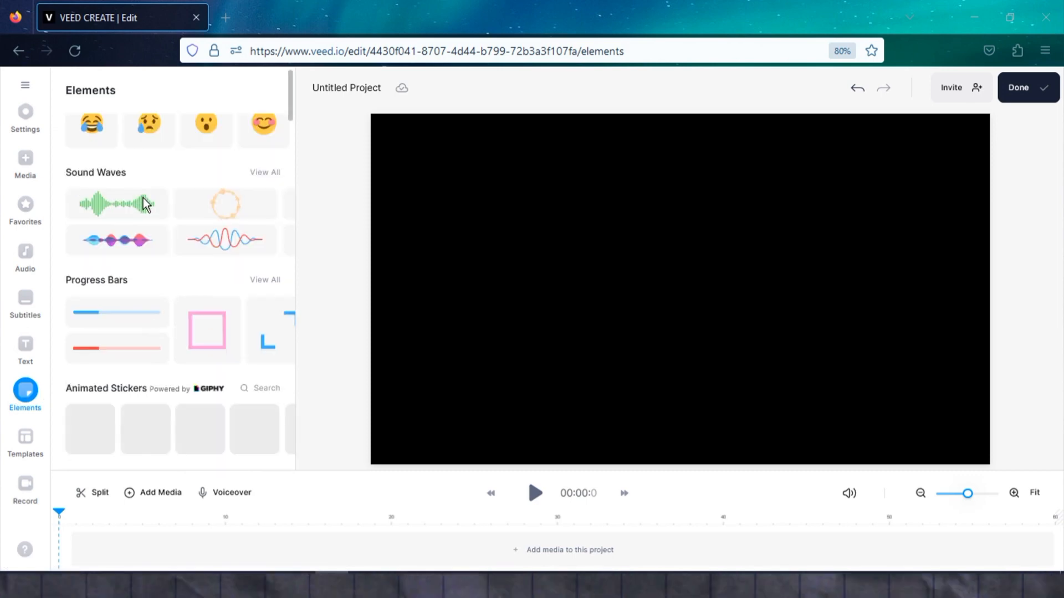
Scroll through the Elements panel's sound waves, progress bars and stickers.
scroll("down", 3)
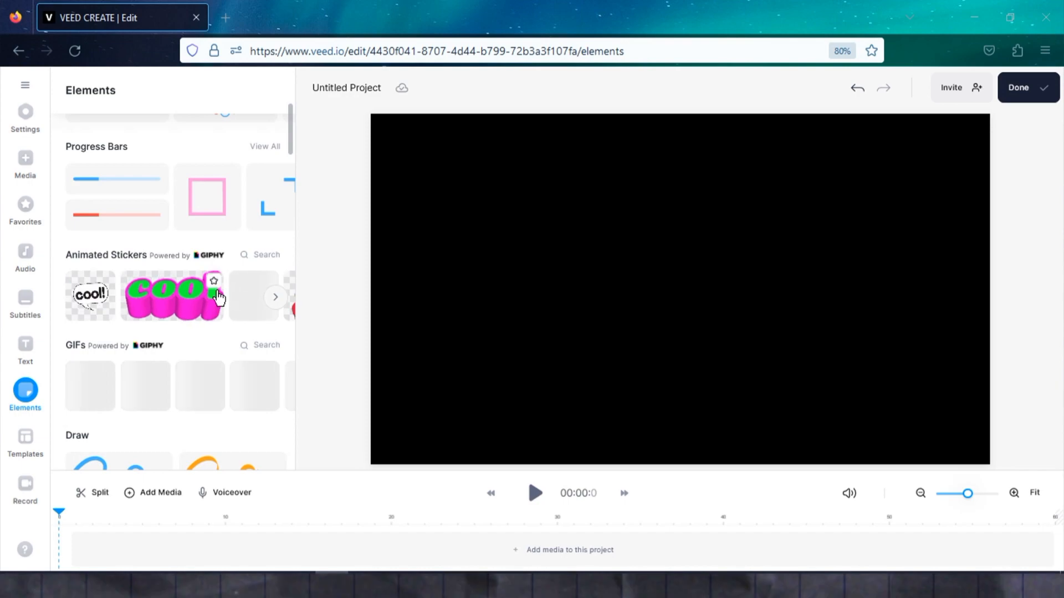
scroll("down", 3)
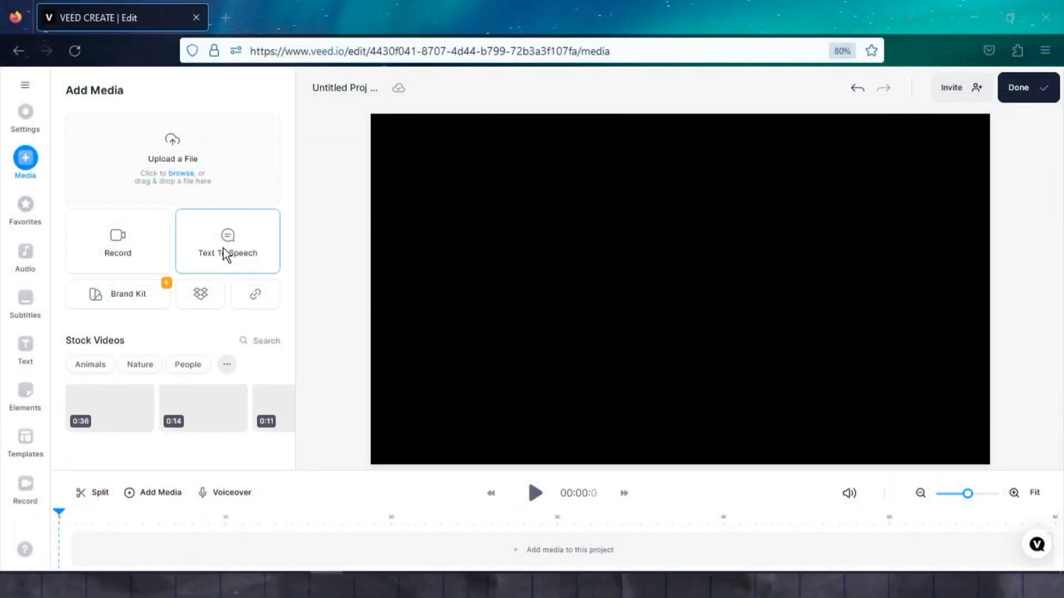
Generate a Text To Speech narration of the Grace Hopper script with the Davis voice.
left_click(227, 240)
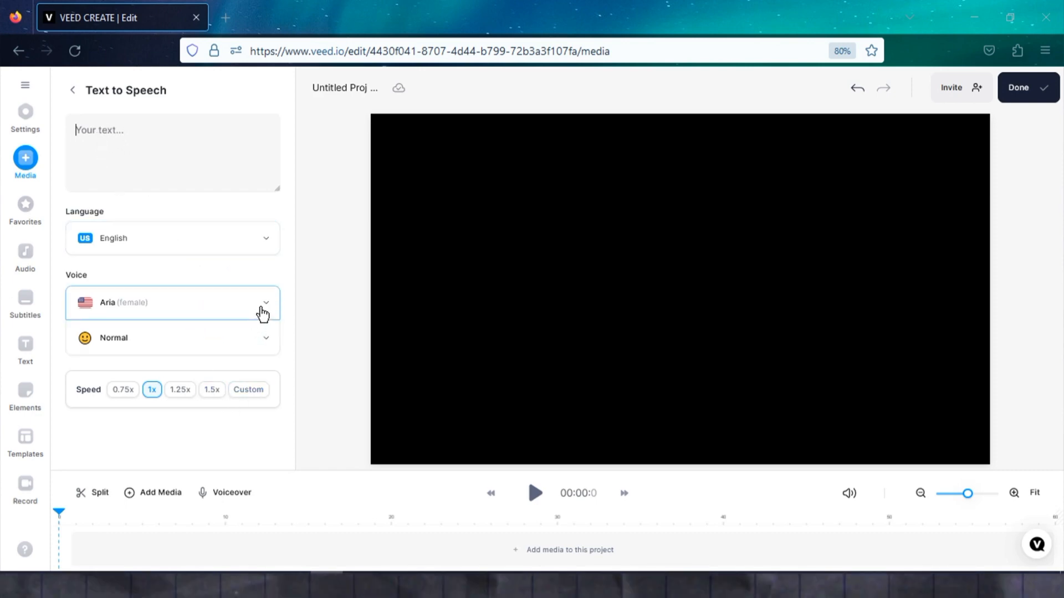
mouse_move(270, 305)
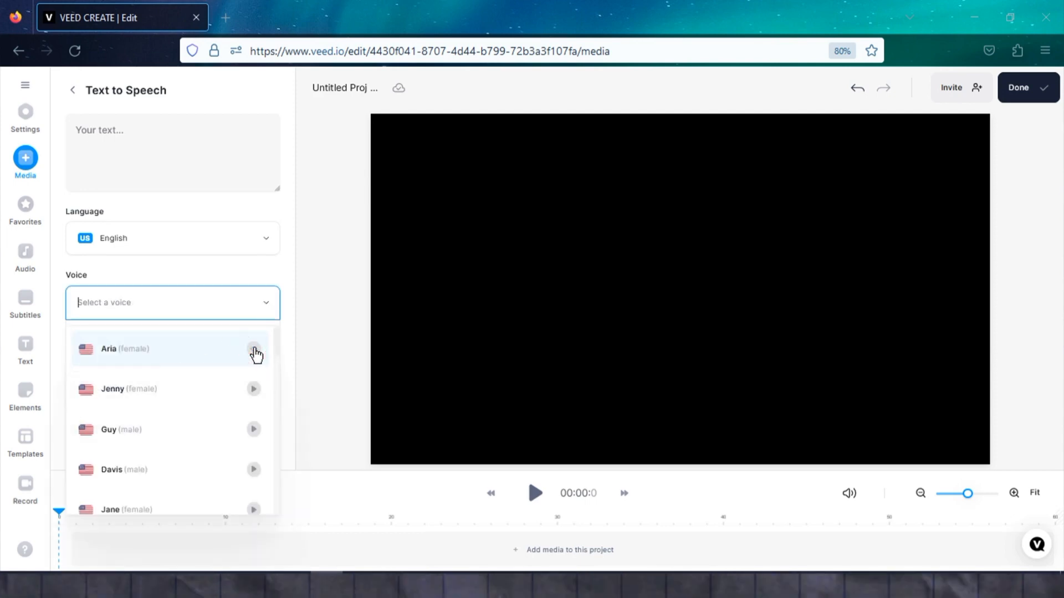
left_click(253, 389)
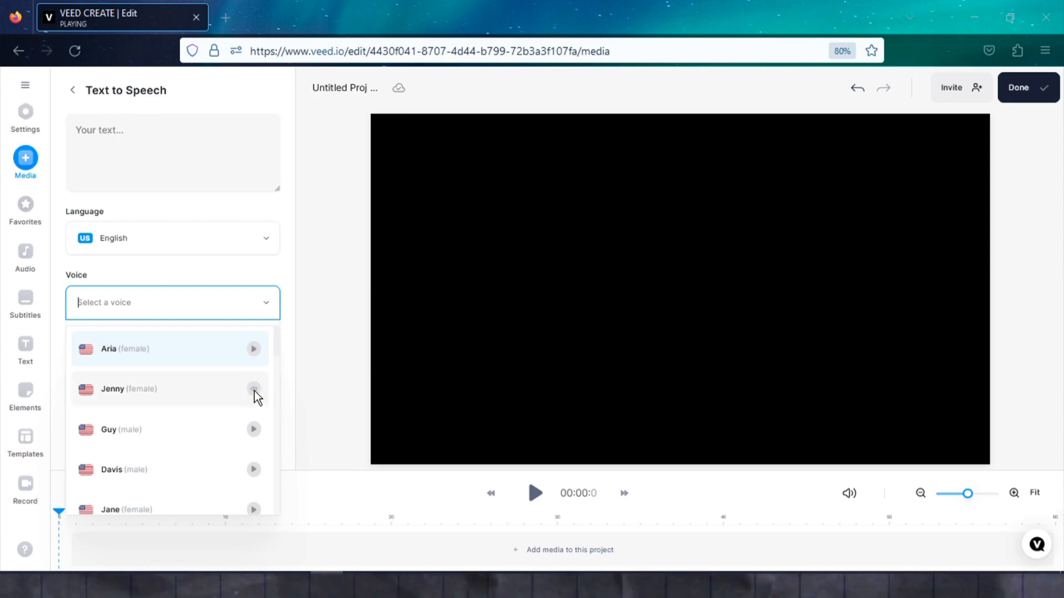
scroll("down", 3)
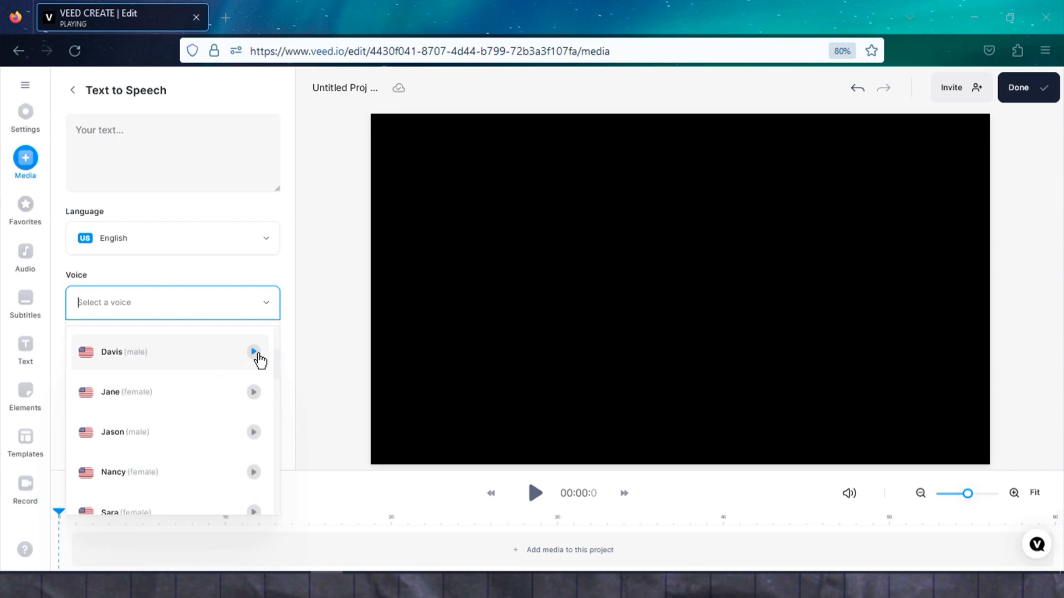
mouse_move(255, 400)
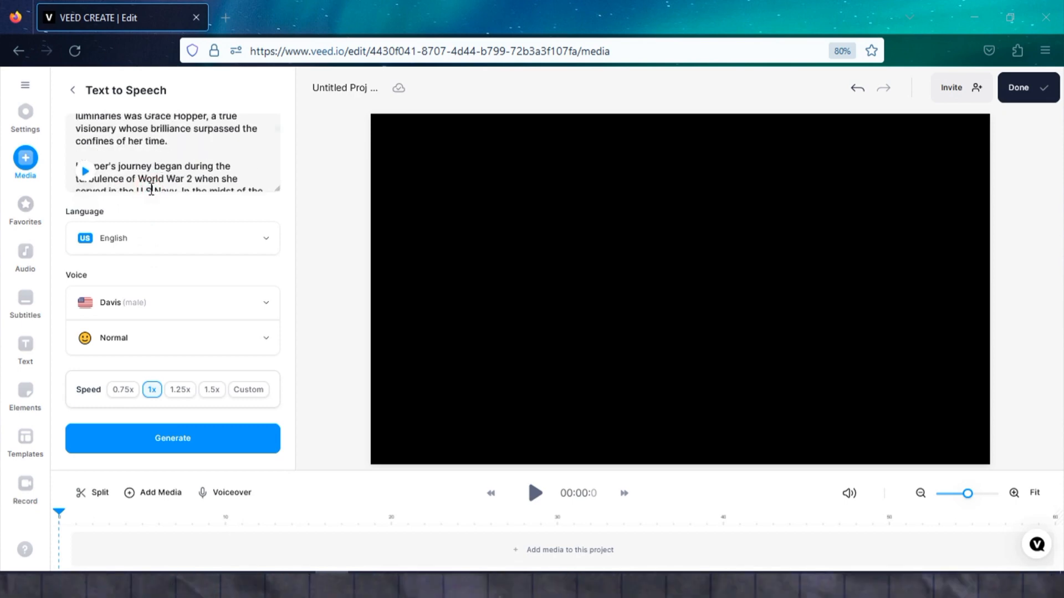
left_click(172, 438)
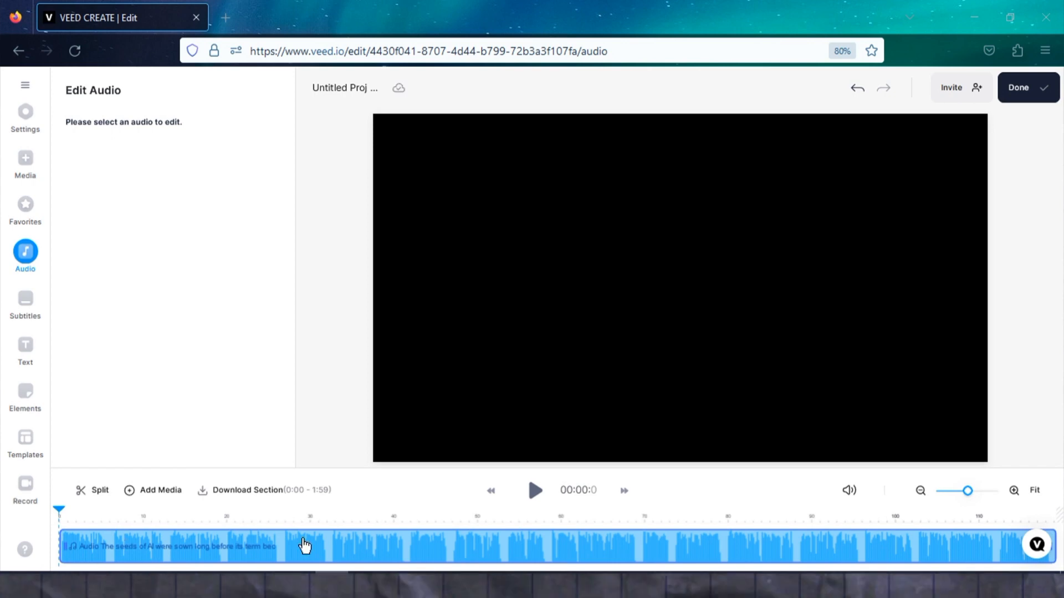
Play the narration and split the track at about 0:06.
left_click(534, 491)
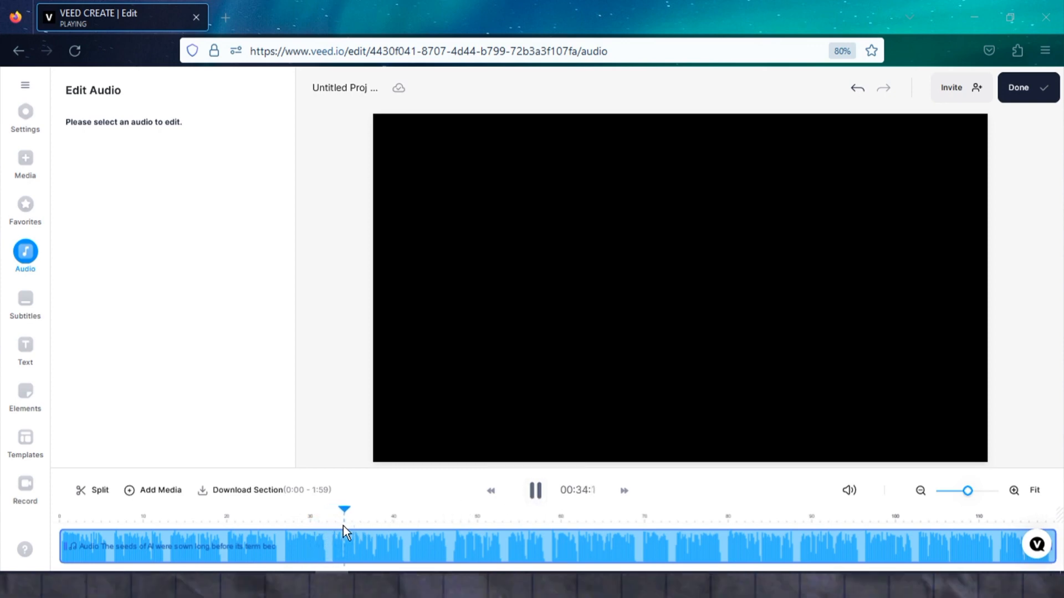
left_click(533, 490)
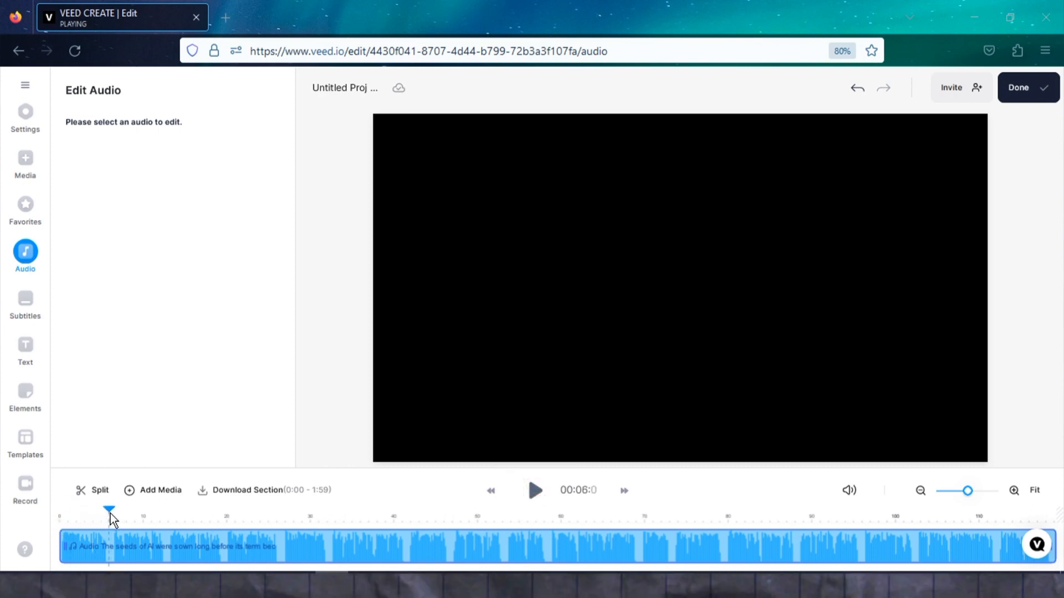
left_click(91, 490)
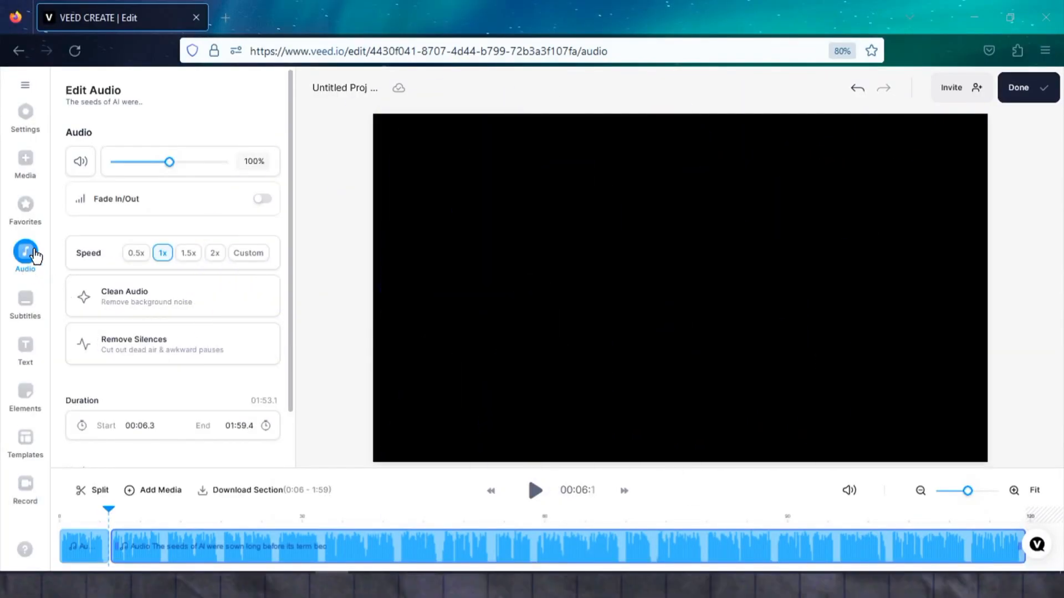
mouse_move(44, 174)
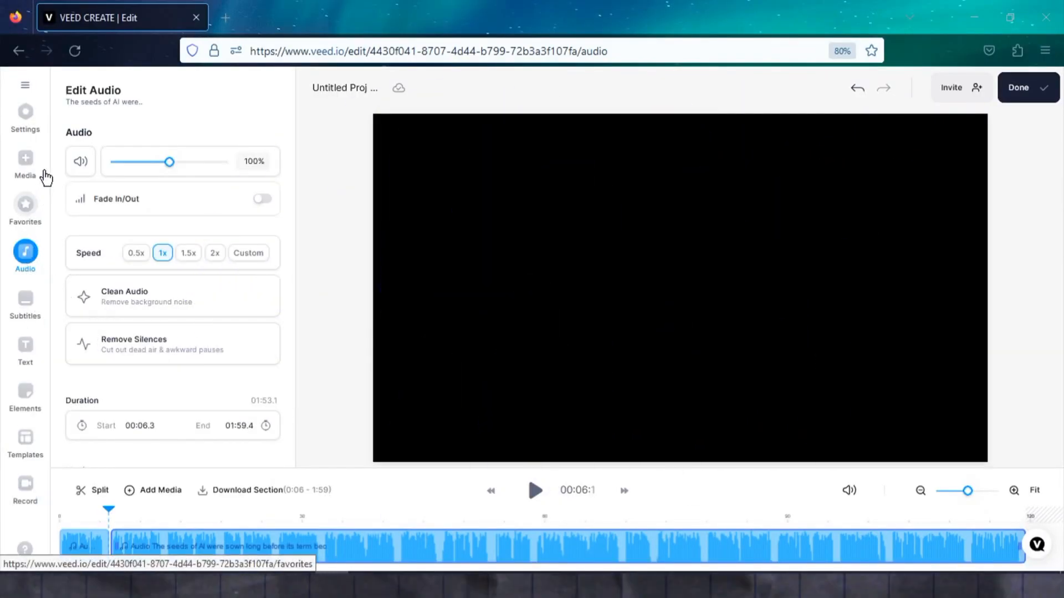
mouse_move(25, 160)
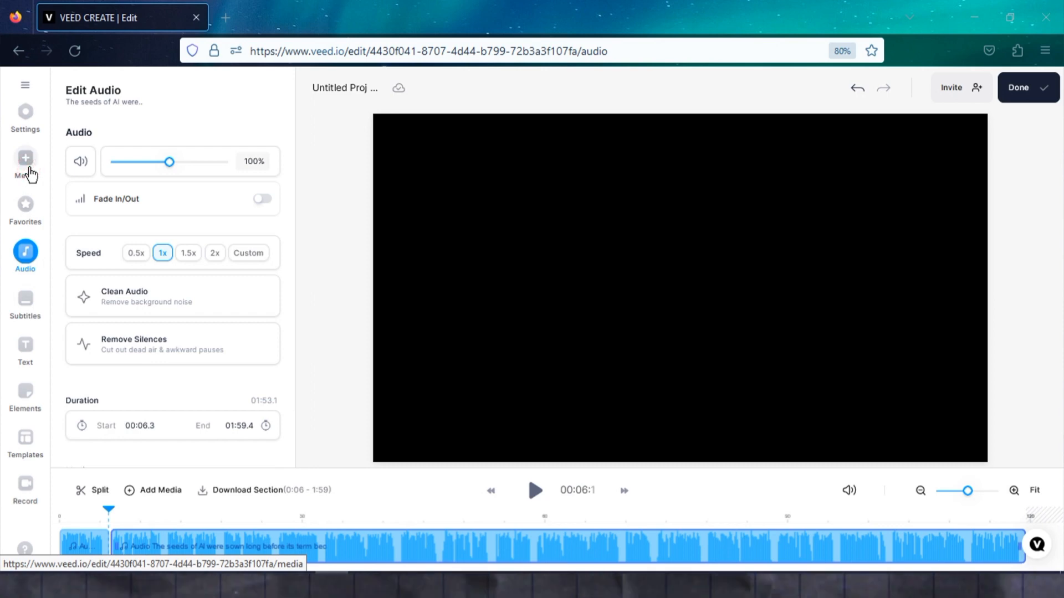
Search stock videos for 'artificial intelligence' and add the 3D render clip to the timeline.
left_click(24, 158)
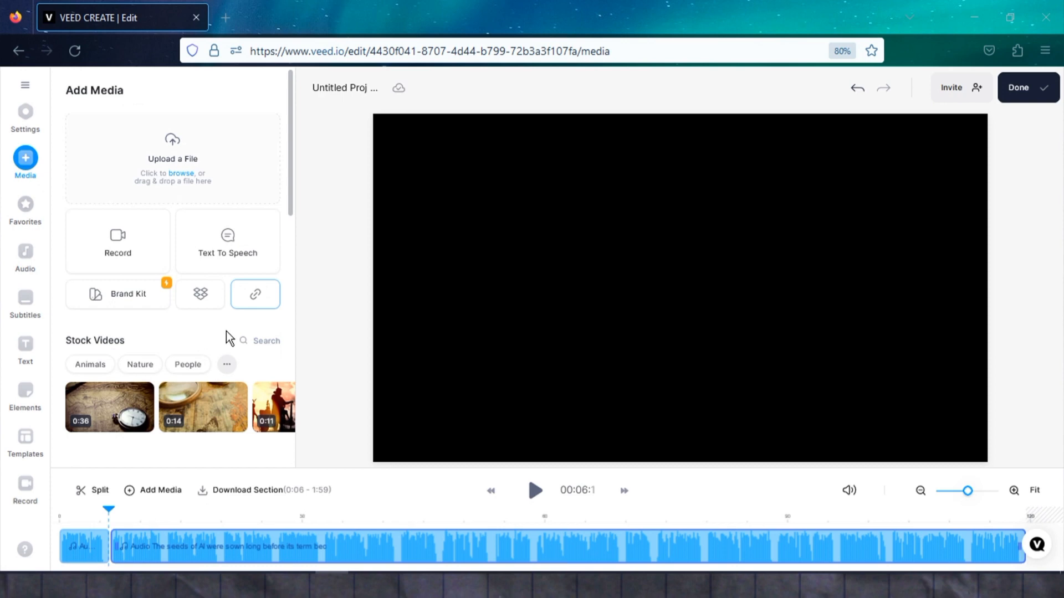
mouse_move(256, 350)
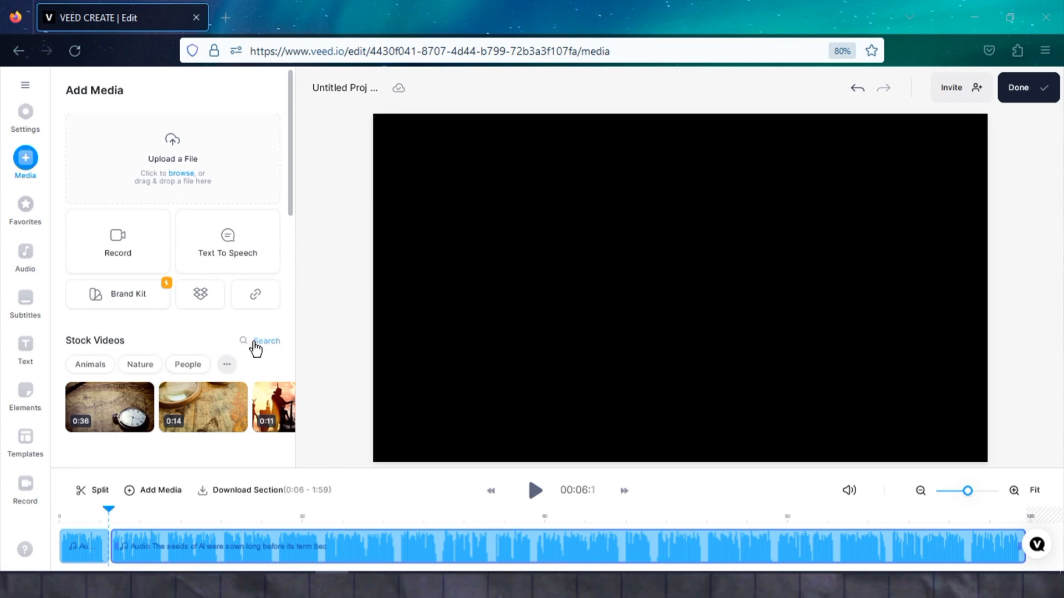
left_click(265, 340)
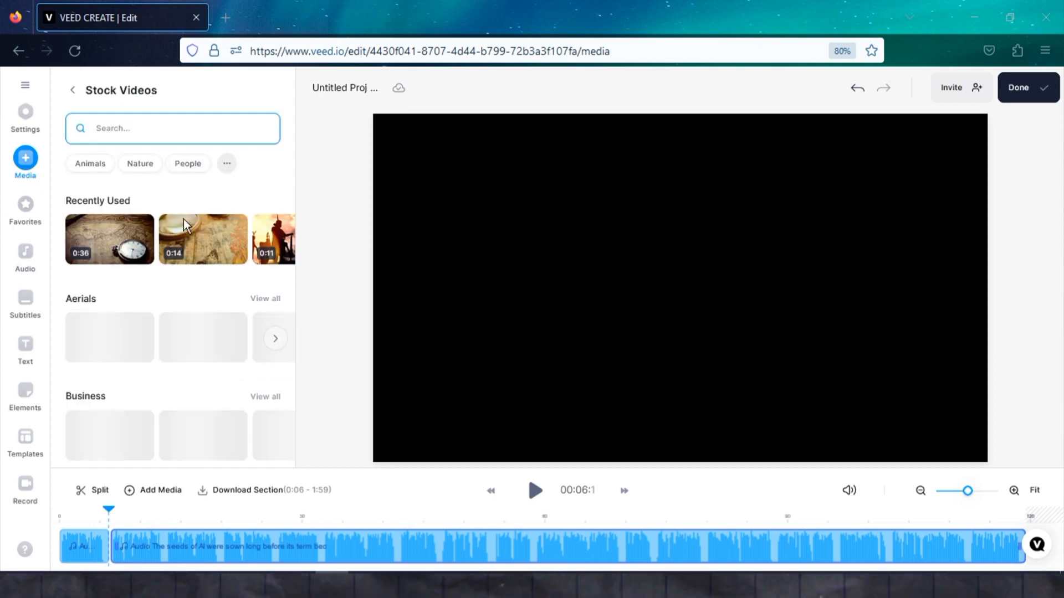
type("artificial intelligence")
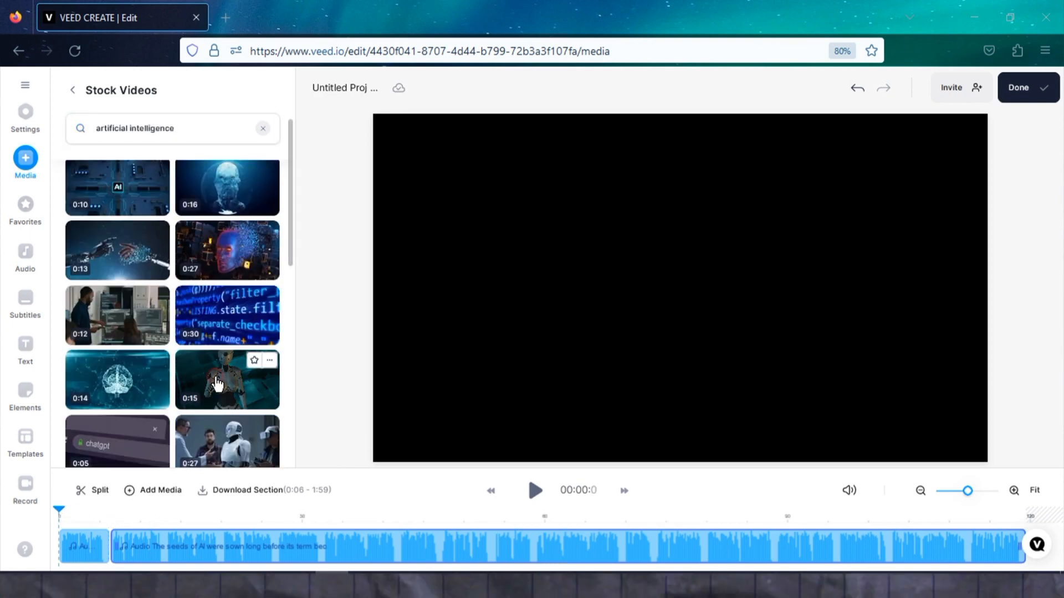
left_click(219, 380)
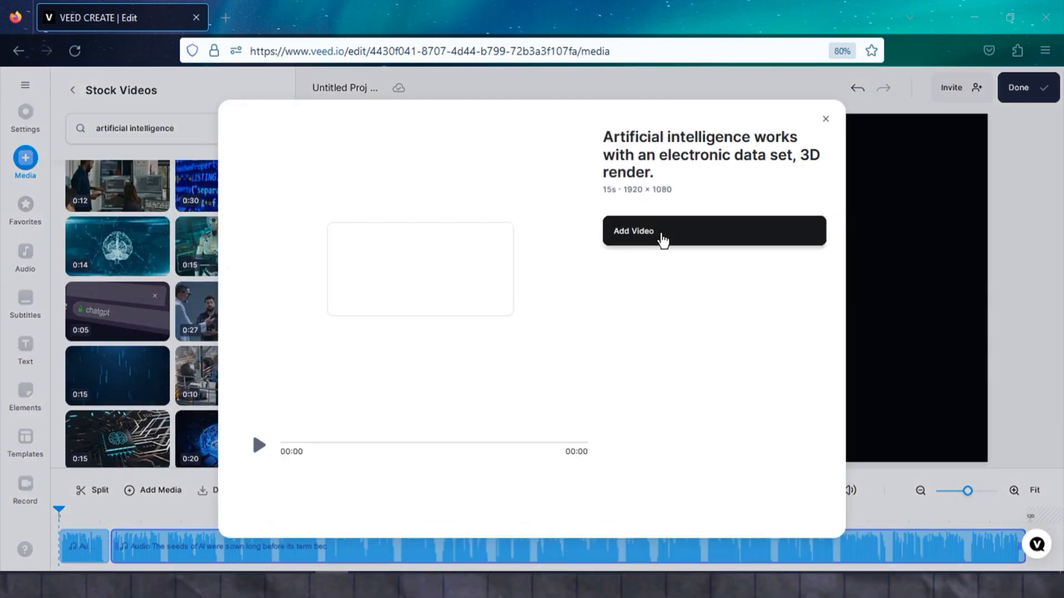
left_click(258, 446)
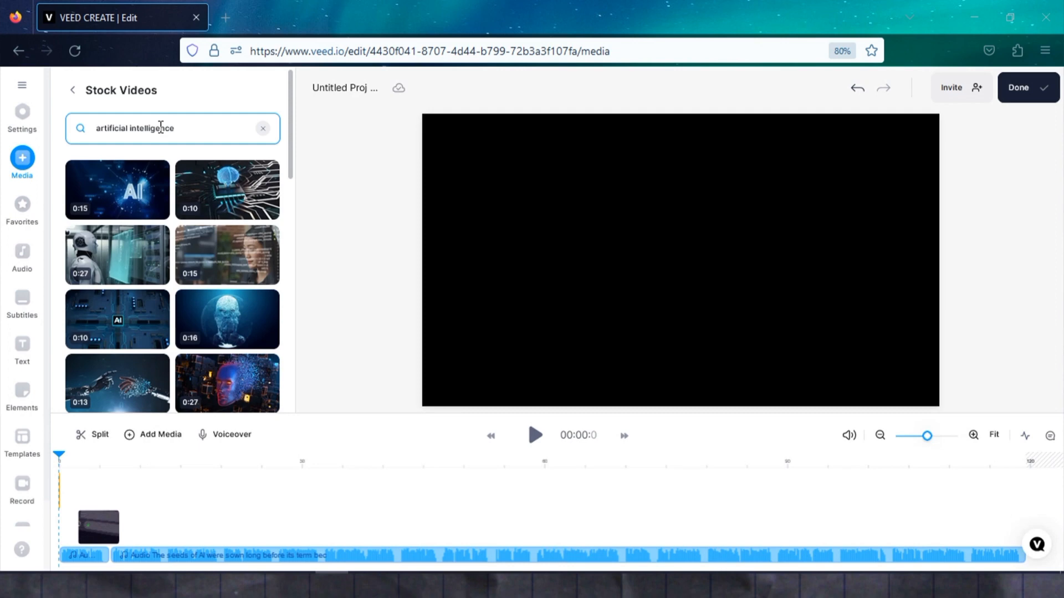
left_click(22, 205)
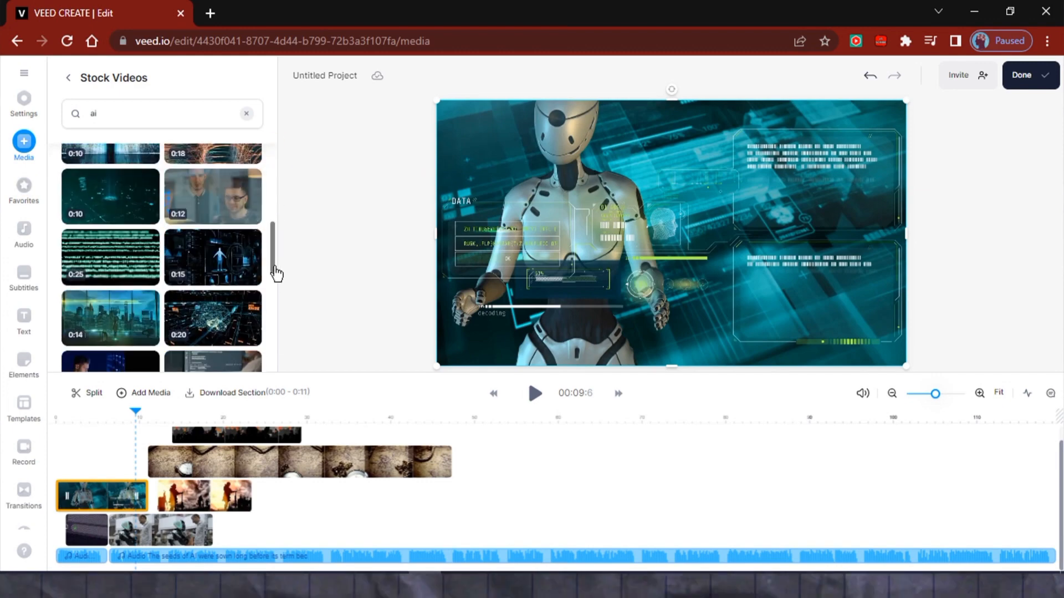
Search stock videos for 'navy', add the aircraft carrier clip, and return to the video start.
left_click(23, 187)
type("navy")
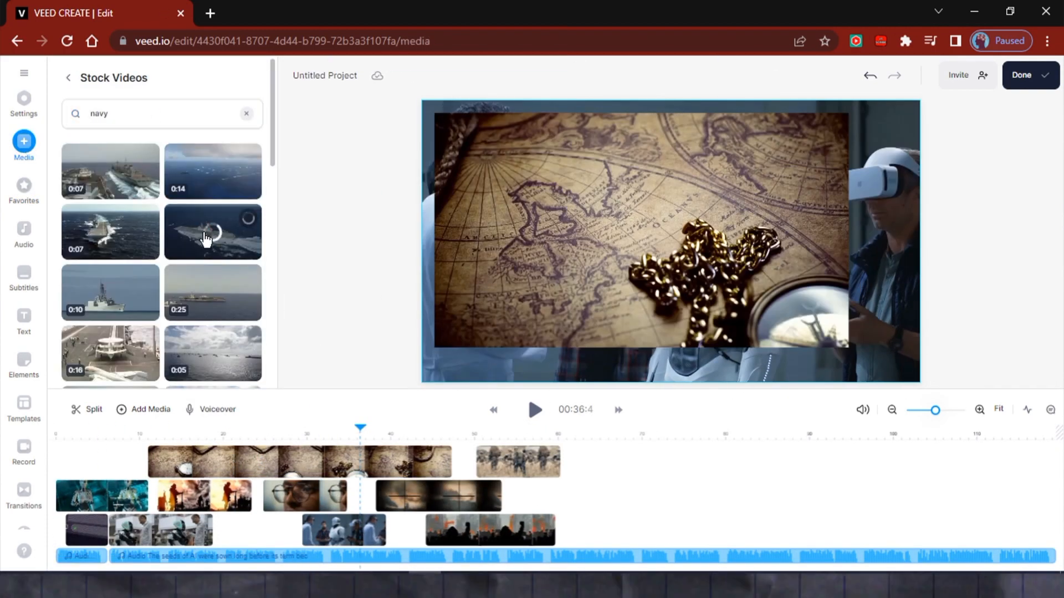
left_click(23, 186)
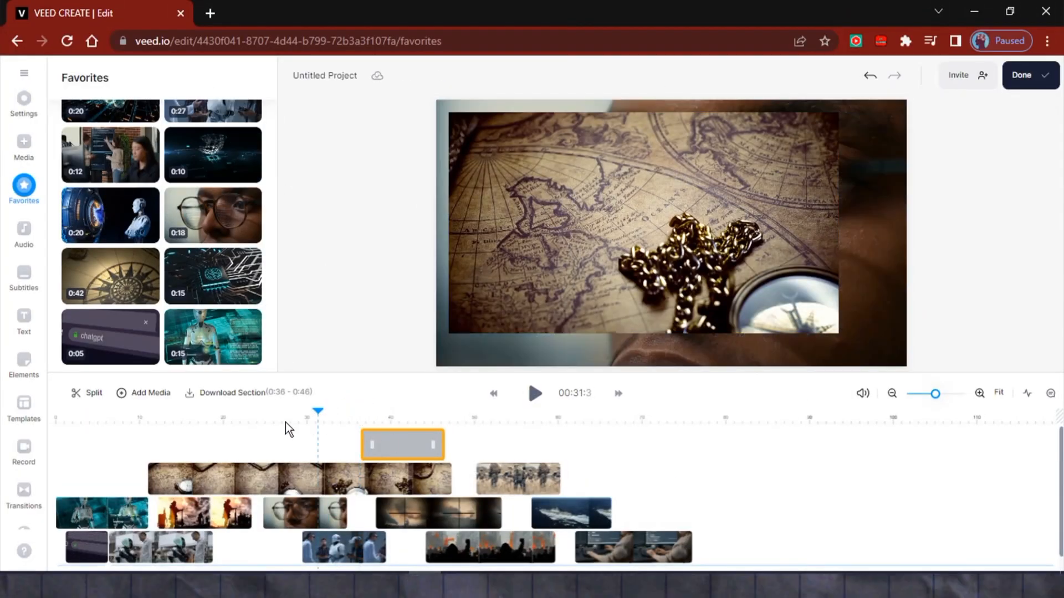
left_click(99, 514)
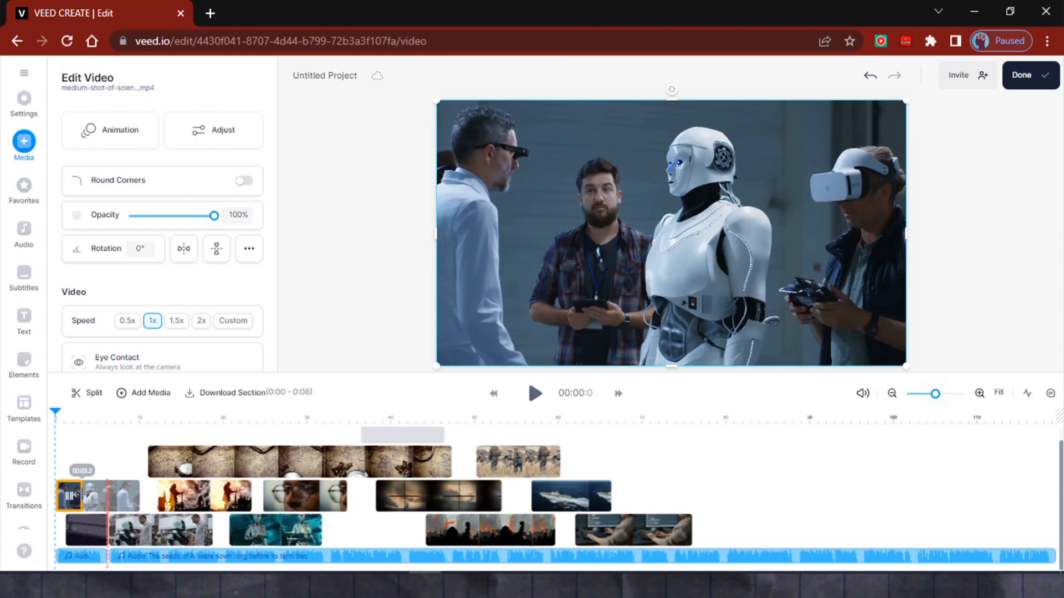
Reorder the robot, engineer and pocket-watch map clips into a tighter opening sequence.
left_click(92, 531)
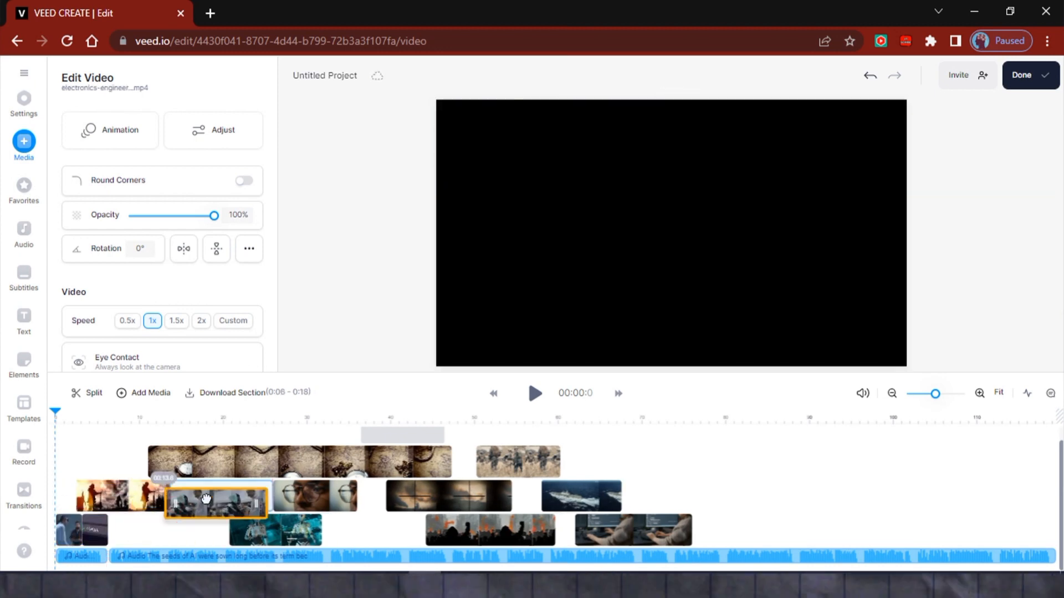
left_click(137, 529)
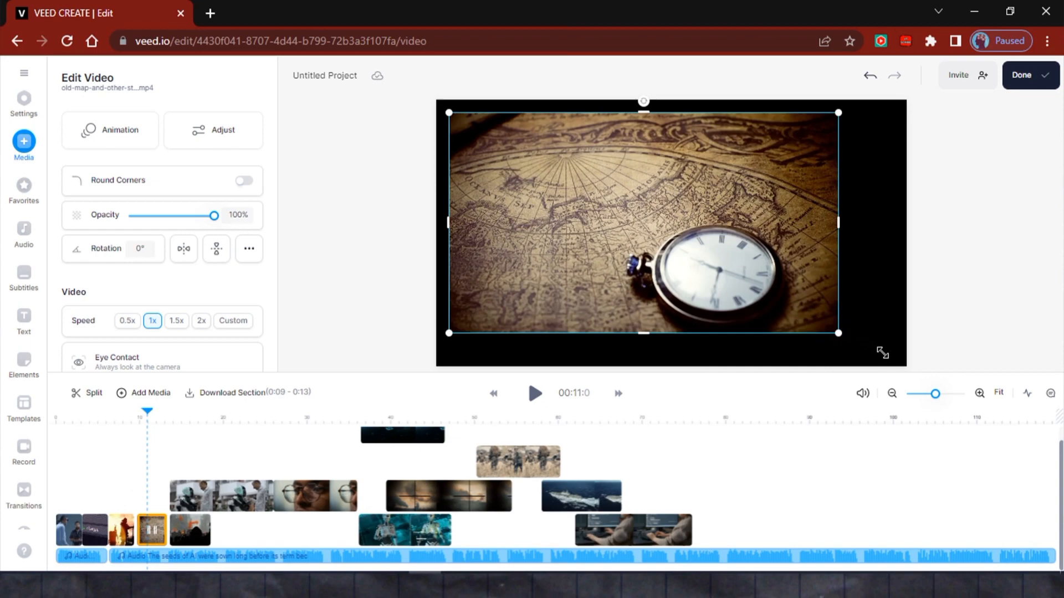
left_click(118, 532)
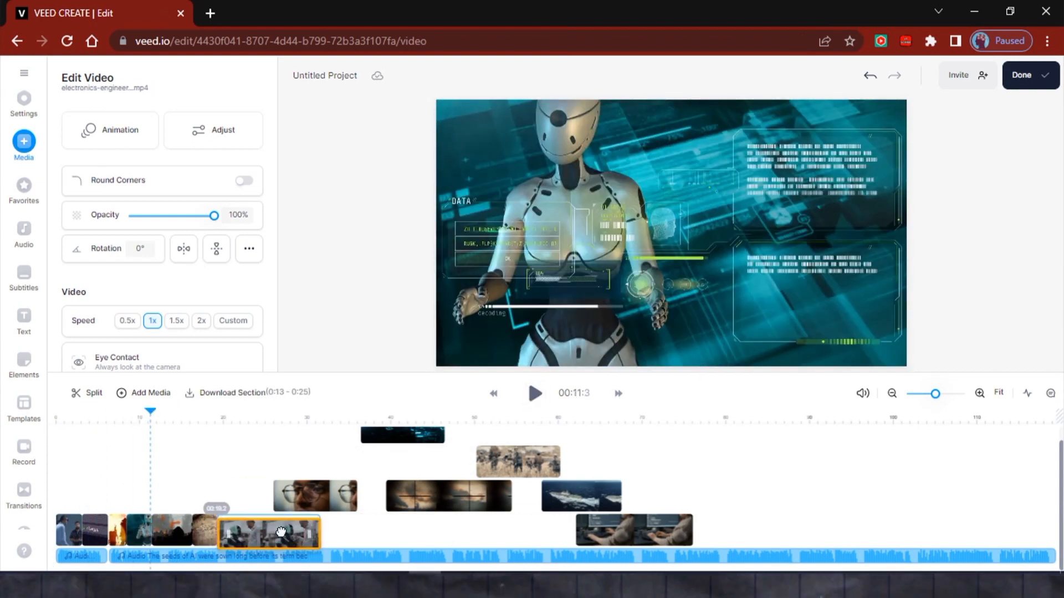
left_click(23, 99)
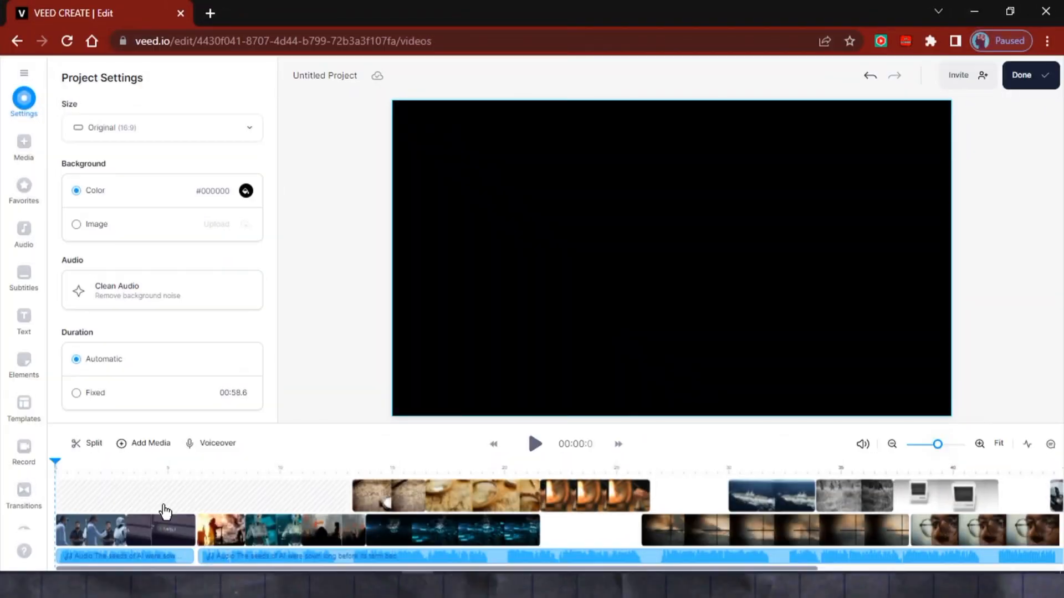
Play the reordered opening, jump to the pocket-watch shot at 15 s, and show the Add Media options.
left_click(459, 476)
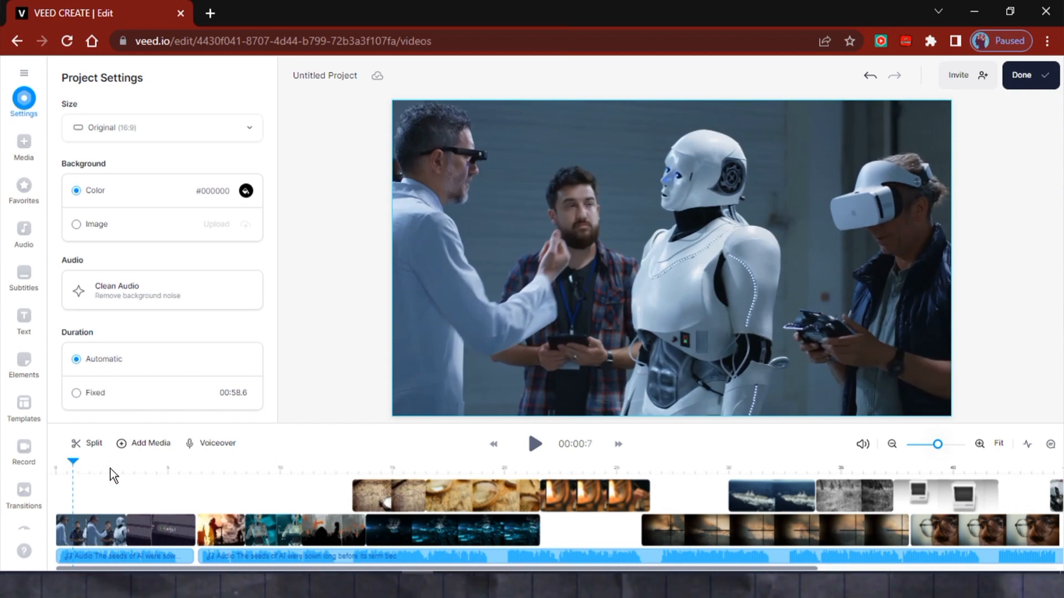
left_click(150, 475)
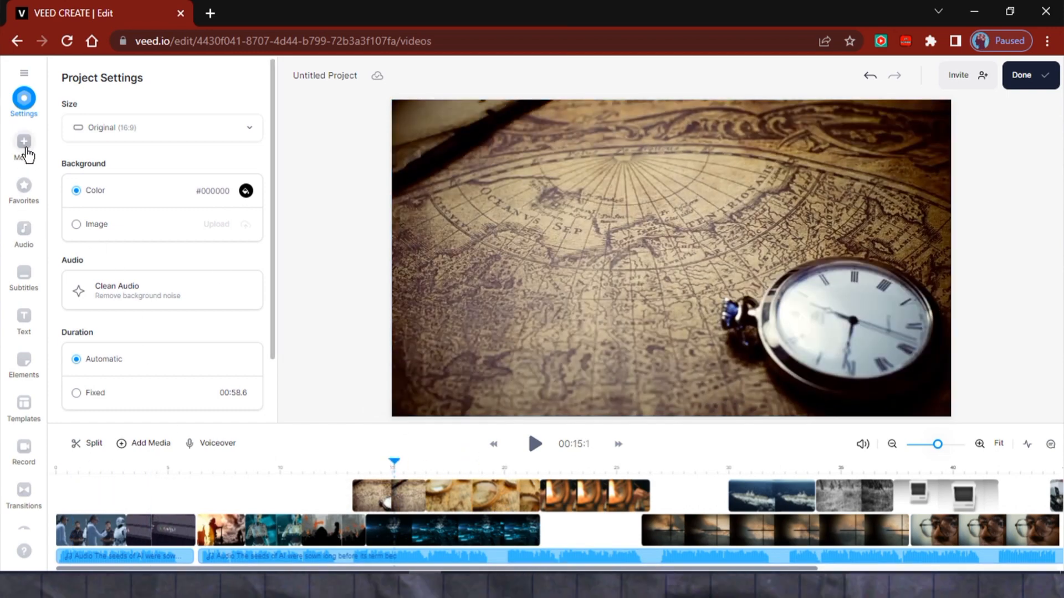
left_click(23, 141)
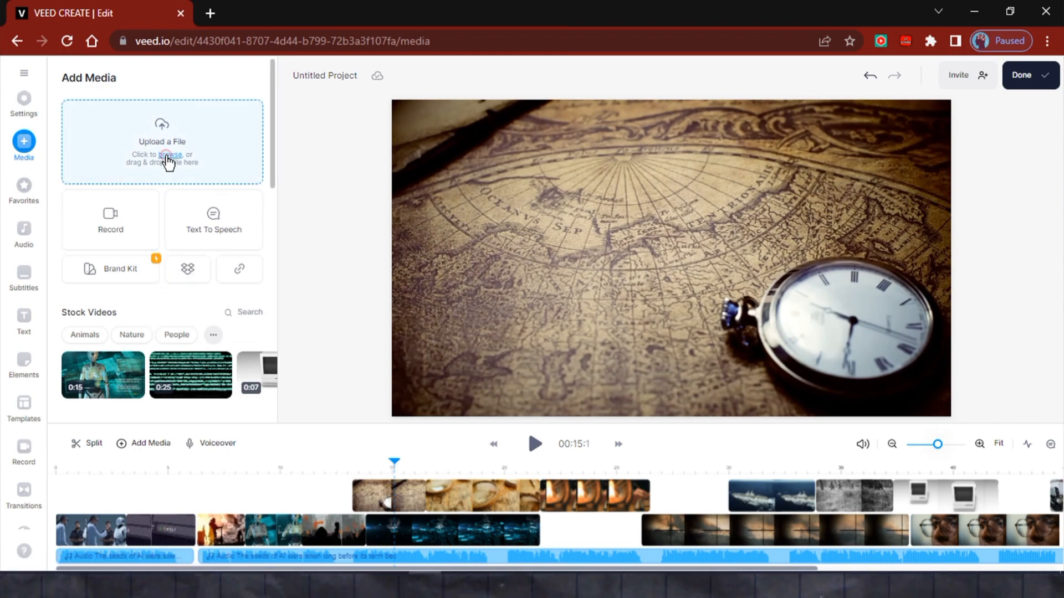
Upload the Grace Hopper photos as overlay layers above the stock clips and preview them.
left_click(166, 157)
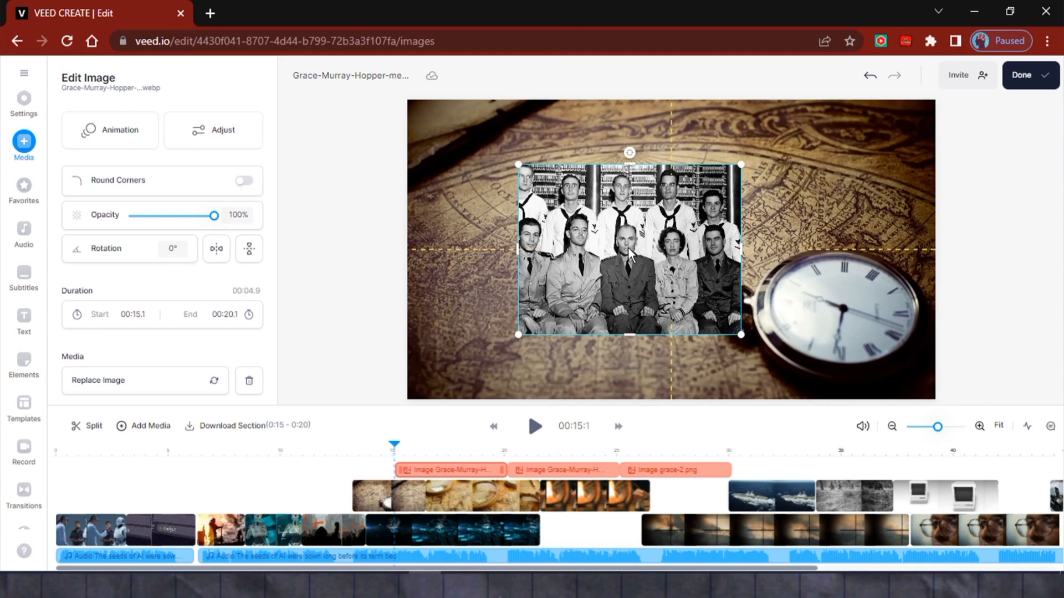
left_click(535, 426)
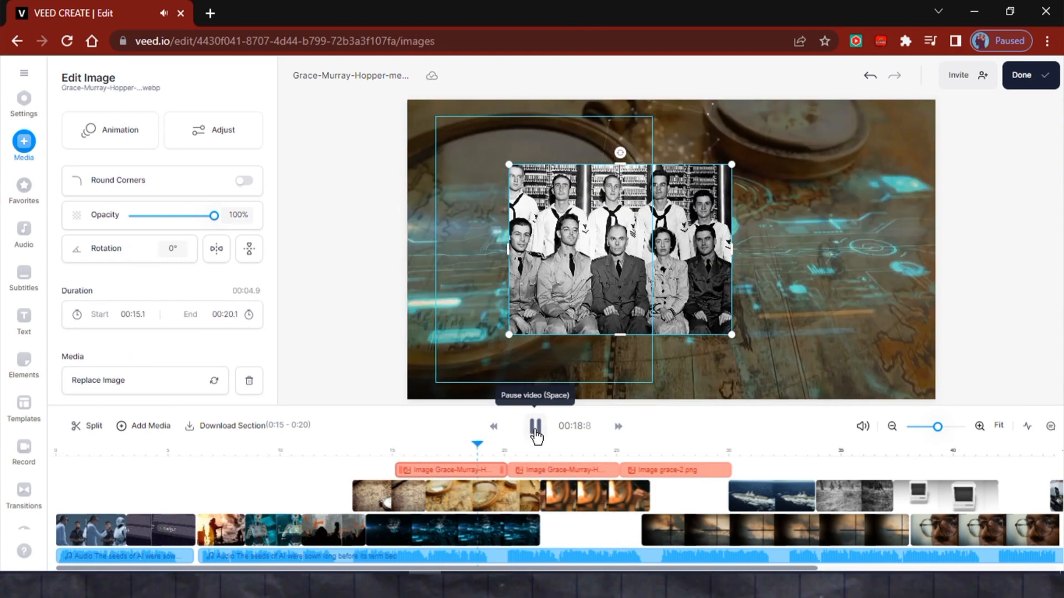
left_click(658, 469)
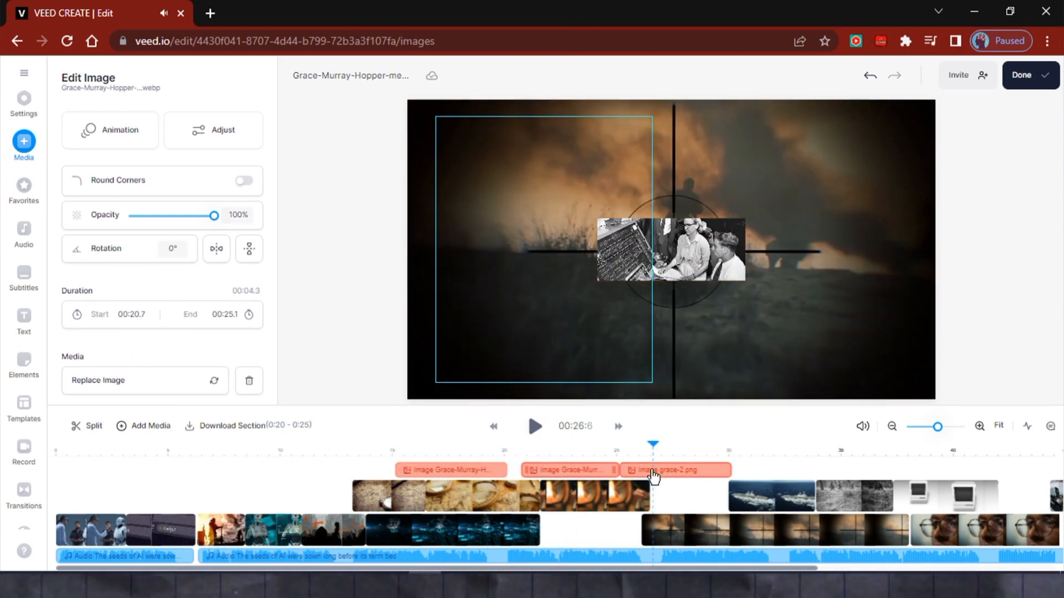
left_click(533, 426)
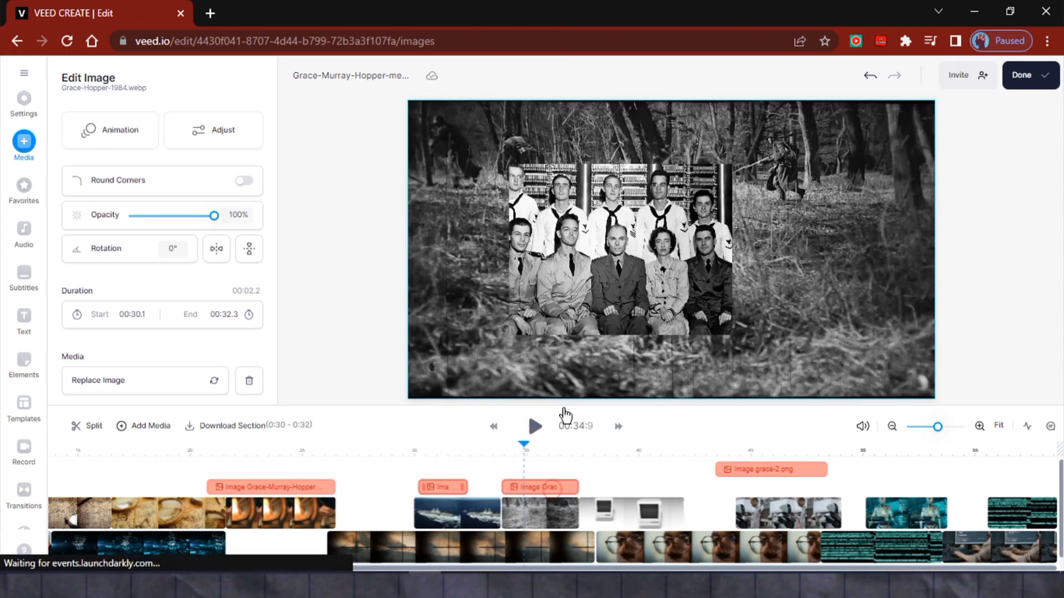
left_click(637, 459)
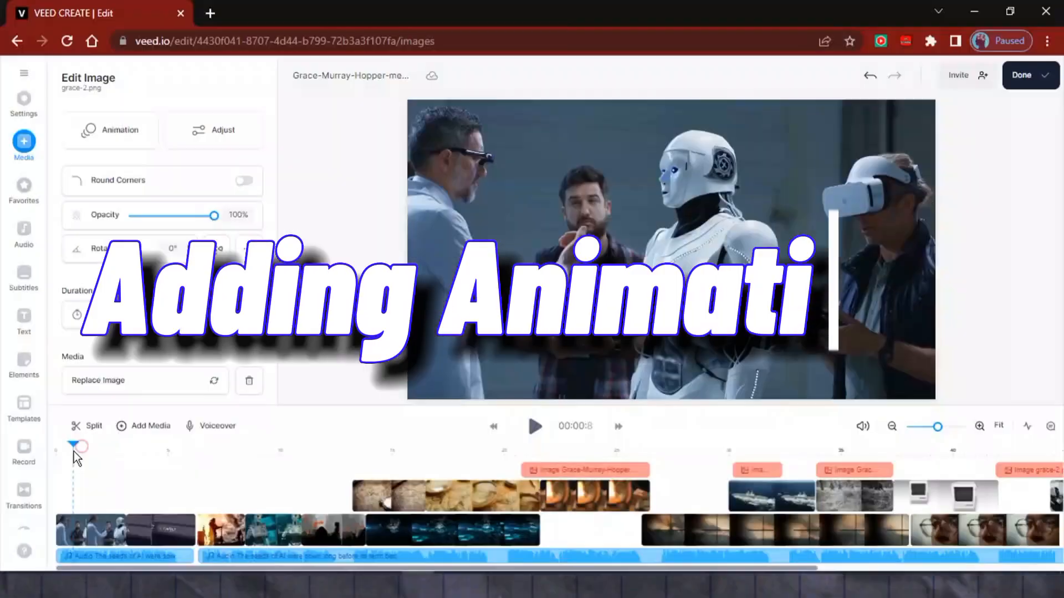
Test a Bounce entrance animation on the opening robot clip.
left_click(110, 129)
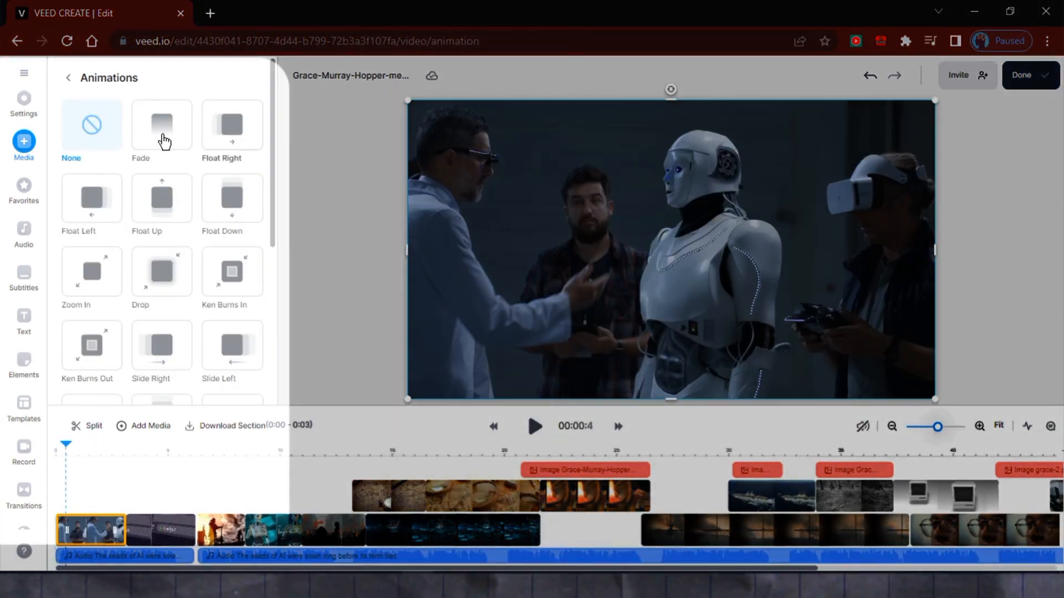
scroll("down", 3)
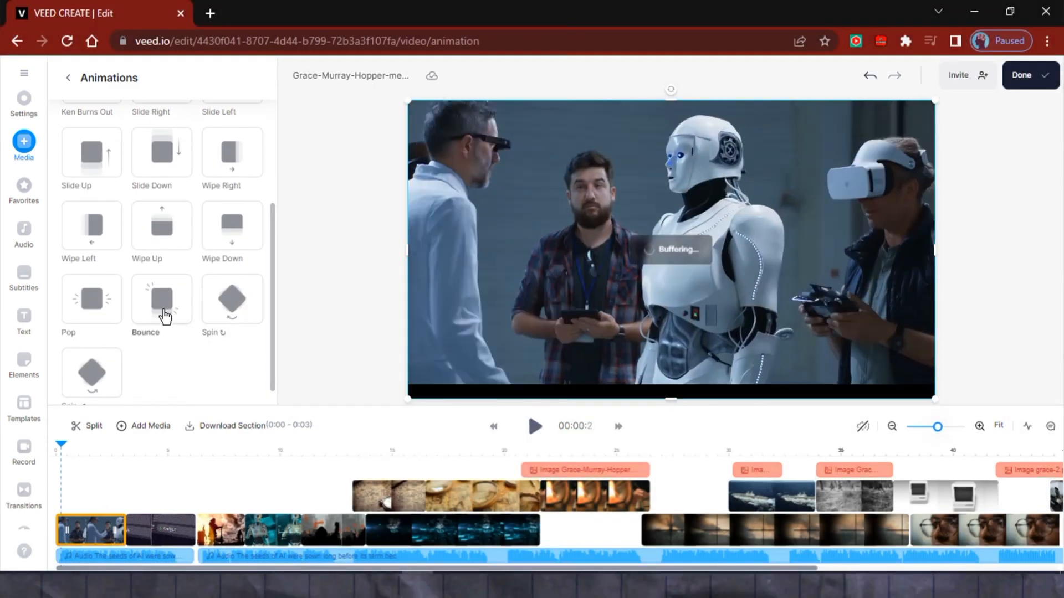
left_click(535, 427)
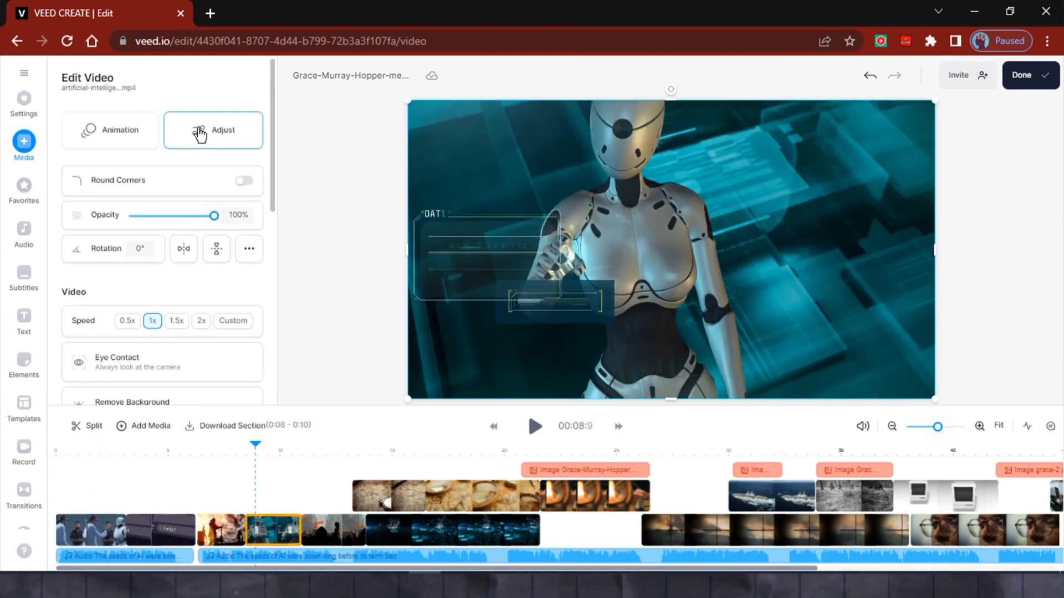
Raise the android clip's Hue to 48 for a green tint.
left_click(213, 130)
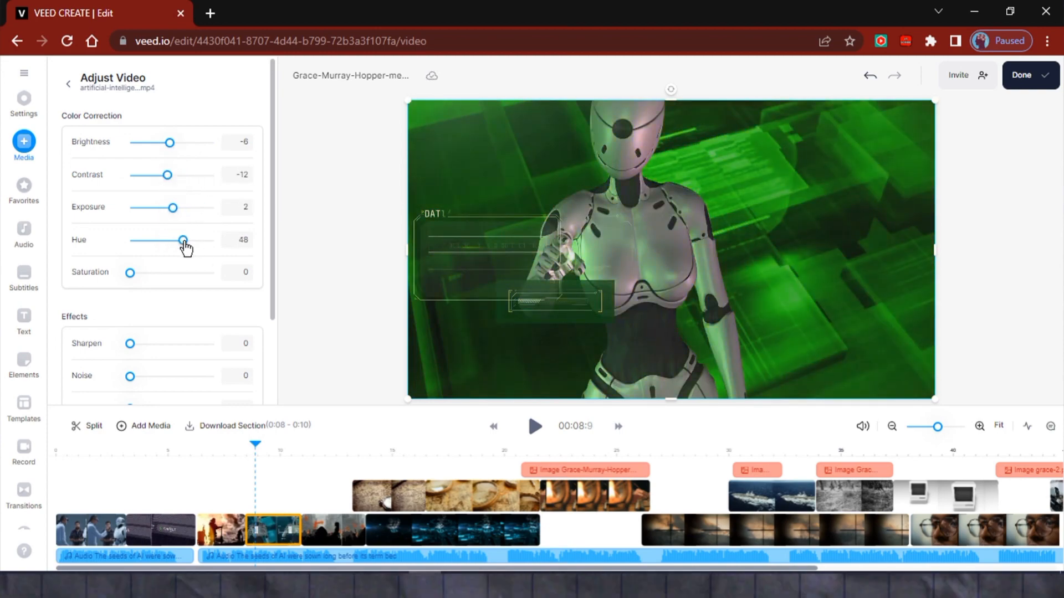
left_click_drag(183, 240, 200, 239)
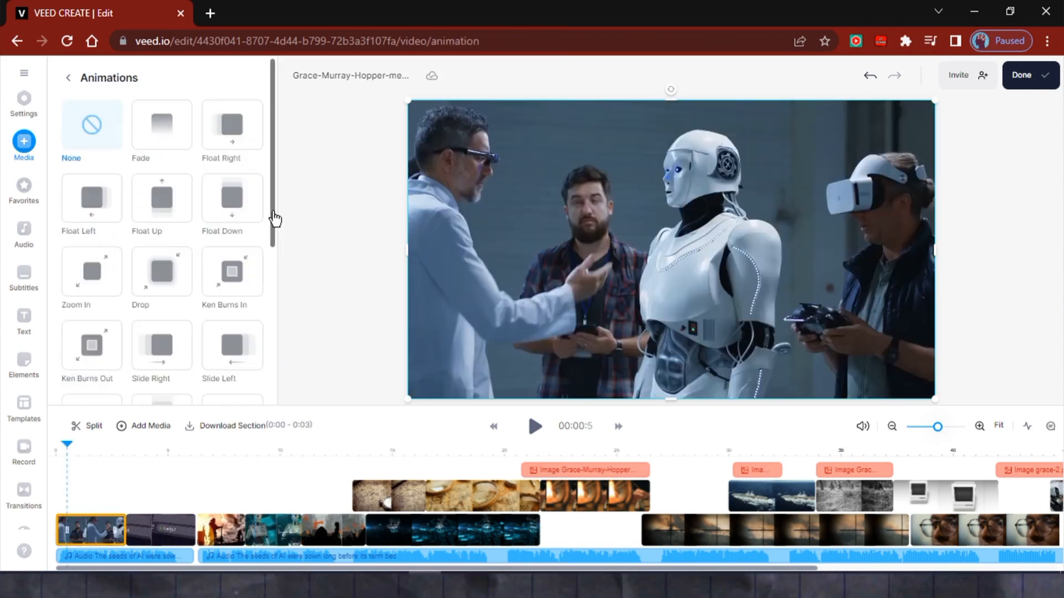
left_click(231, 273)
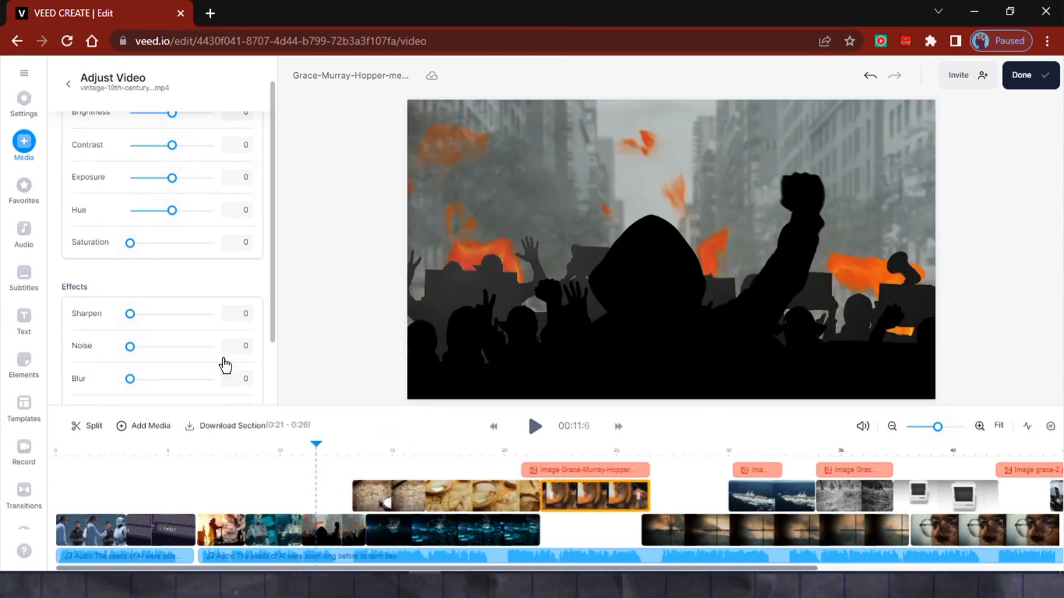
Raise the vintage writing clip's Blur to 100, then move to the group photo overlay section.
left_click_drag(130, 378, 155, 379)
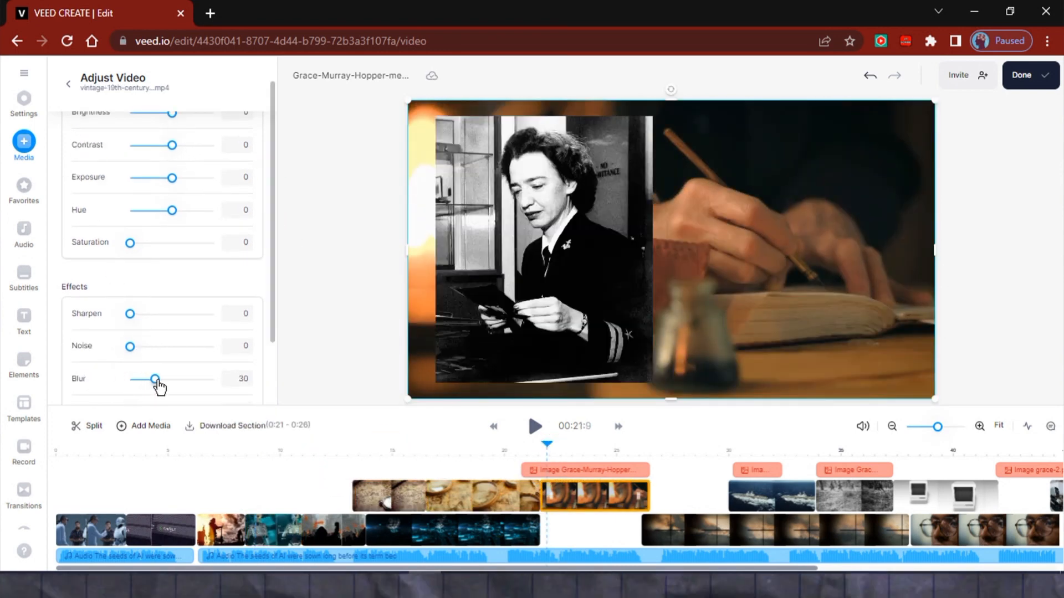
left_click_drag(155, 379, 170, 378)
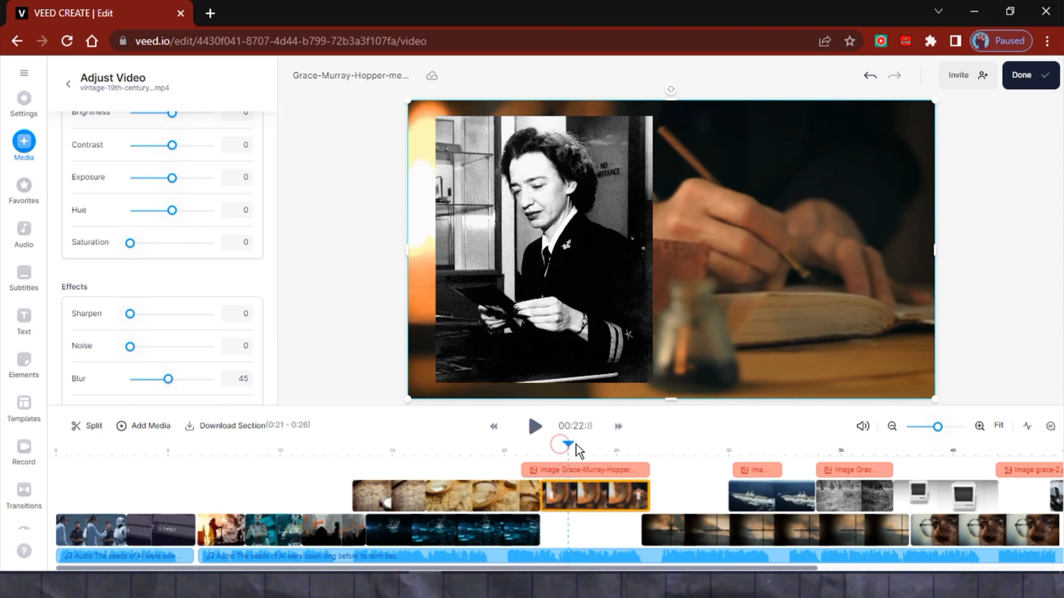
left_click_drag(170, 378, 221, 379)
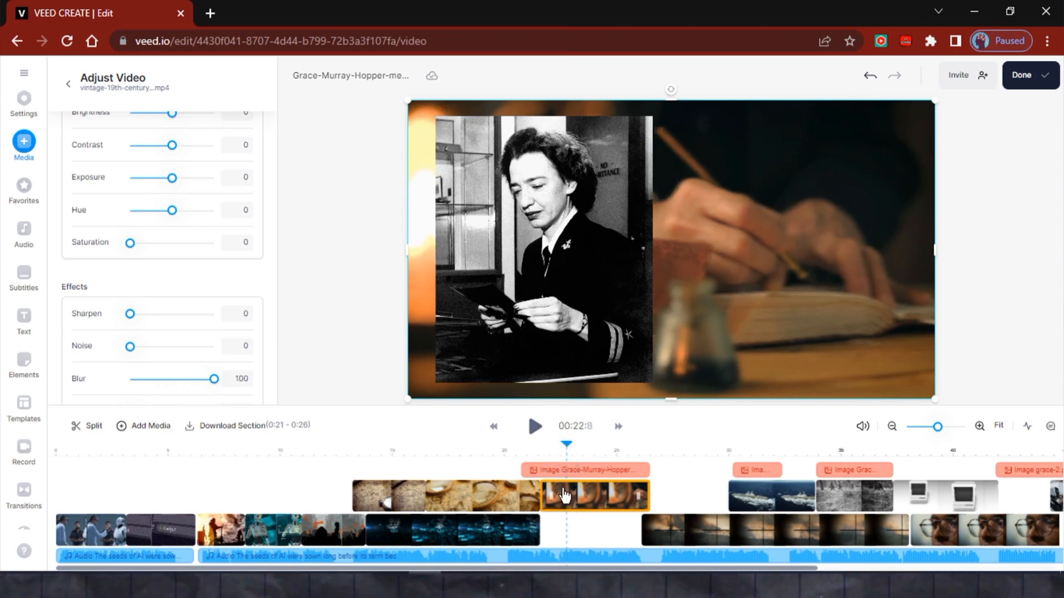
left_click(785, 457)
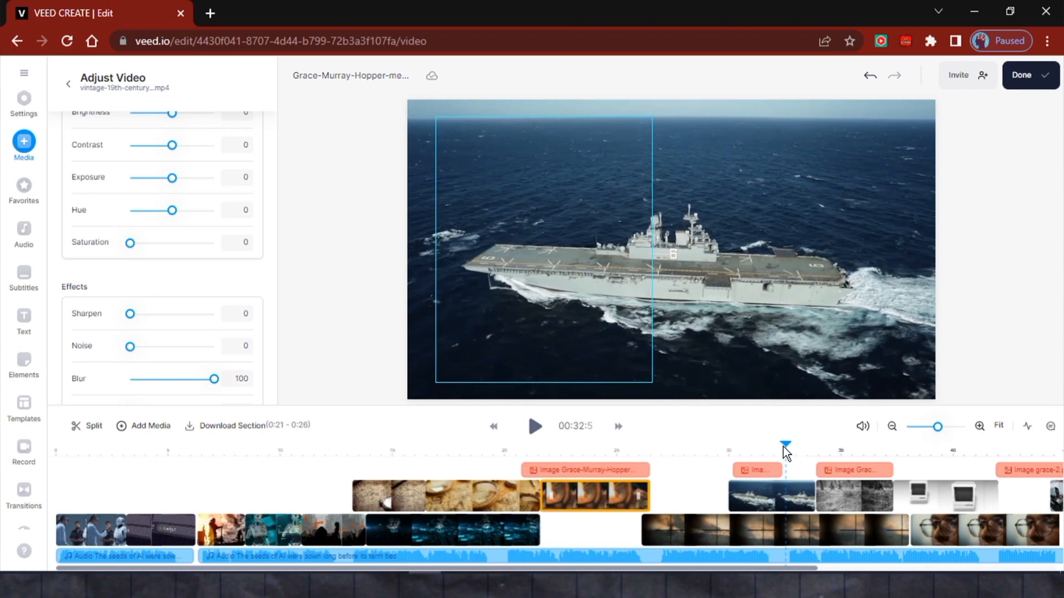
left_click(766, 496)
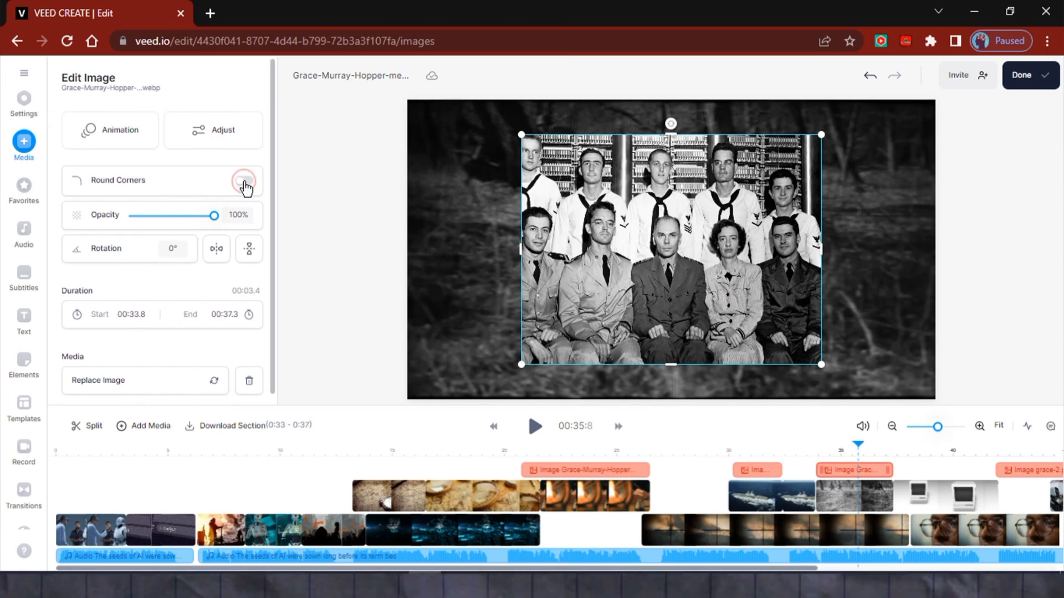
Round the Grace Hopper portrait's corners and give it a slide-in entrance over the carrier footage.
left_click(244, 181)
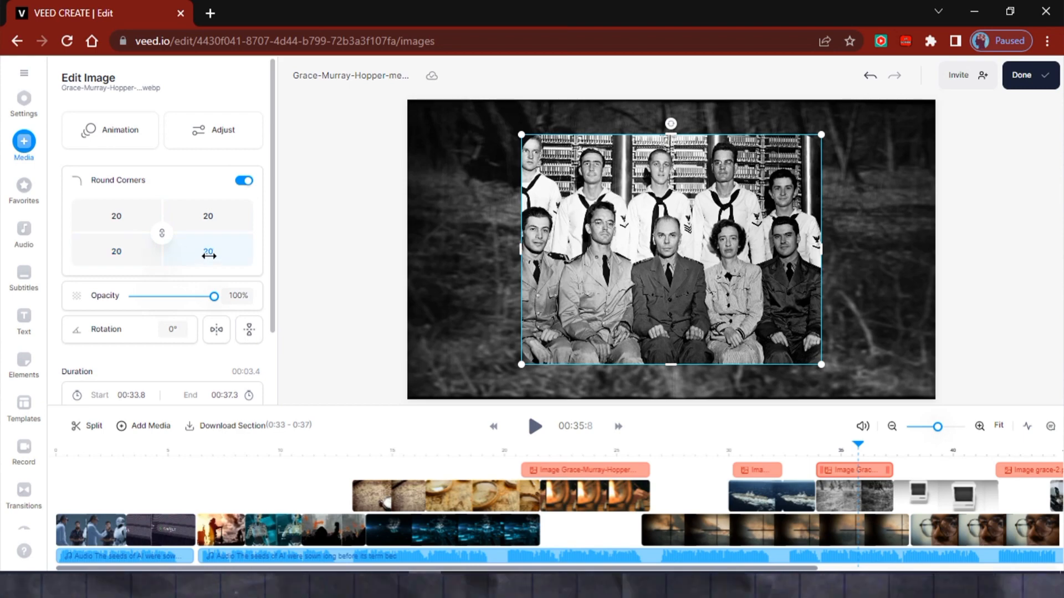
left_click(110, 130)
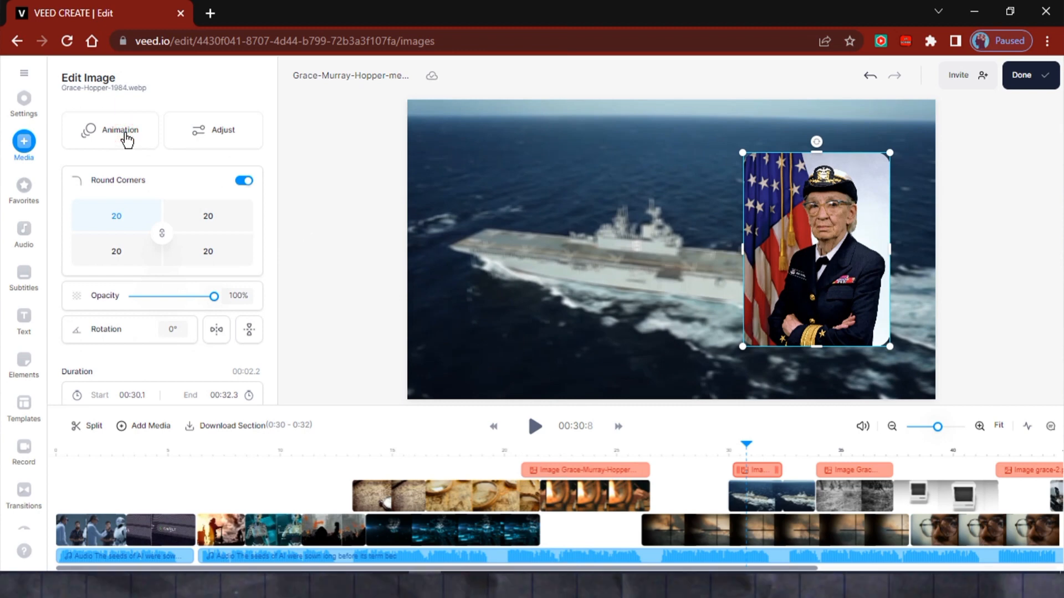
left_click(118, 130)
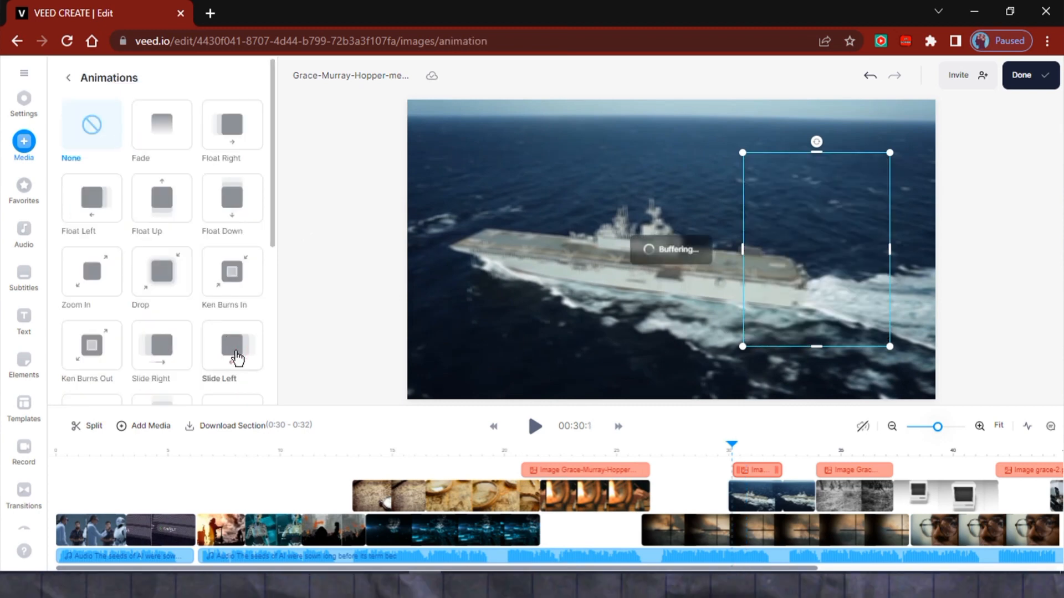
left_click(231, 345)
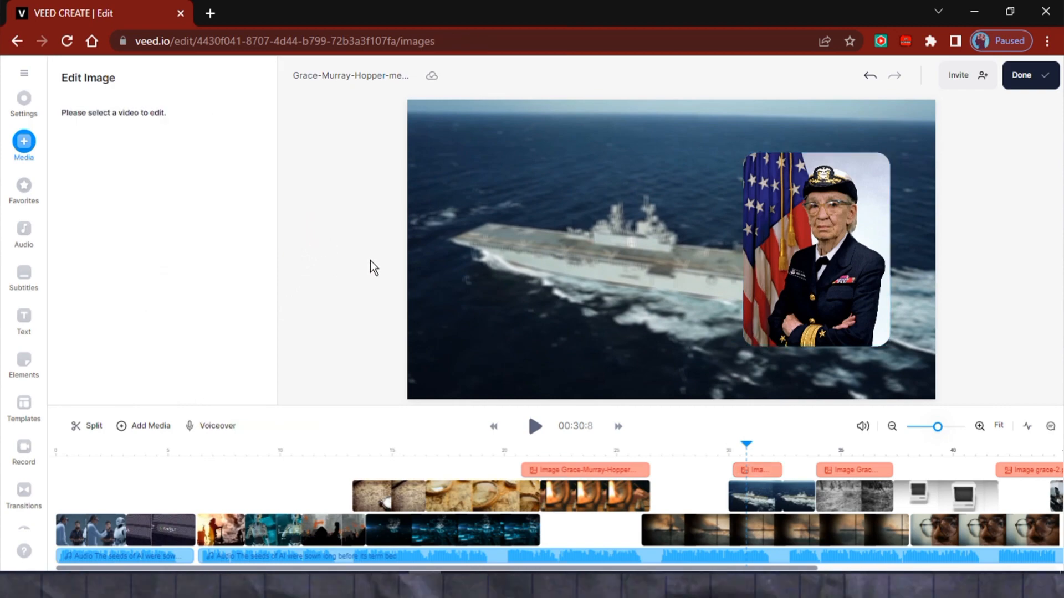
left_click(23, 319)
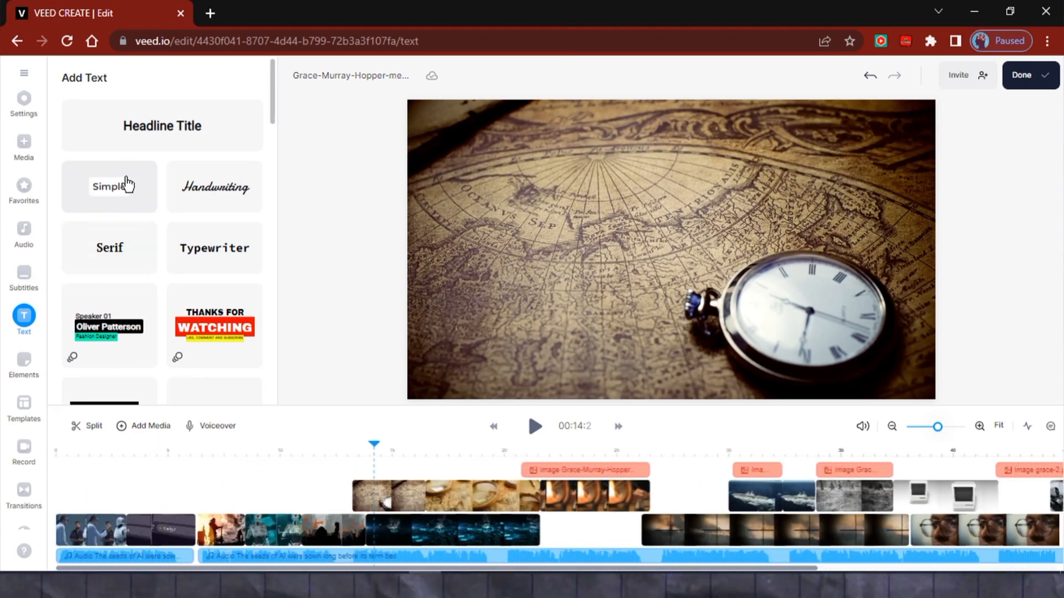
mouse_move(113, 446)
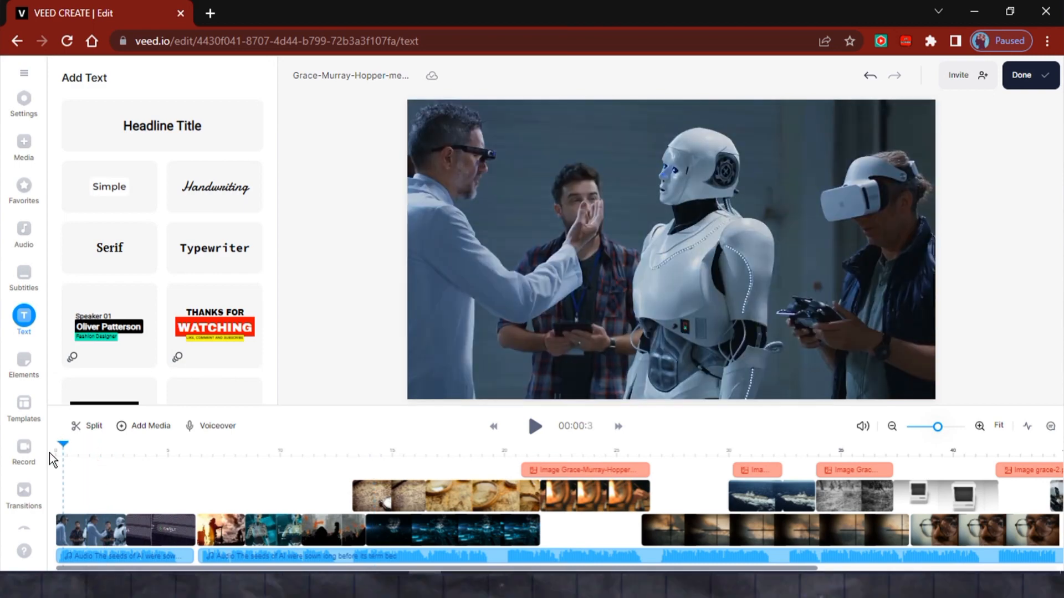
Add a REVOLUTION title in Anton with a Typewriter animation and the Outline & Filled effect.
left_click(215, 247)
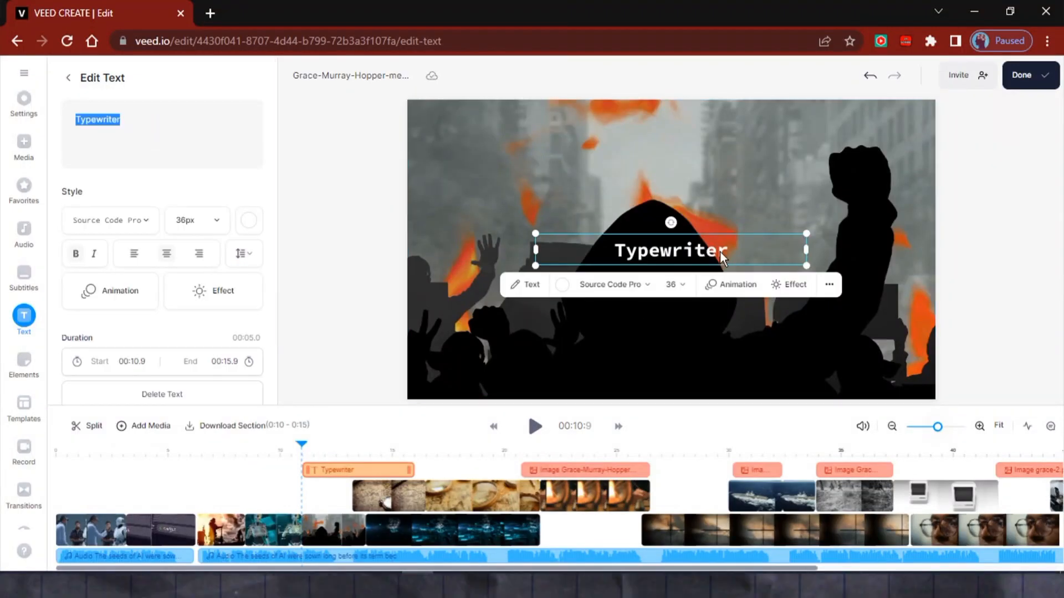
type("REVOLU")
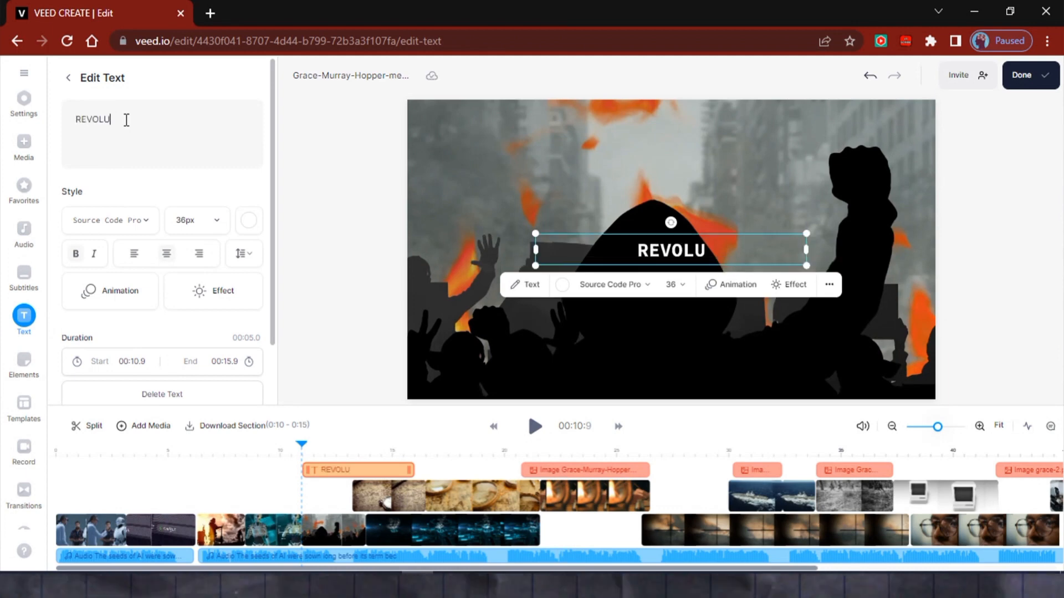
type("TION")
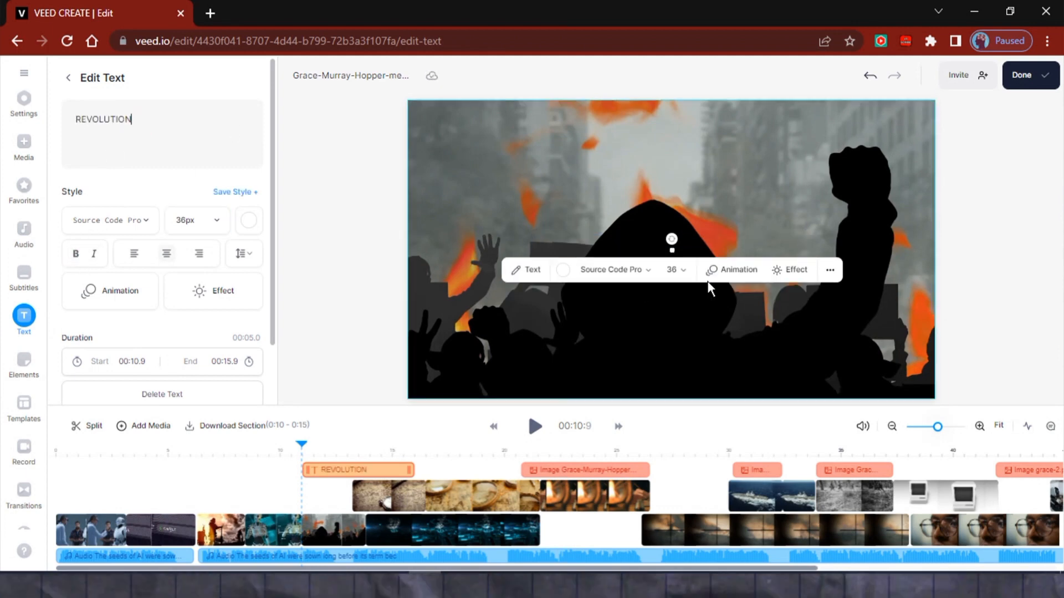
left_click(109, 220)
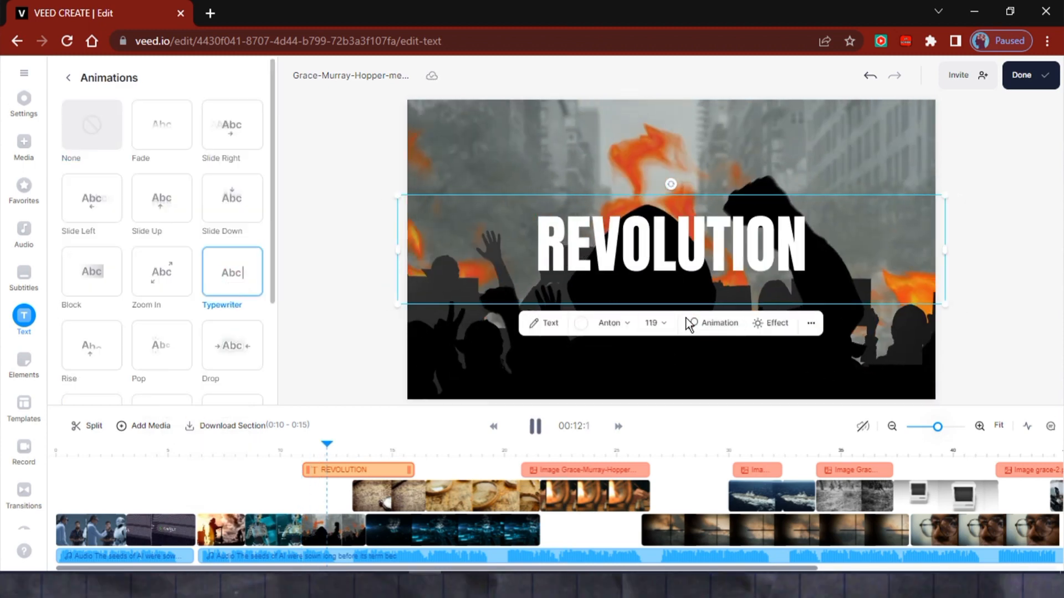
left_click(776, 323)
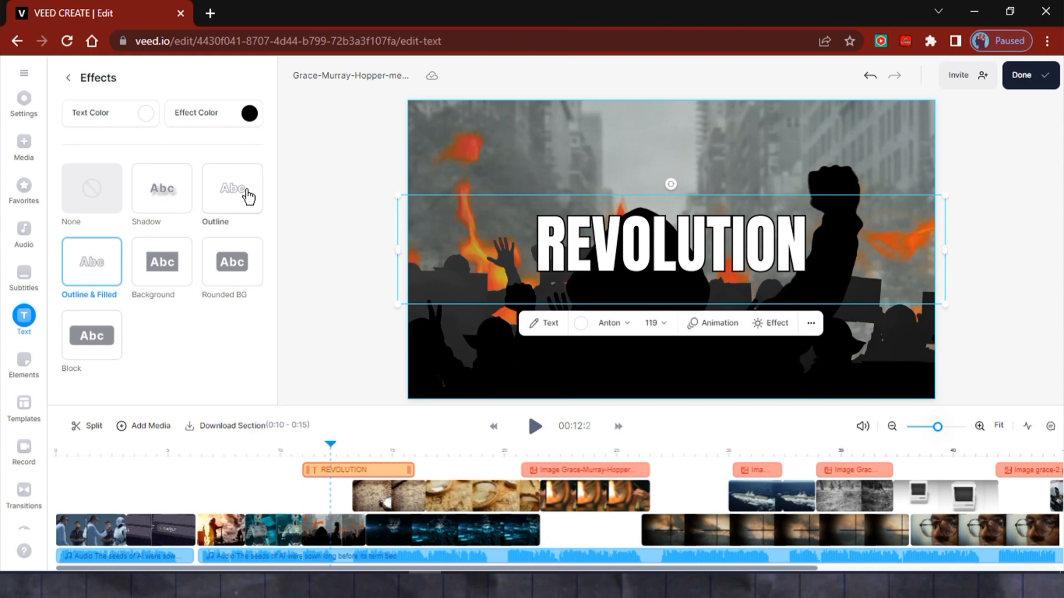
left_click(161, 187)
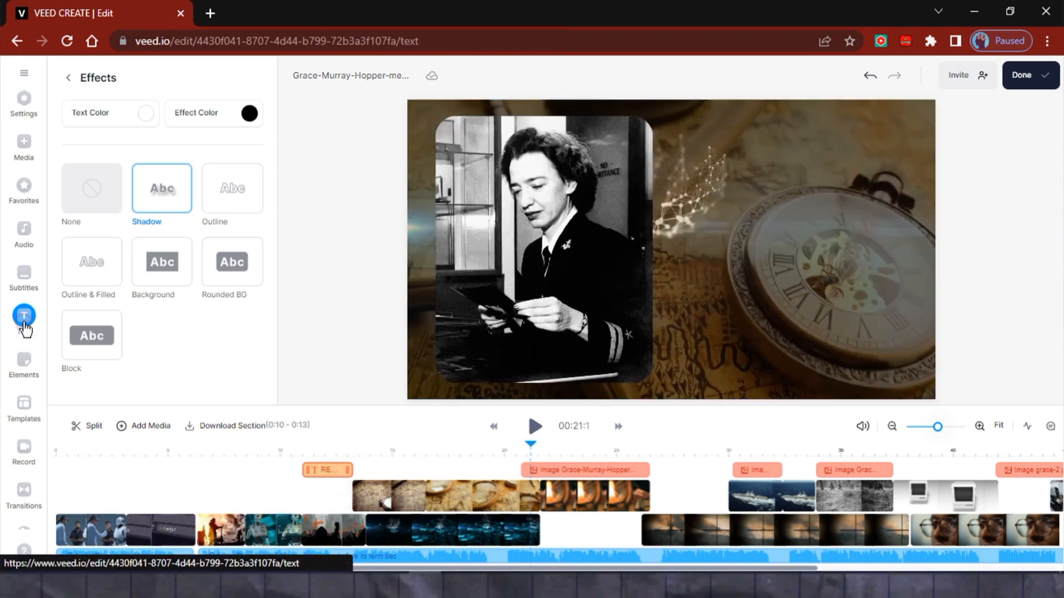
Add Grace Hopper and US Navy text layers, then show the subtitle options.
left_click(586, 470)
type("US N")
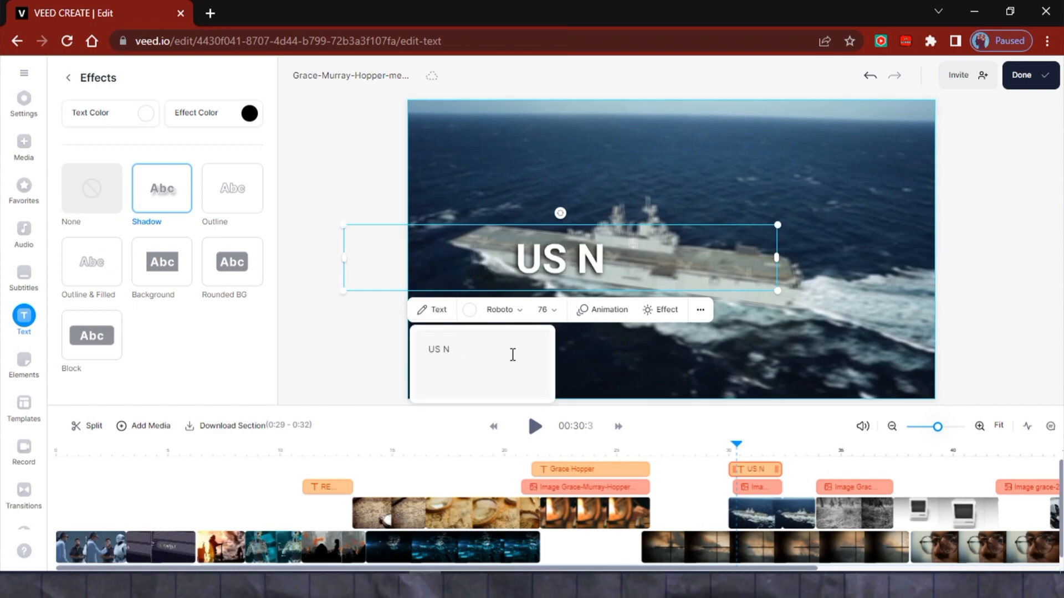
left_click(23, 275)
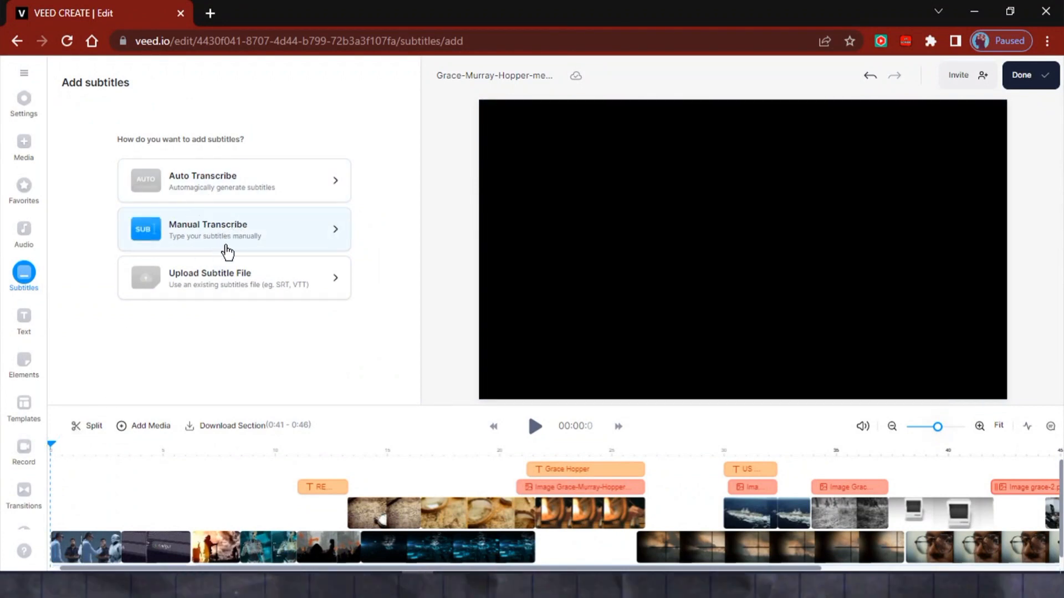
mouse_move(24, 279)
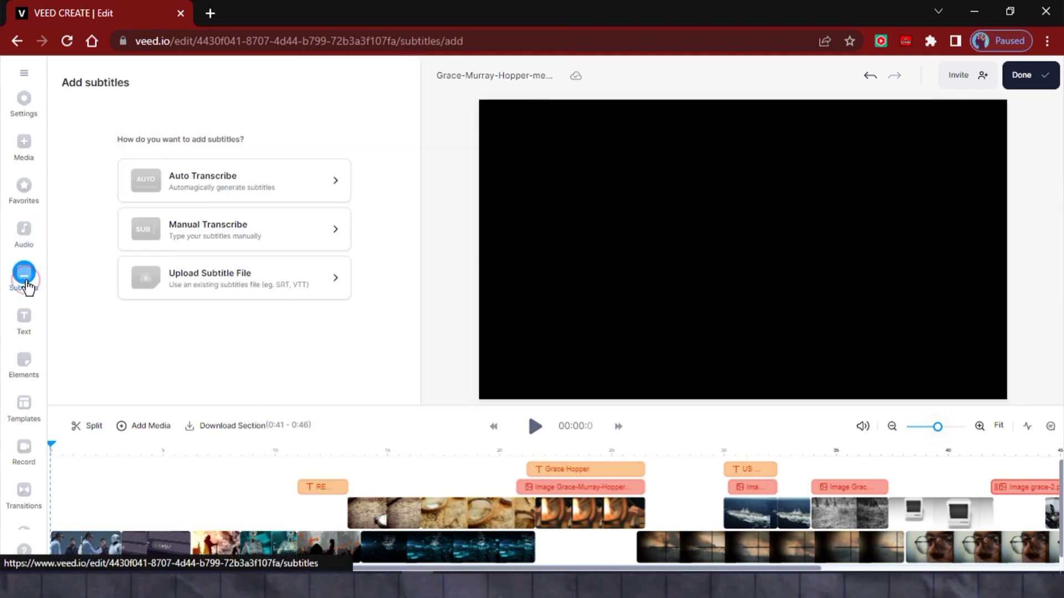
Auto-transcribe the voiceover clip into English subtitles.
left_click(234, 180)
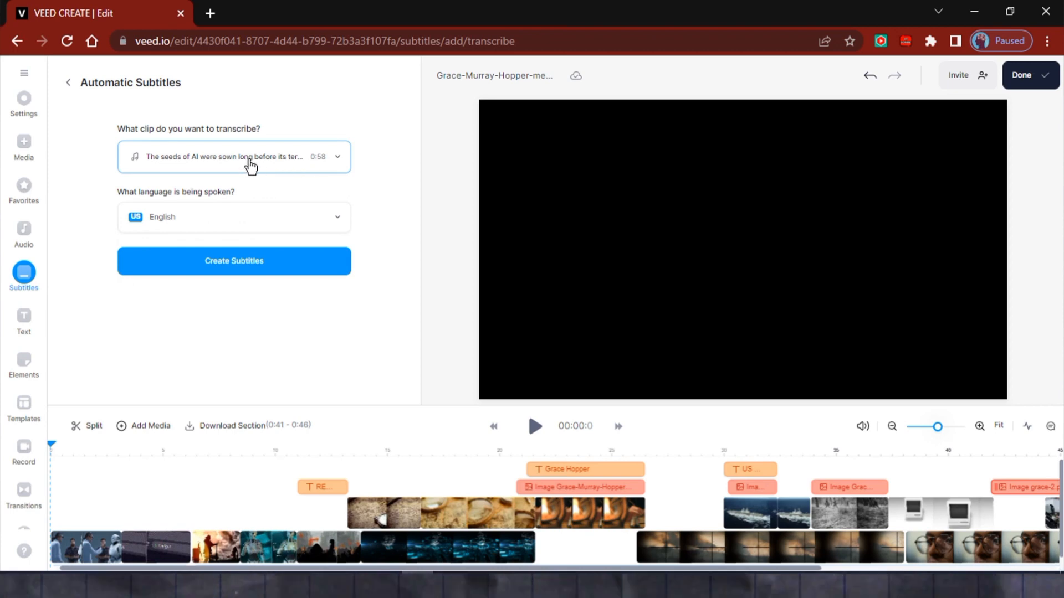
mouse_move(334, 160)
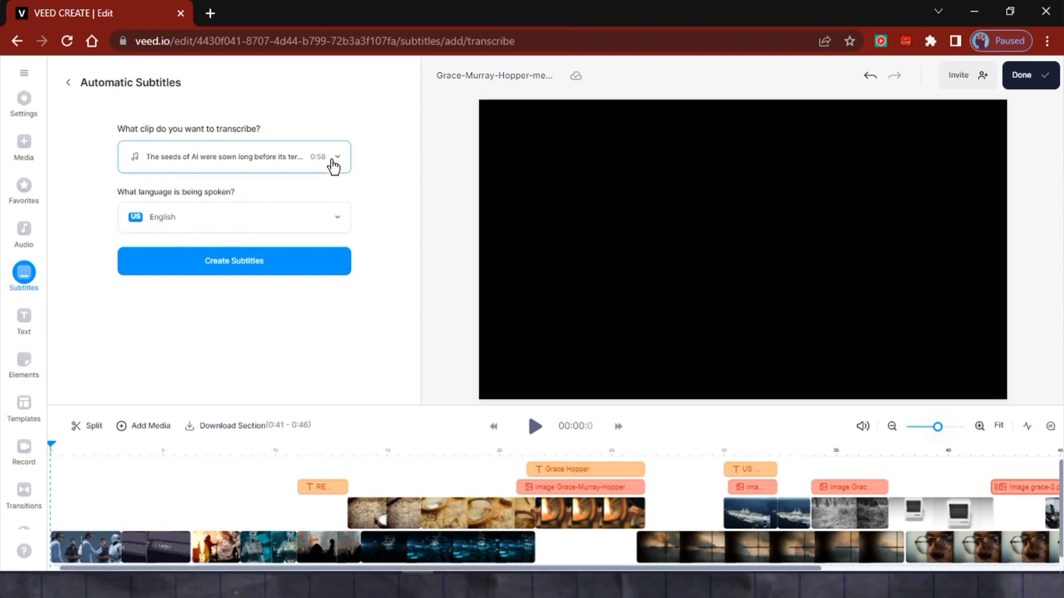
mouse_move(343, 165)
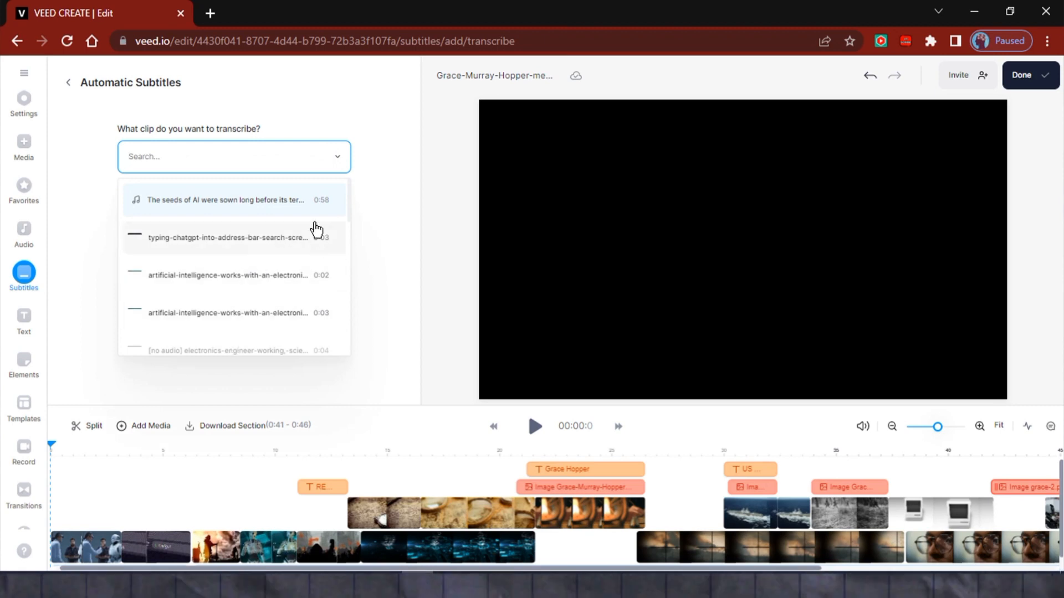
left_click(234, 200)
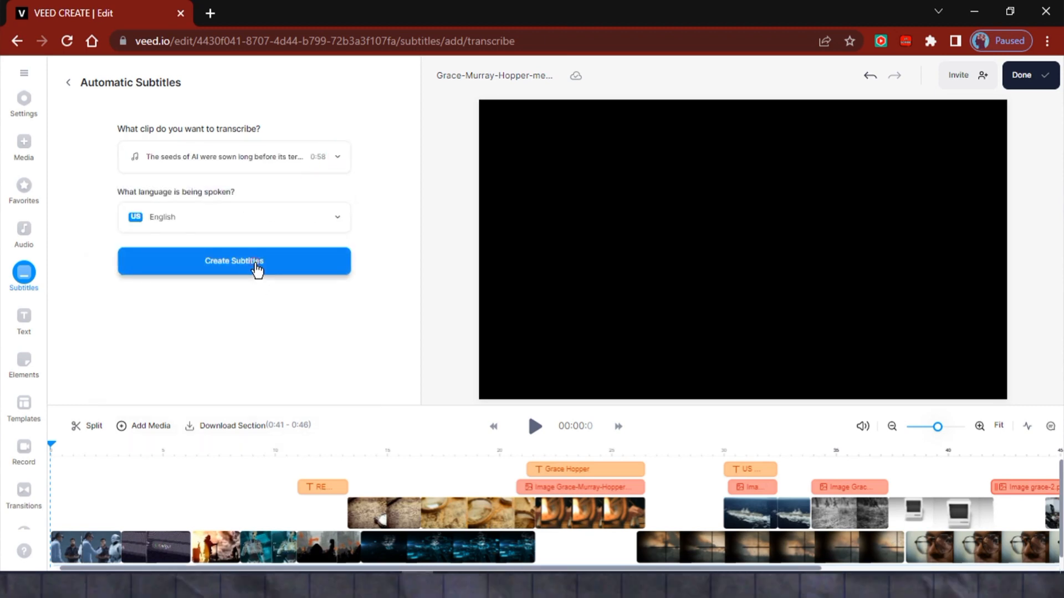
left_click(234, 261)
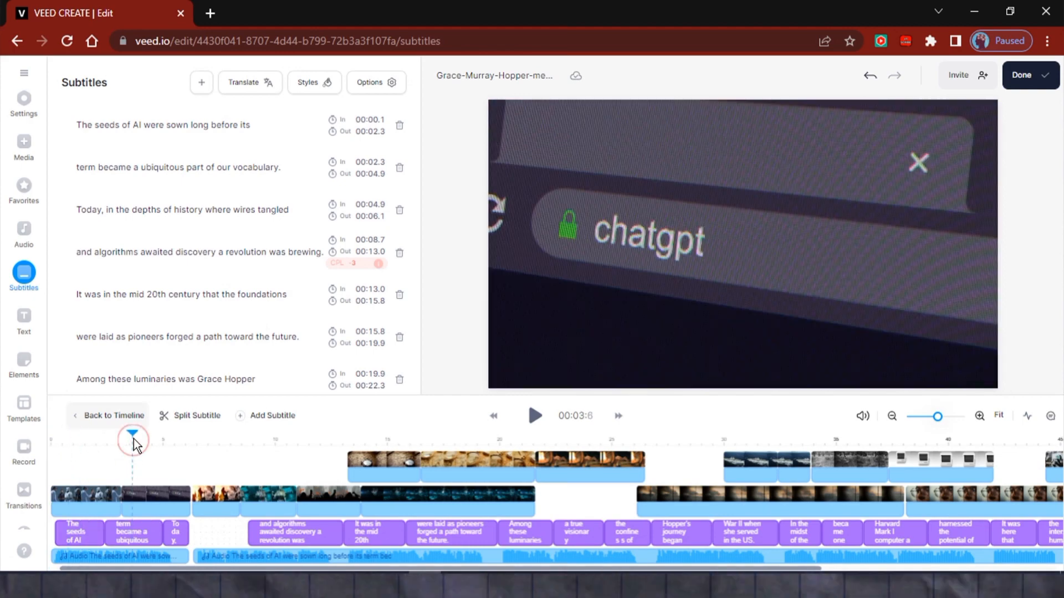
Preview the subtitles as plain white captions with no effect and return to editing.
left_click_drag(134, 439, 102, 438)
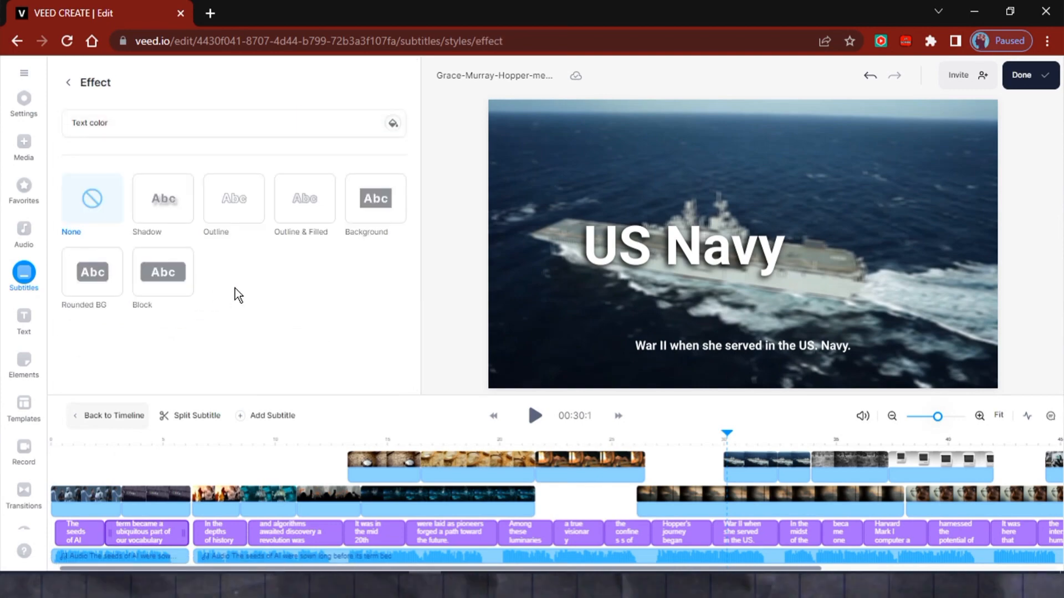
left_click(24, 365)
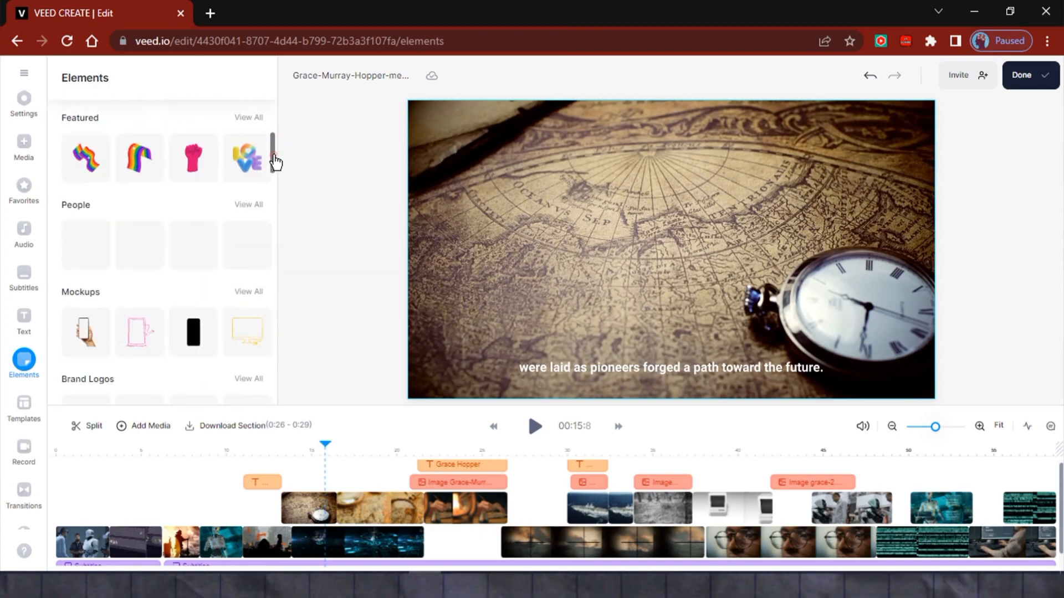
Add the sun sticker over the map scene with a Float Right animation.
scroll("down", 3)
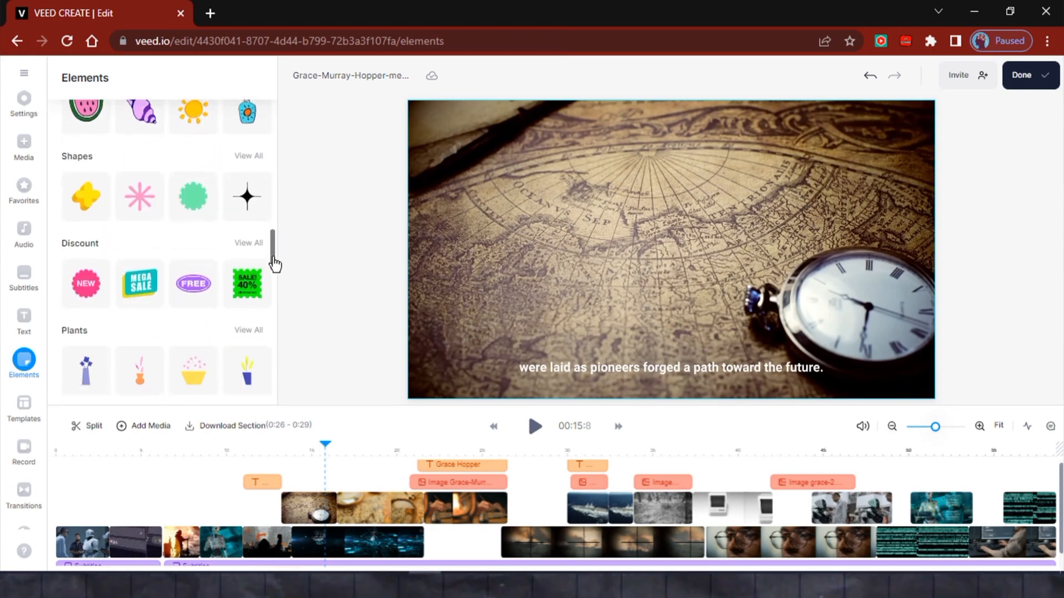
scroll("down", 3)
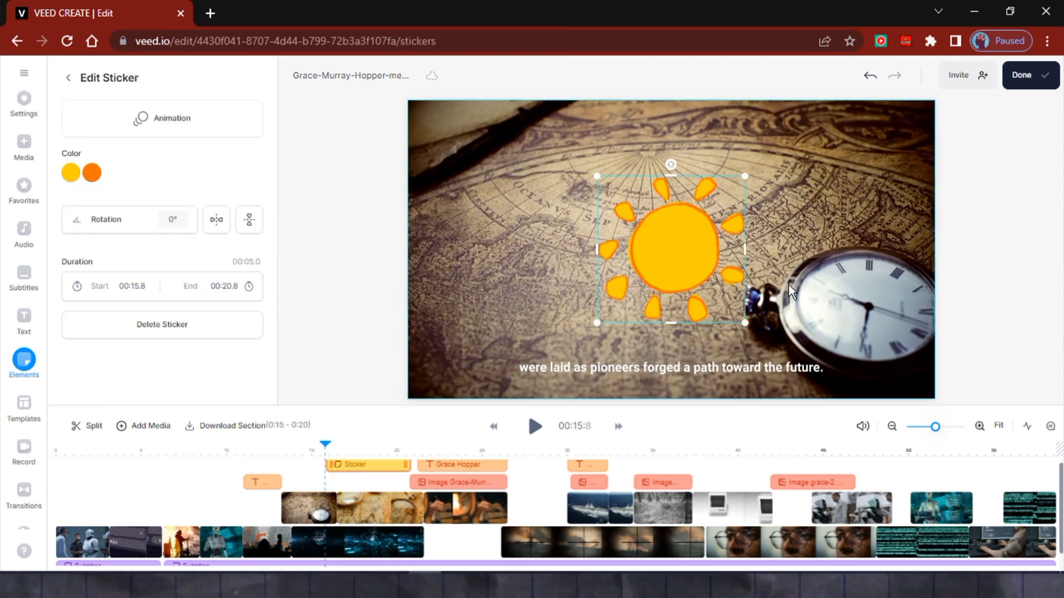
left_click(71, 173)
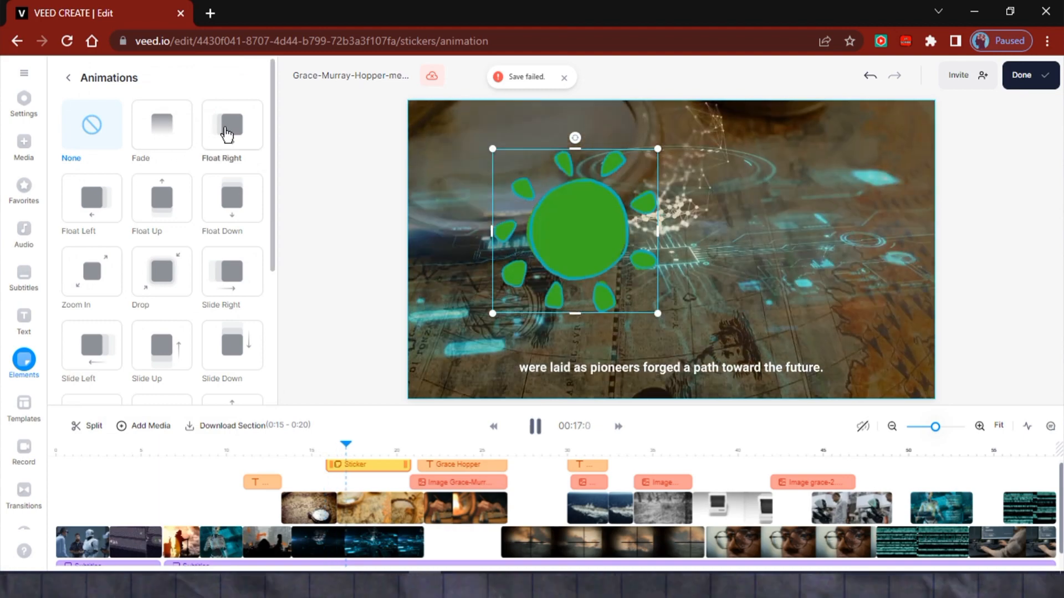
left_click(66, 77)
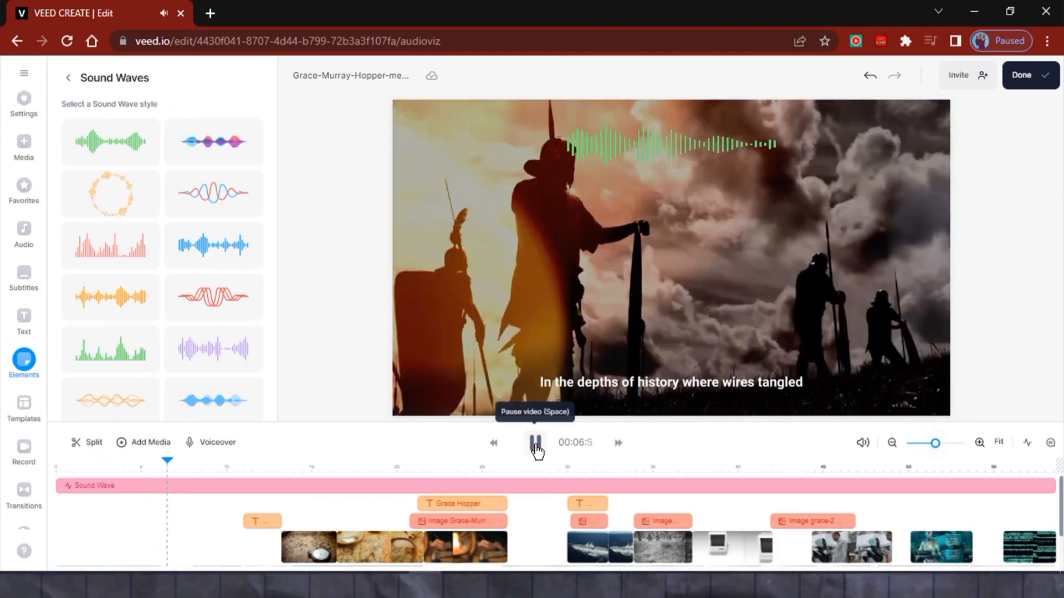
Add a green Sound Wave visualiser and preview it across the video.
left_click(535, 443)
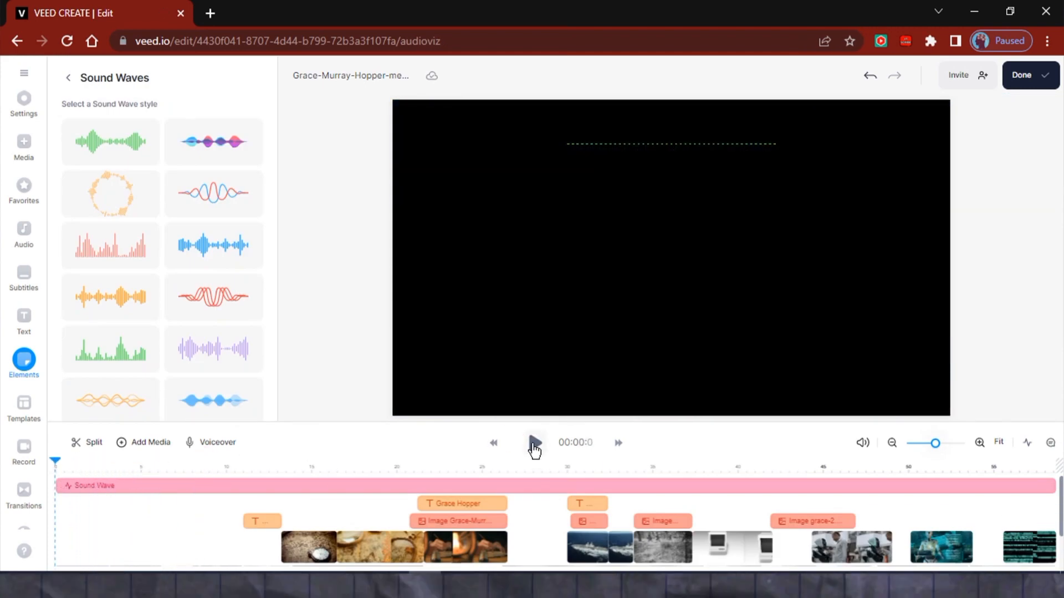
left_click(535, 443)
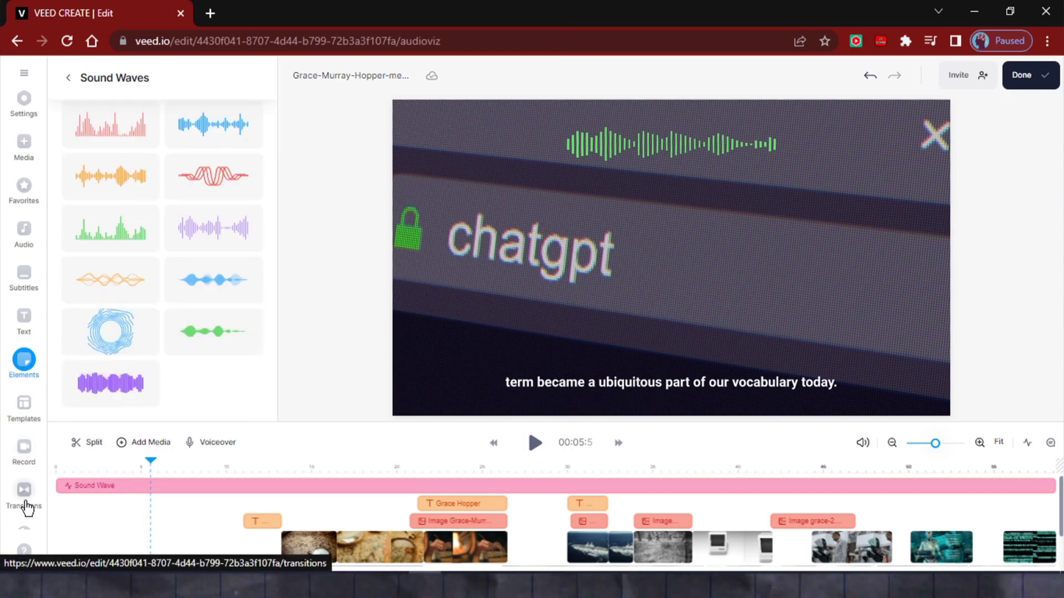
left_click(23, 492)
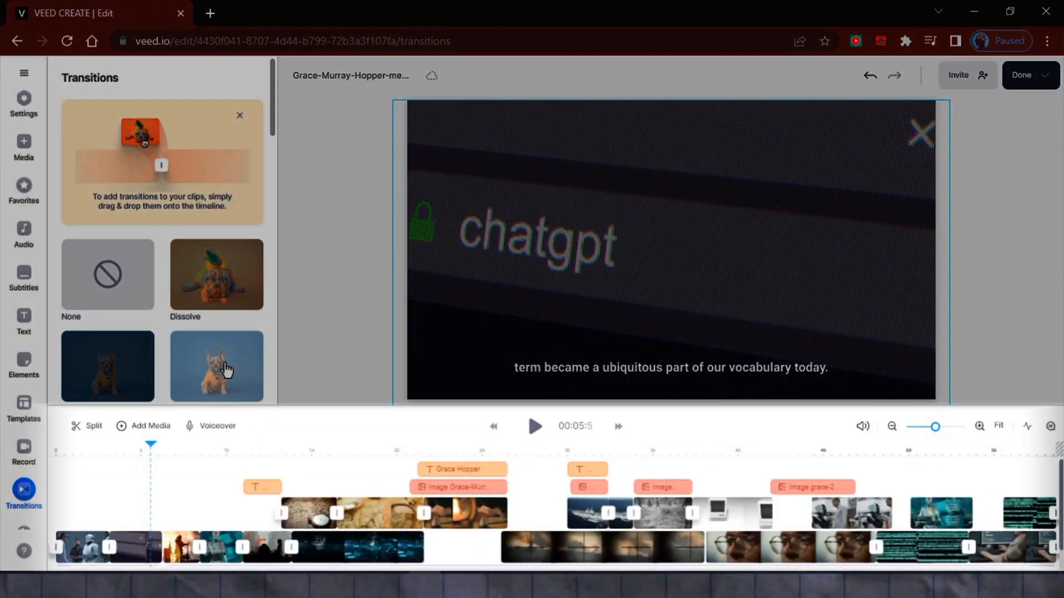
Add a transition to the opening clip and undo the two unwanted extra transitions.
scroll("down", 3)
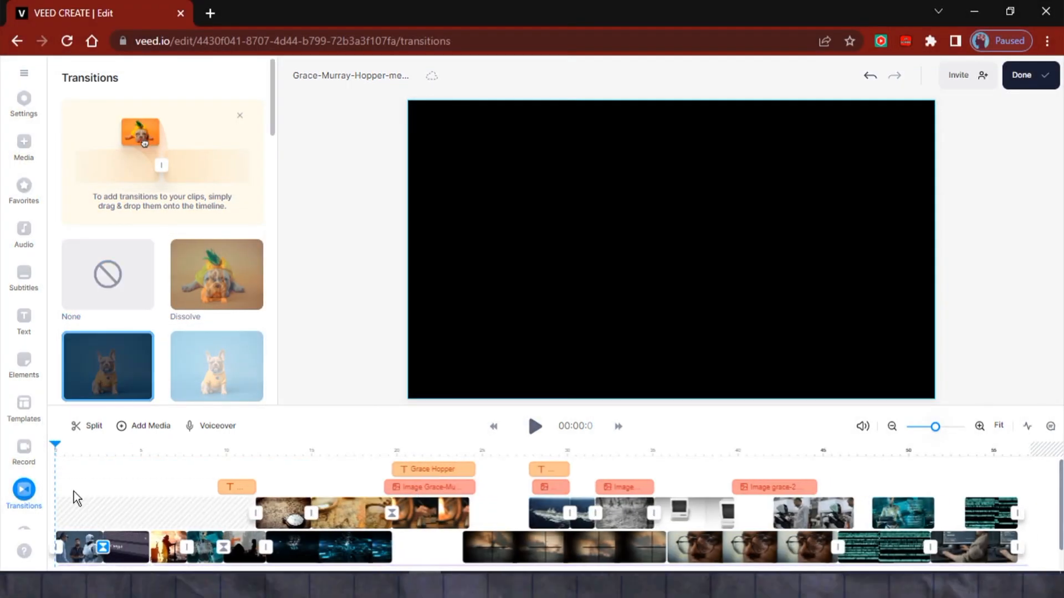
mouse_move(870, 76)
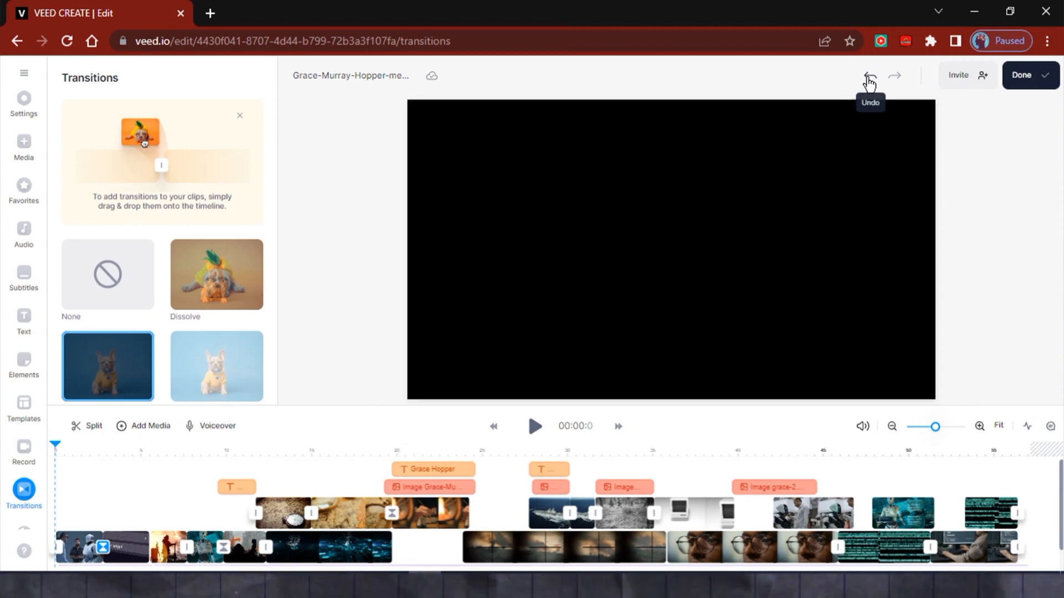
left_click(870, 75)
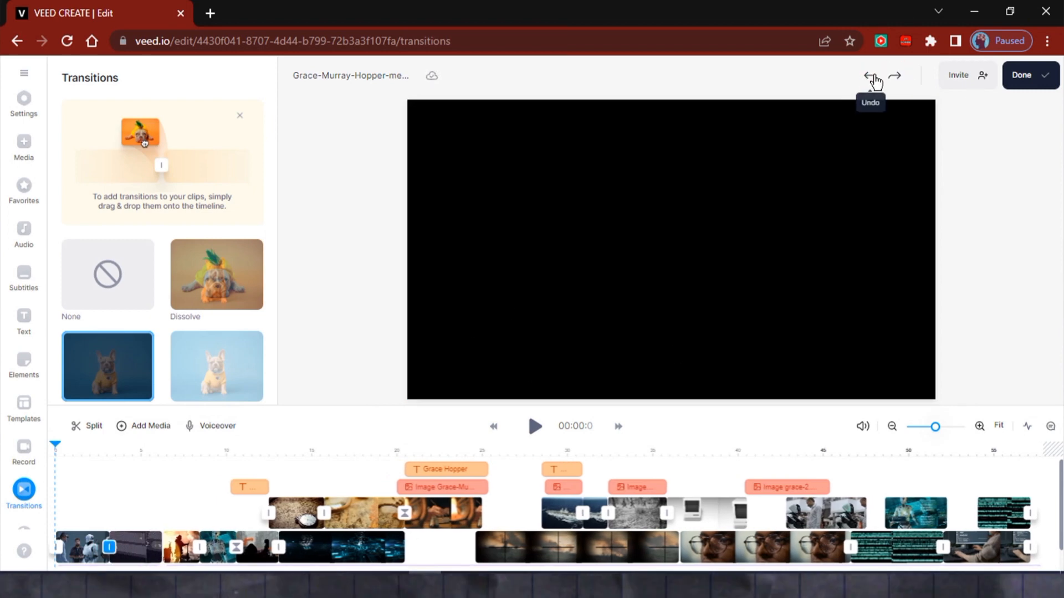
left_click(870, 75)
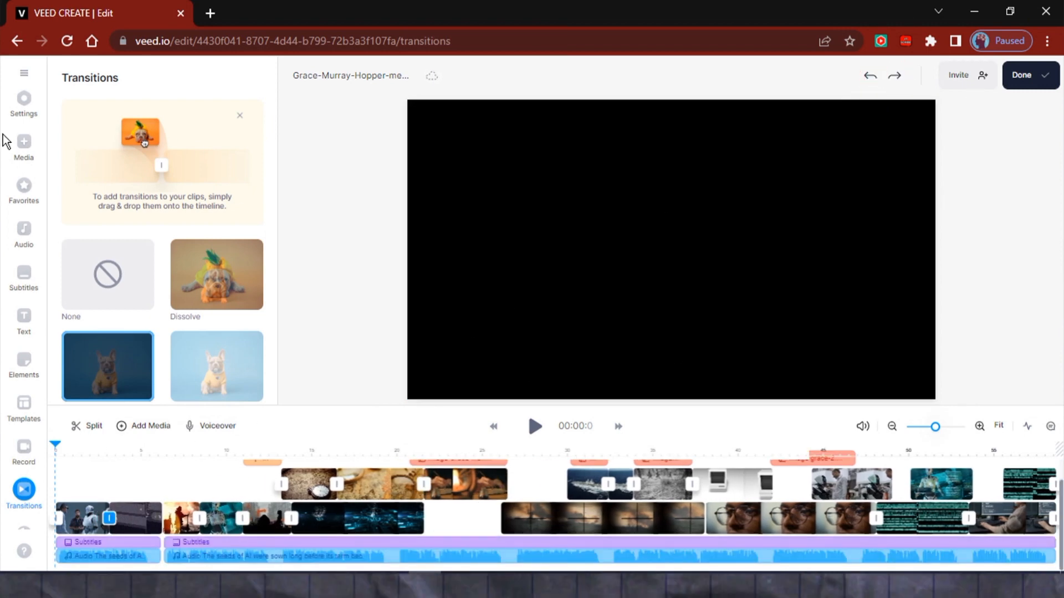
left_click(23, 321)
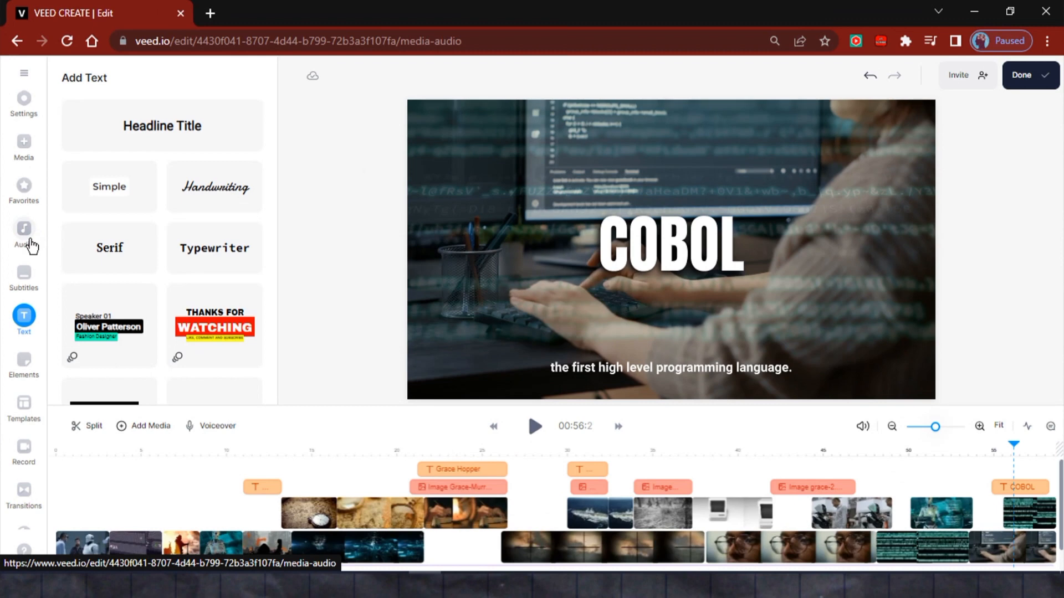
Preview stock music tracks such as Lofi Background Vlog Hip Hop and Deep House In Cafe.
left_click(23, 229)
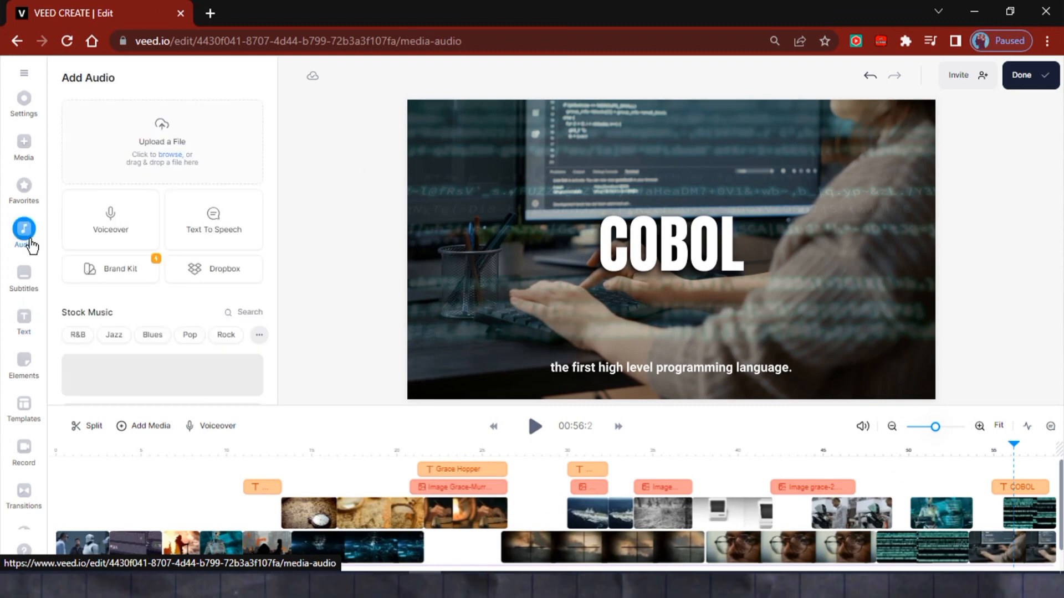
left_click(152, 336)
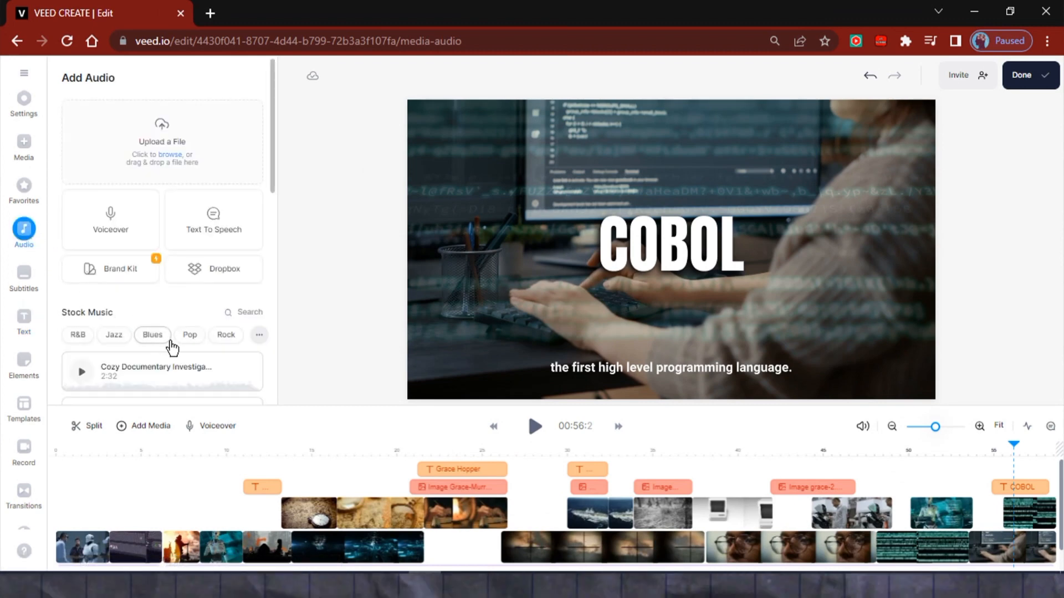
scroll("down", 3)
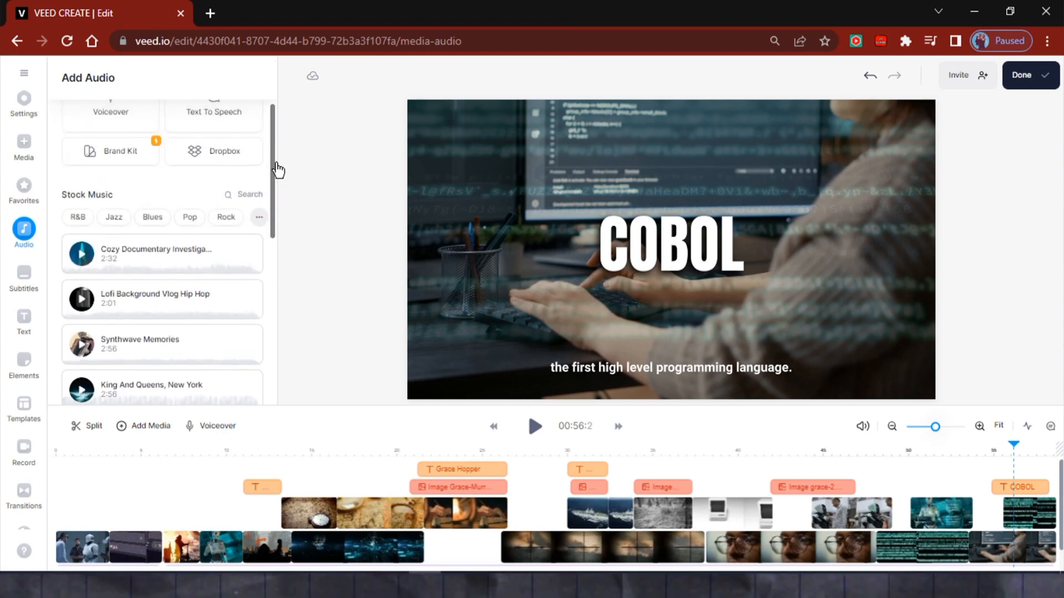
scroll("down", 3)
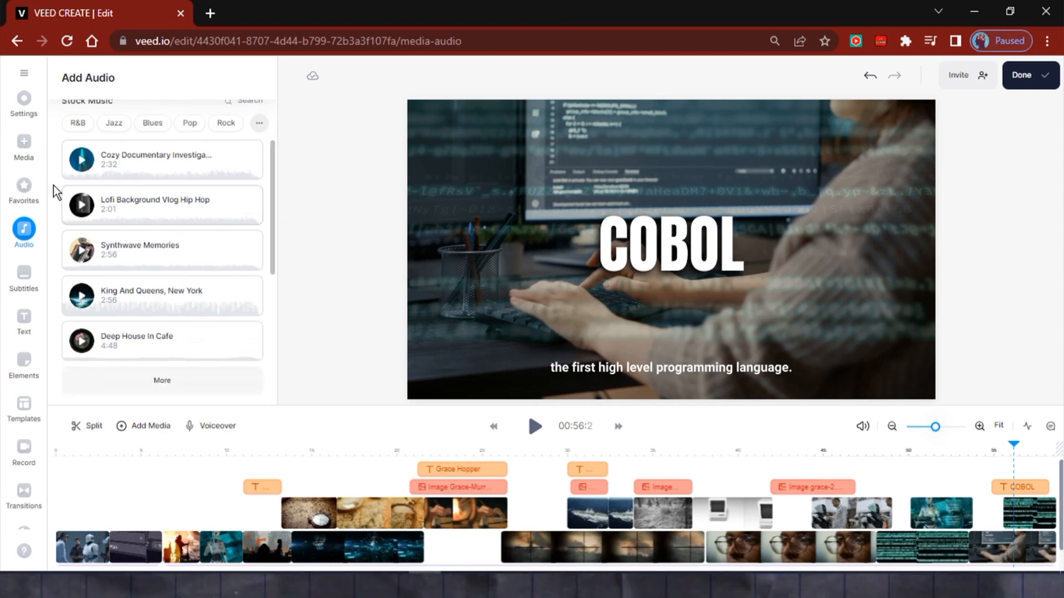
mouse_move(82, 212)
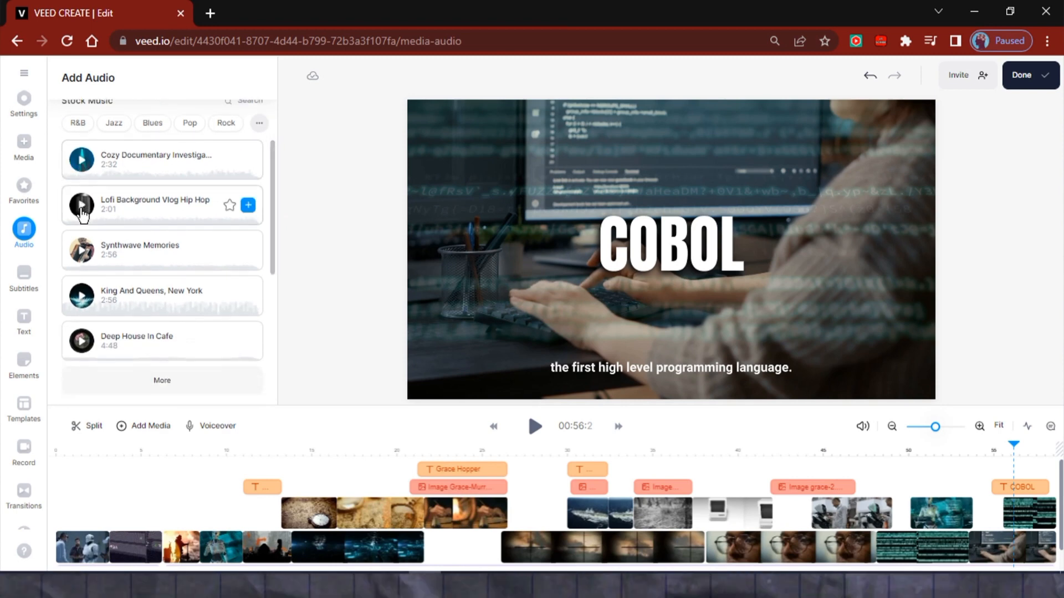
left_click(82, 205)
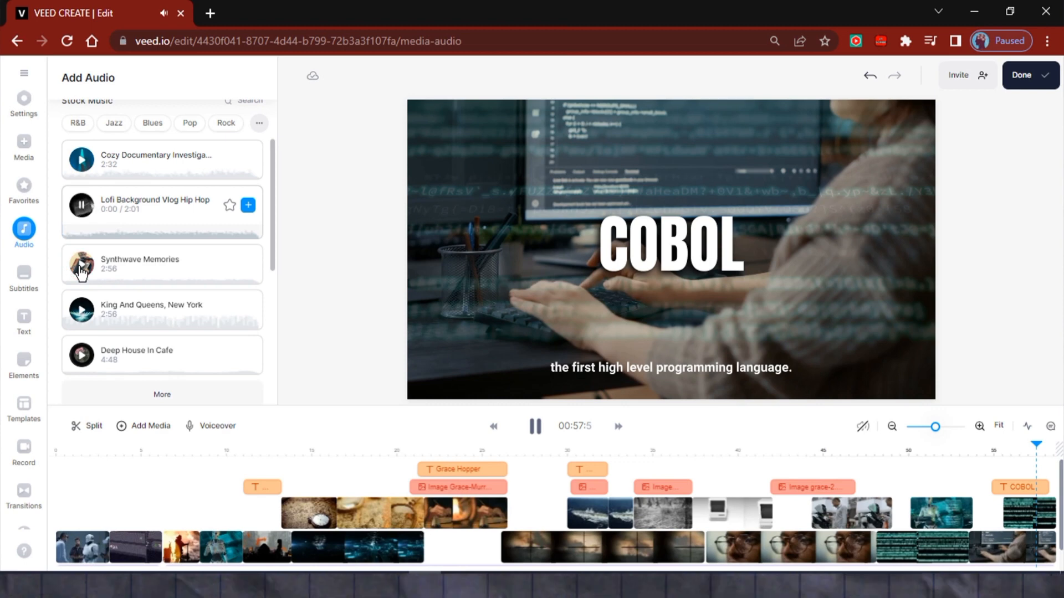
left_click(81, 251)
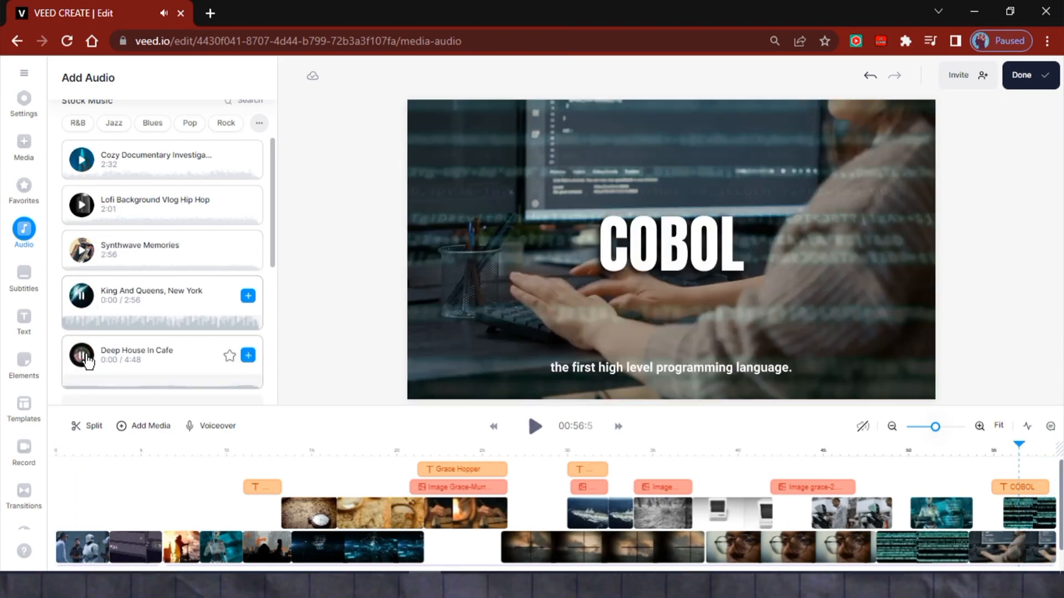
left_click(533, 427)
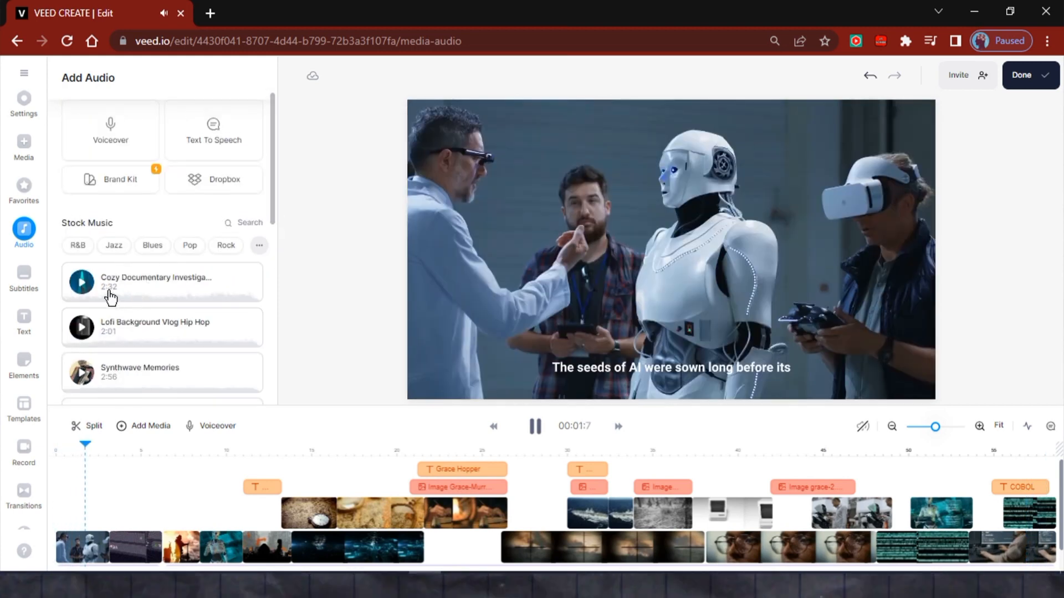
Add the Cozy Documentary Investigation track as background music.
left_click(82, 282)
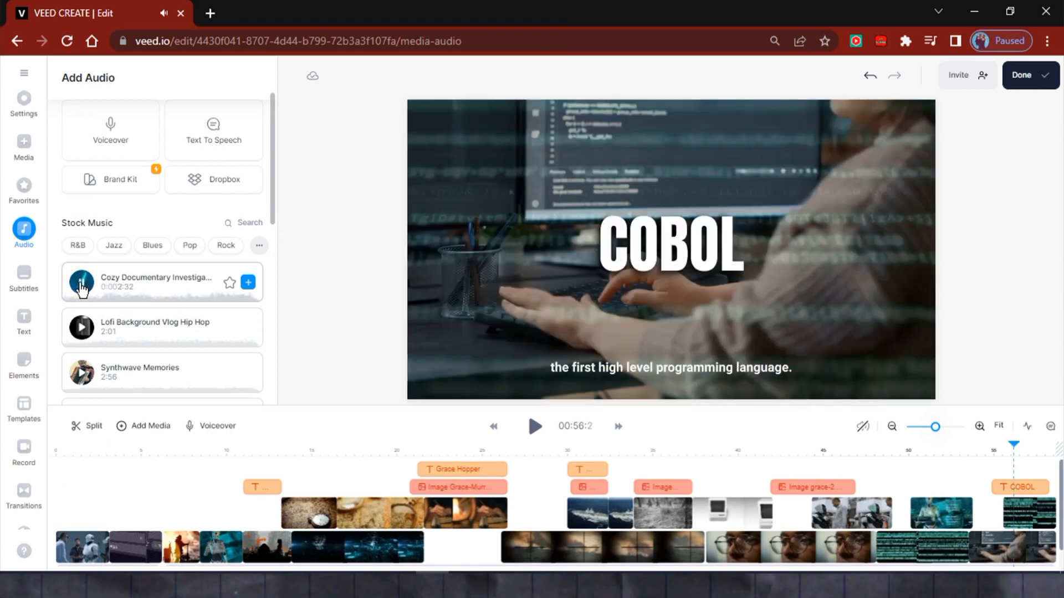
left_click(82, 282)
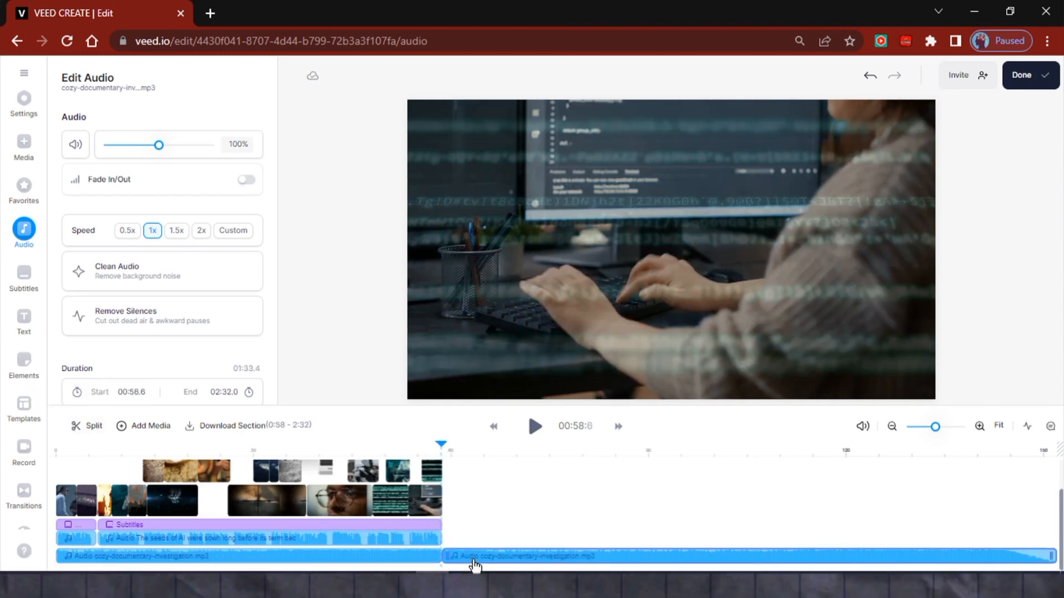
Delete the overflowing music section and lower the background music volume to 5%.
right_click(474, 557)
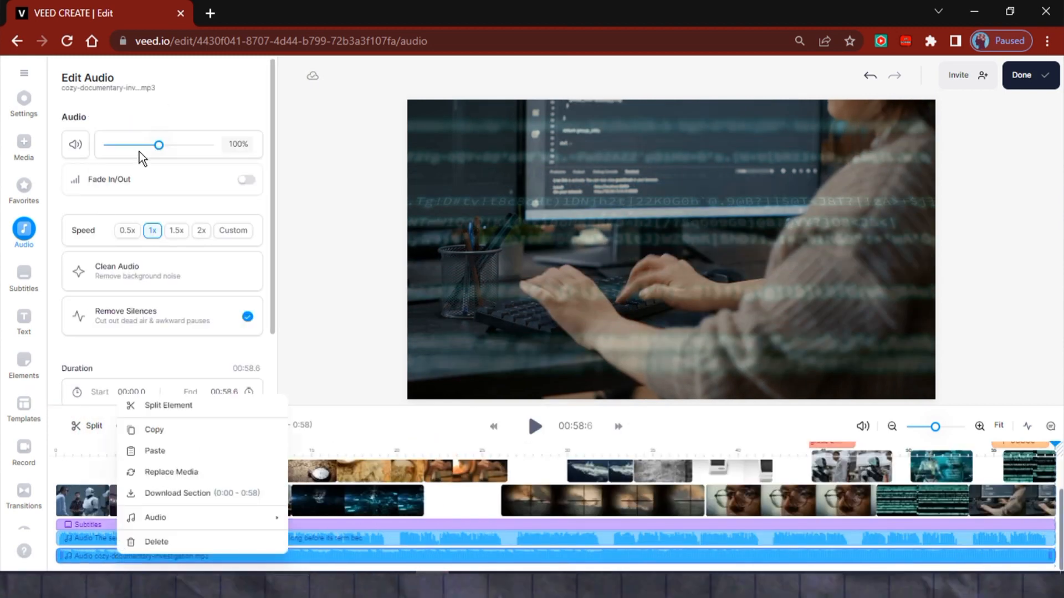
left_click_drag(159, 145, 109, 145)
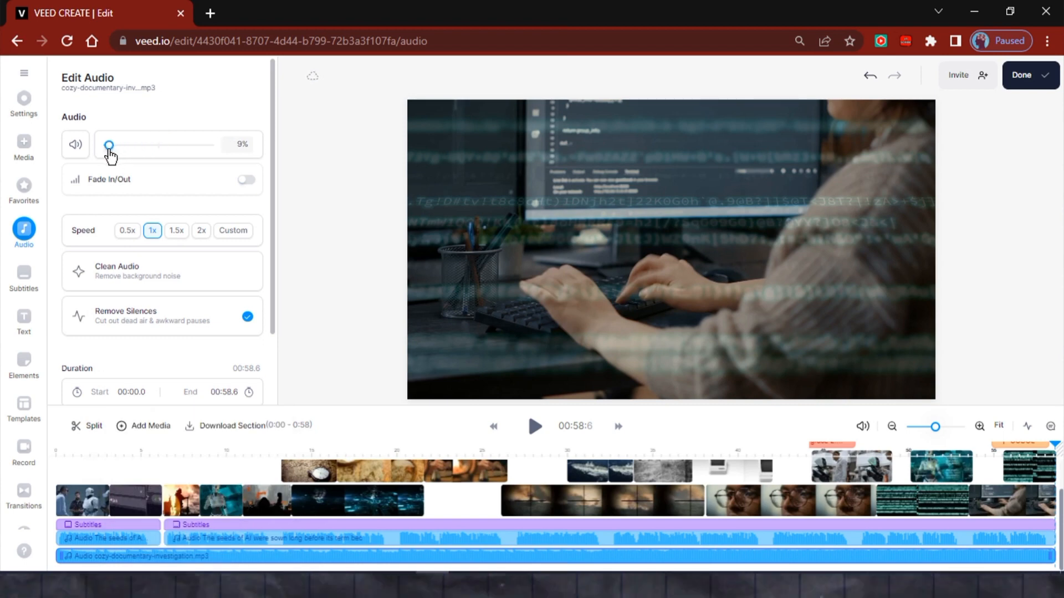
left_click_drag(108, 145, 106, 145)
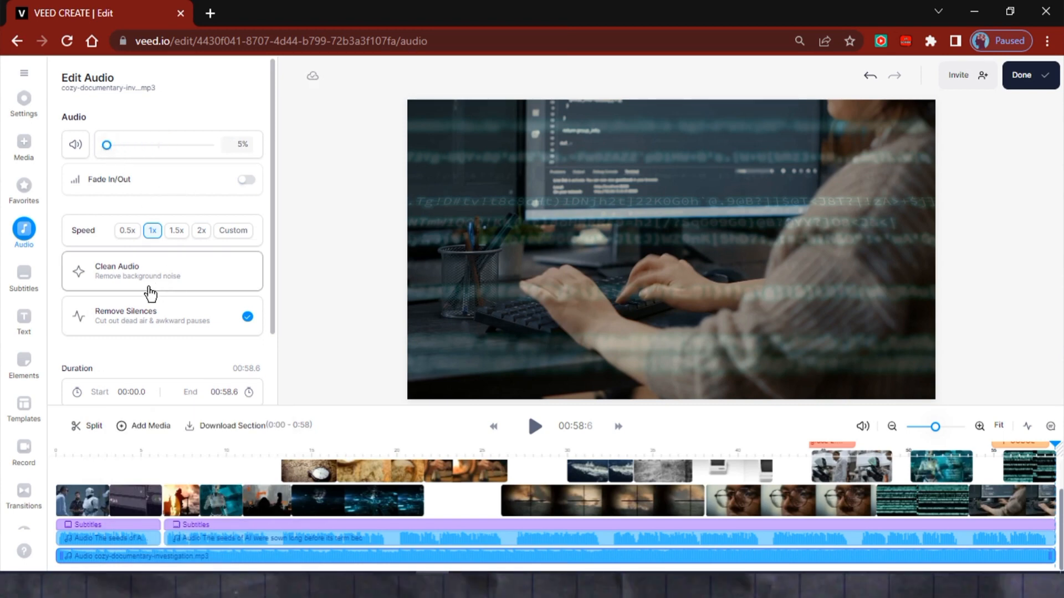
left_click(23, 231)
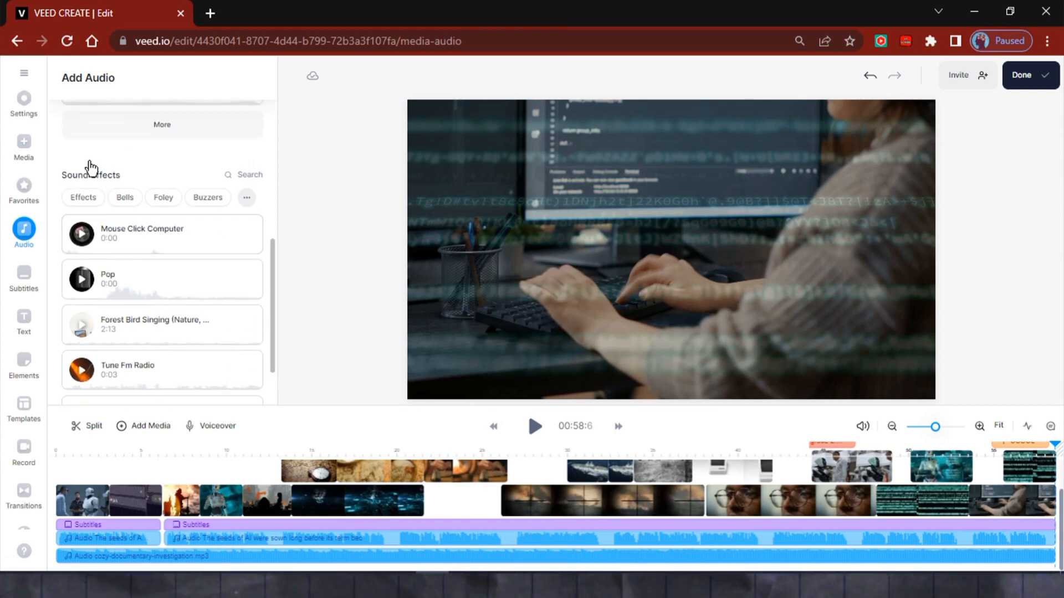
Search 'war', add a battlefield explosions effect at 7% volume with fade in and out.
type("WAR")
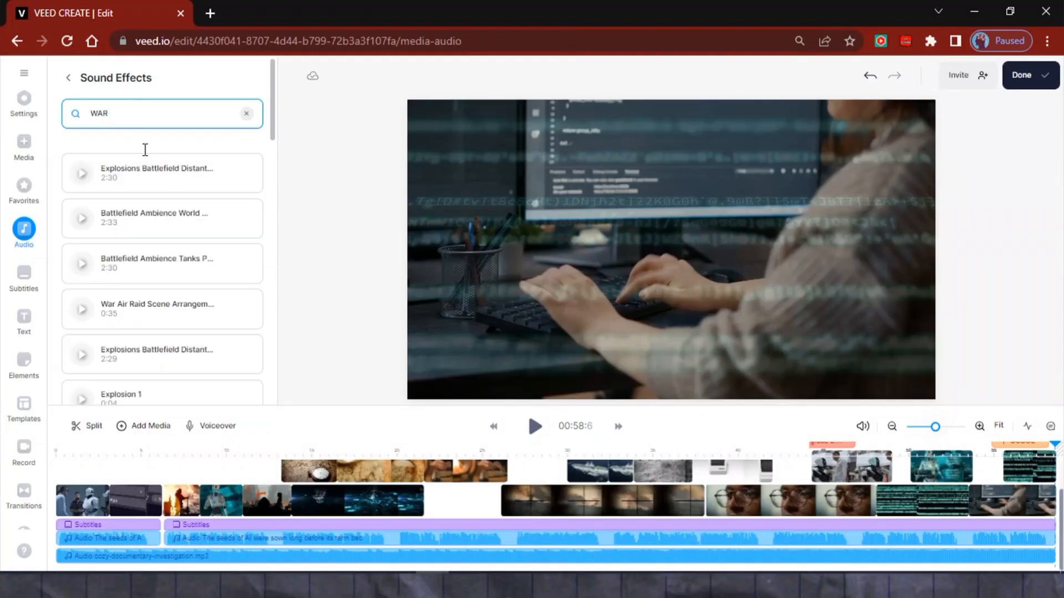
left_click(509, 457)
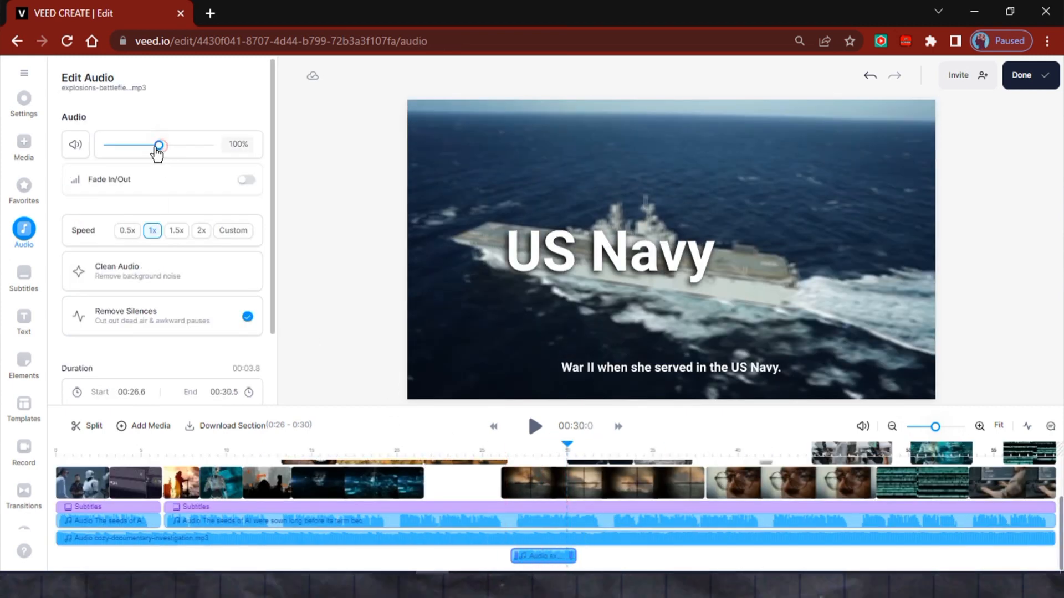
left_click_drag(159, 144, 107, 145)
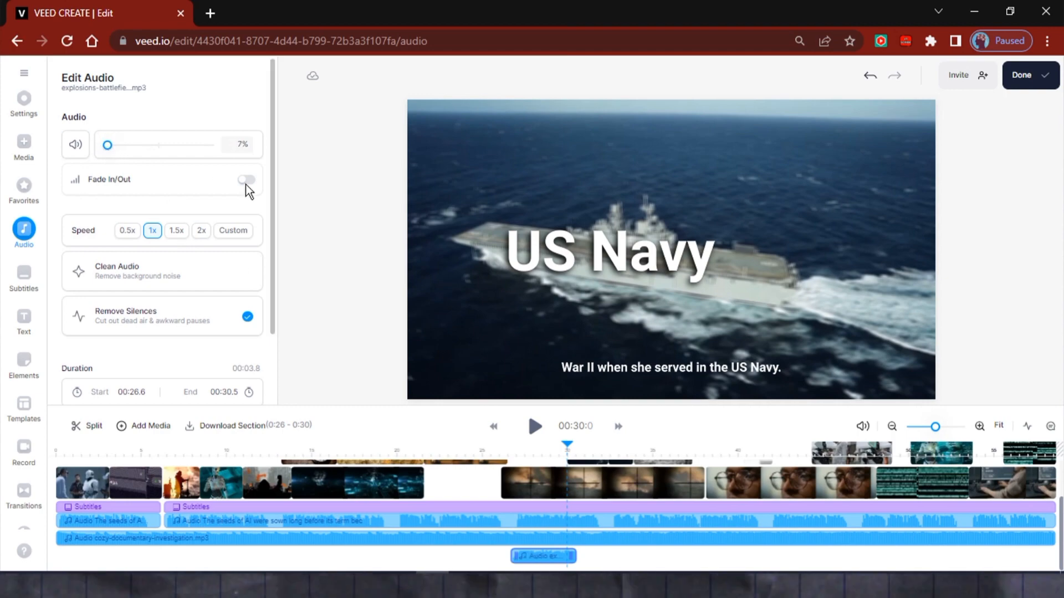
left_click(246, 179)
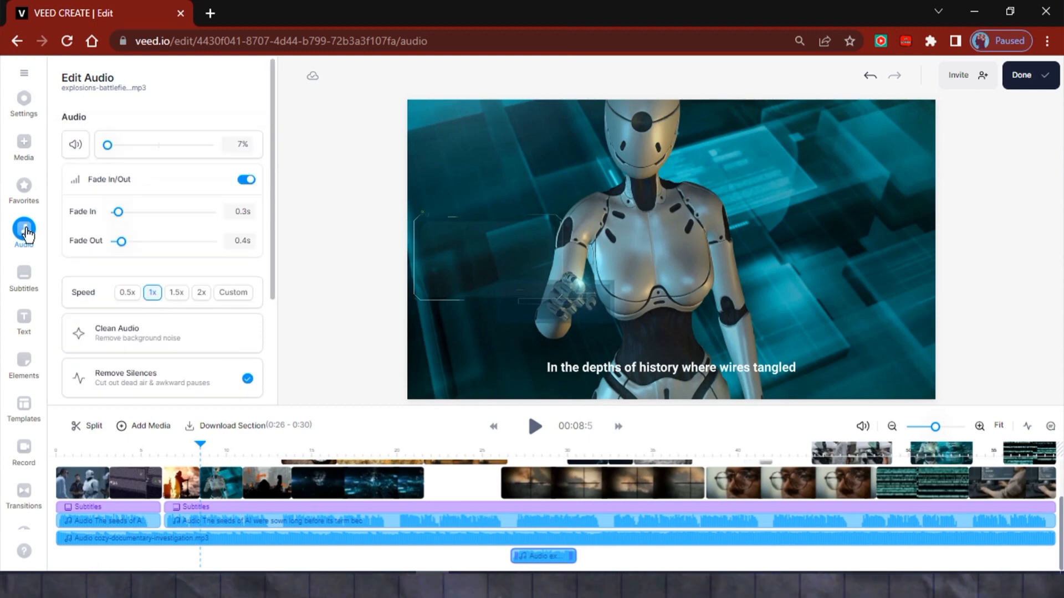
Search the sound effects again for a distant crowd scream effect near the start.
left_click(246, 179)
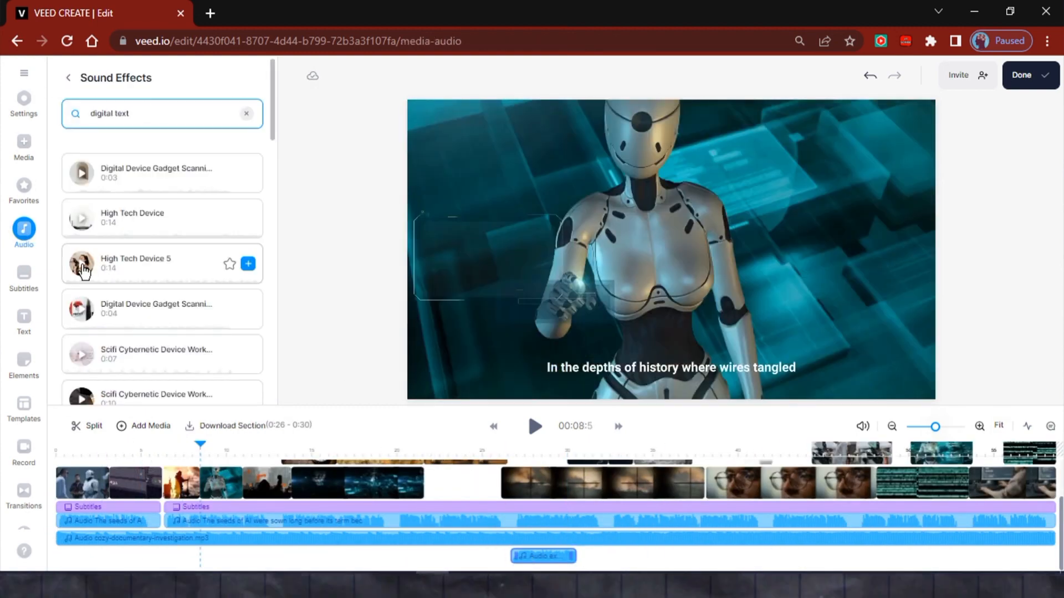
type("croe")
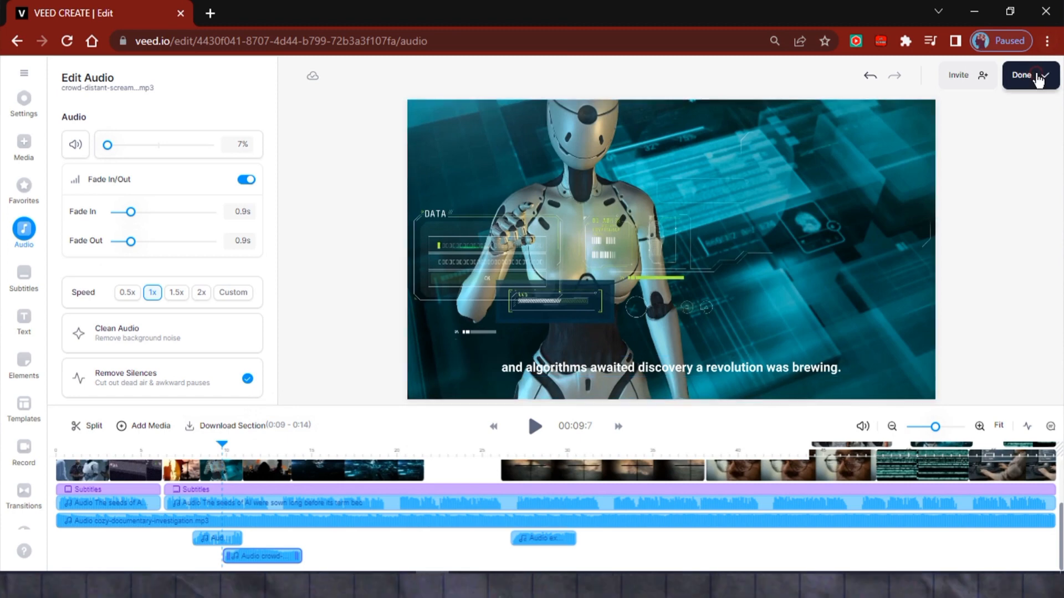
Export the documentary with Burn Subtitles turned on in the export settings.
left_click(1030, 74)
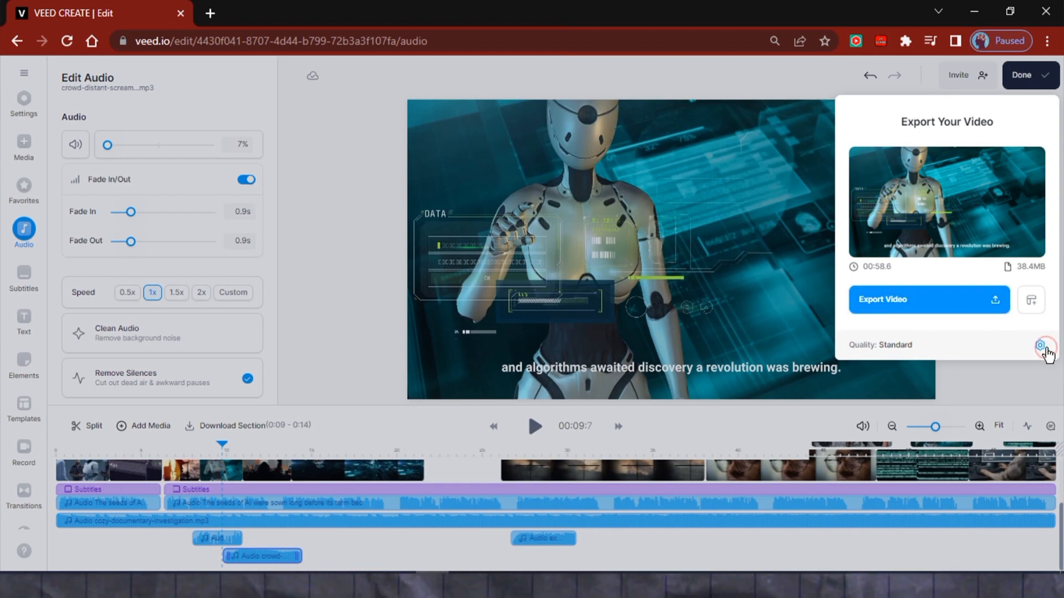
left_click(1040, 345)
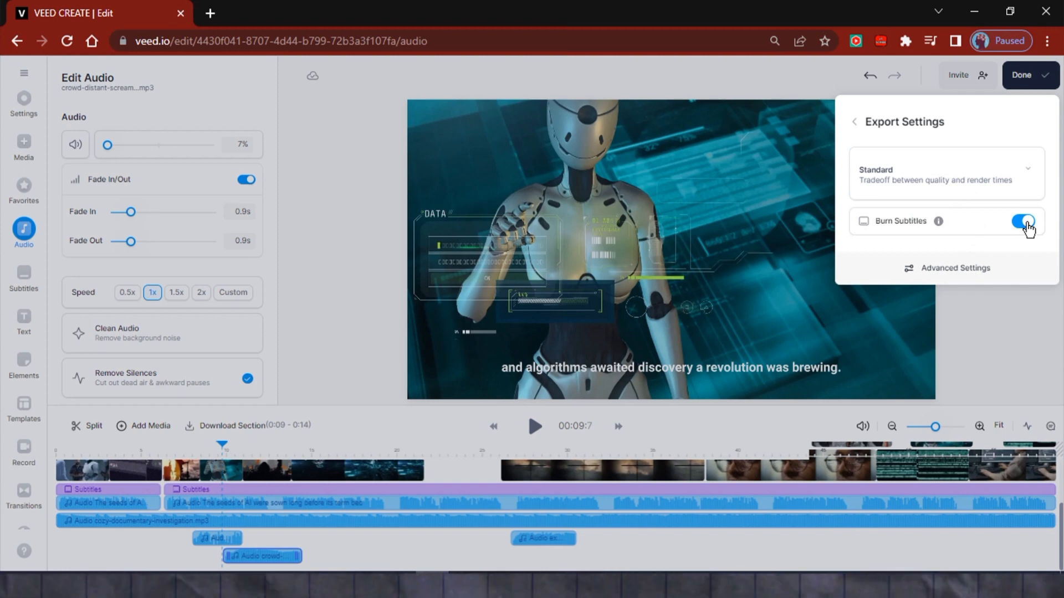
left_click(1024, 221)
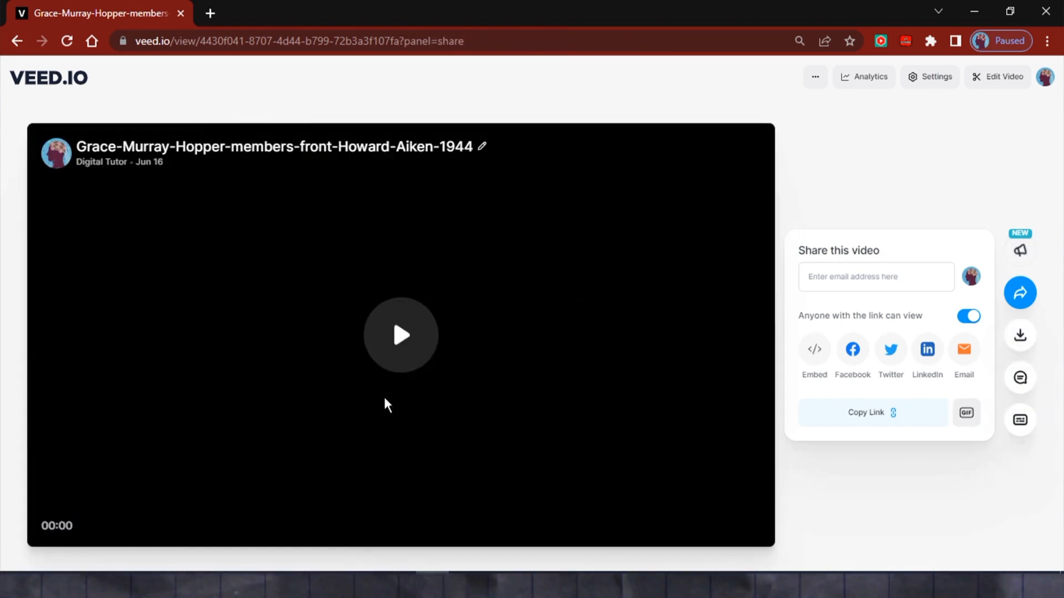
Play the exported Grace Hopper documentary on its share page.
left_click(402, 336)
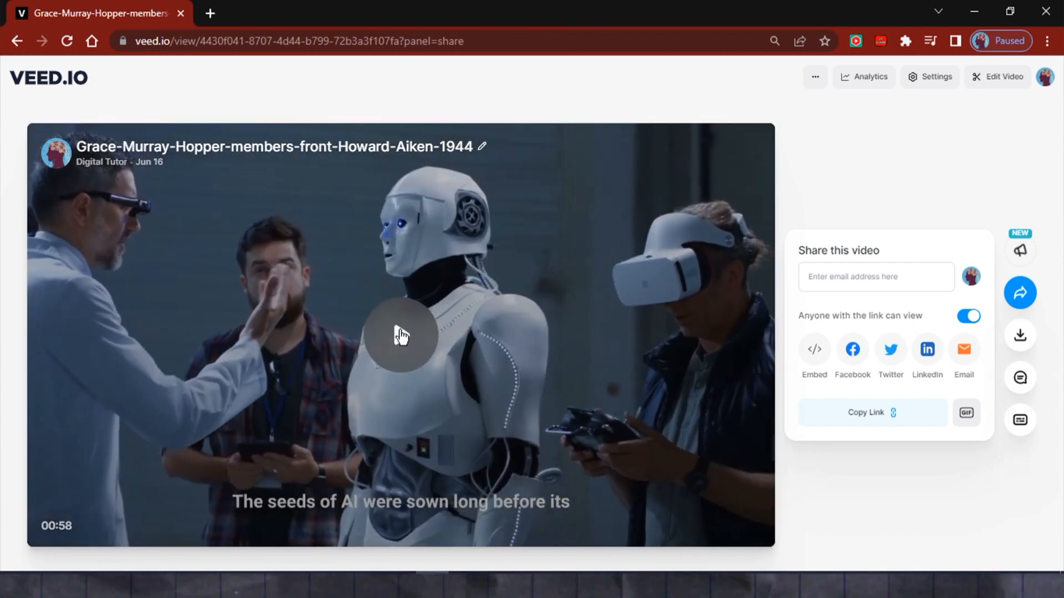
left_click(401, 336)
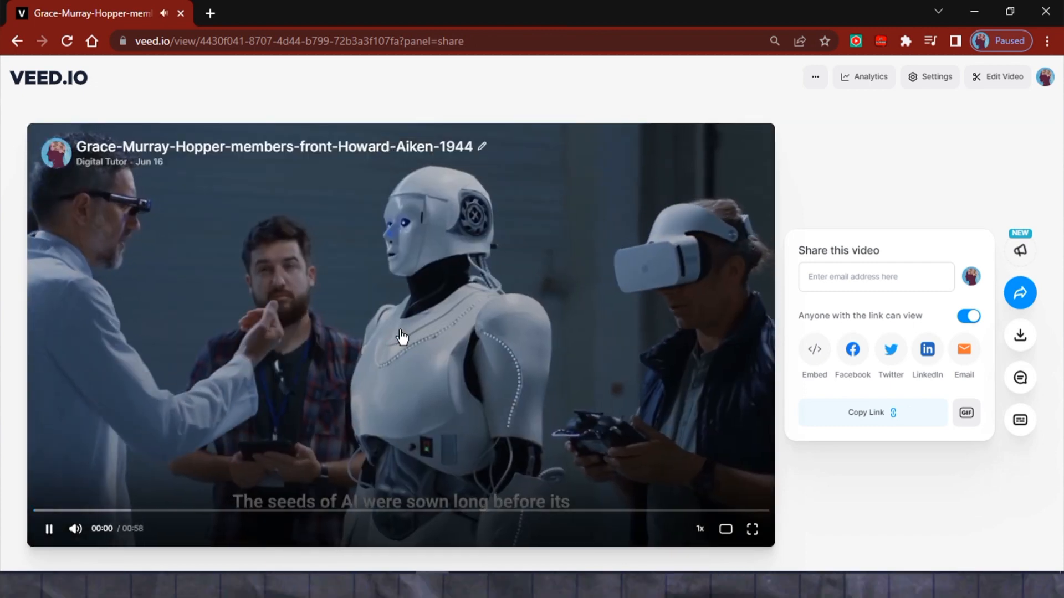